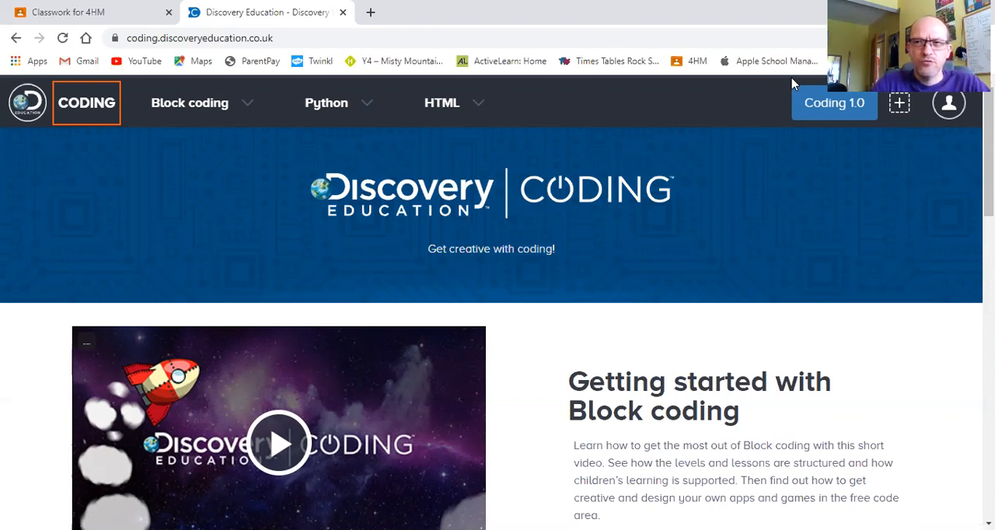
{"action": "mouse_move", "coordinate": [592, 192]}
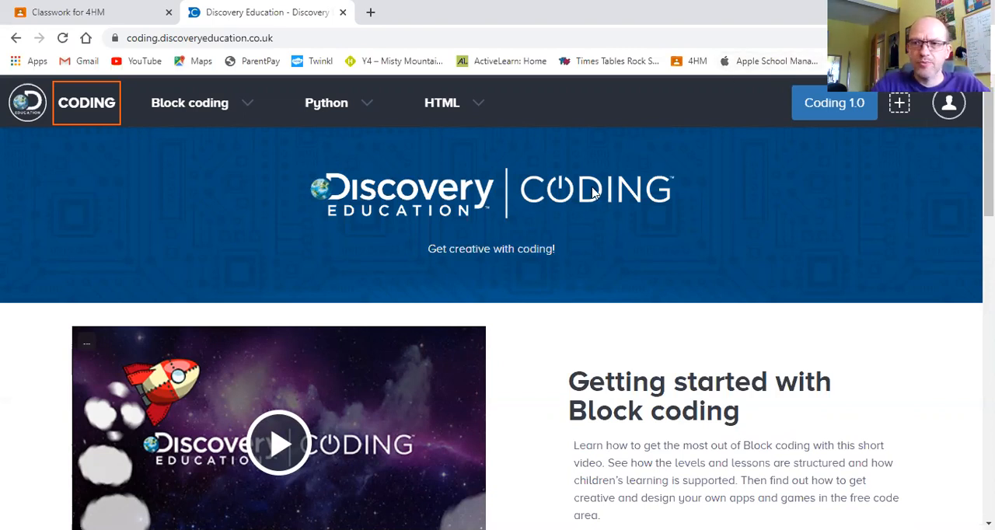
{"action": "mouse_move", "coordinate": [748, 281]}
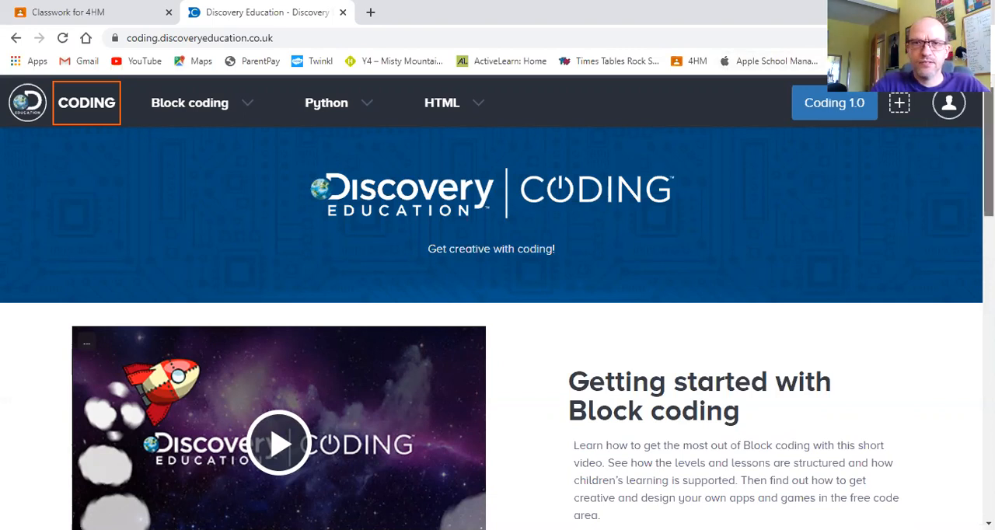
Step: Show Block coding's Level 4 Introduction to variables lessons, down to Catch the coconuts
{"action": "scroll", "scroll_direction": "down", "scroll_amount": 3}
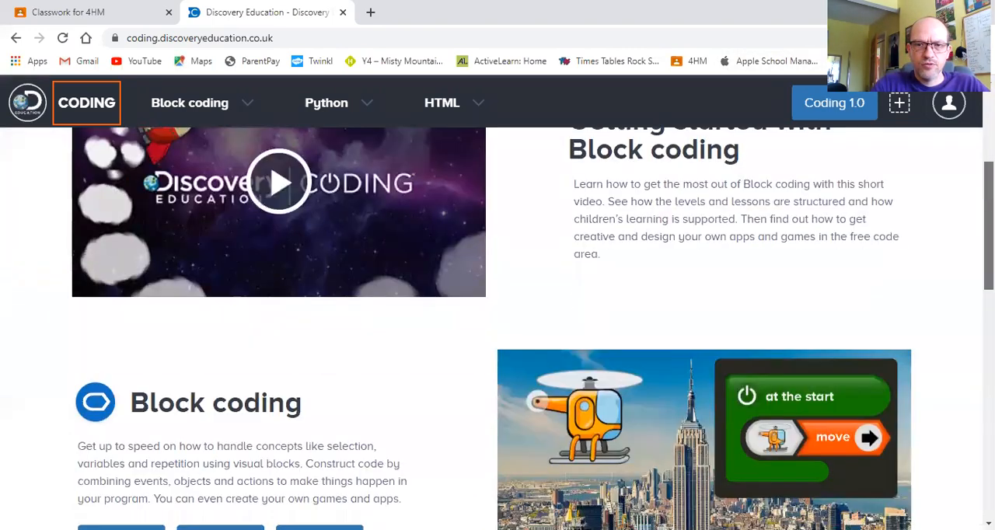
{"action": "scroll", "scroll_direction": "down", "scroll_amount": 3}
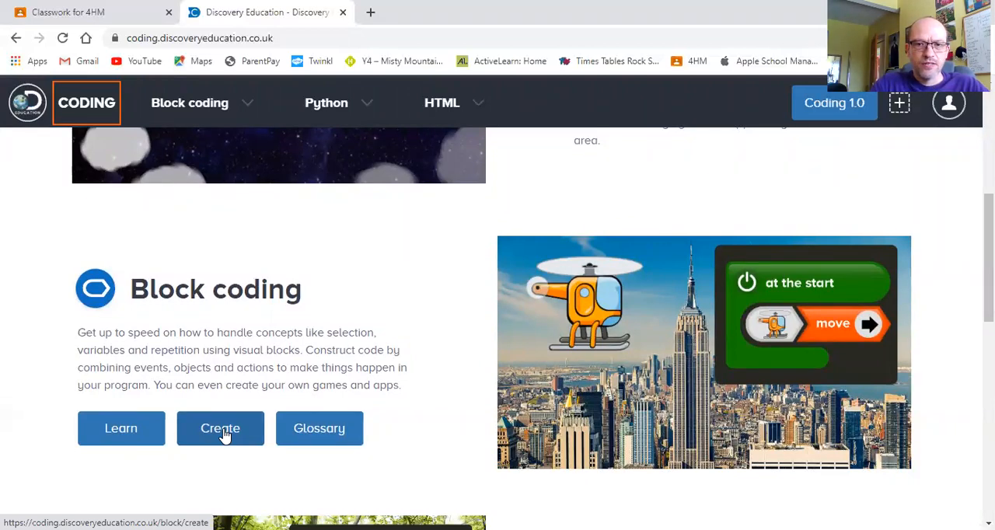
{"action": "mouse_move", "coordinate": [121, 429]}
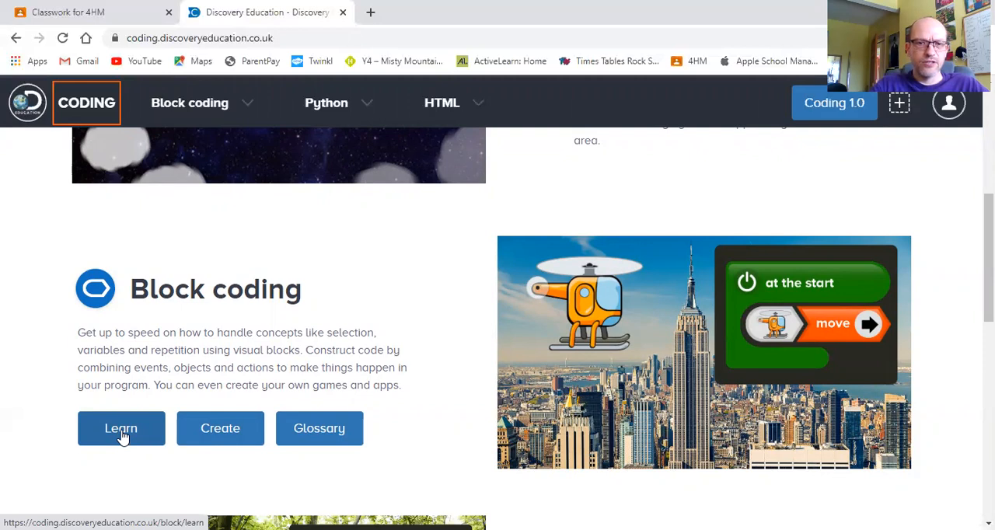
{"action": "left_click", "coordinate": [122, 428]}
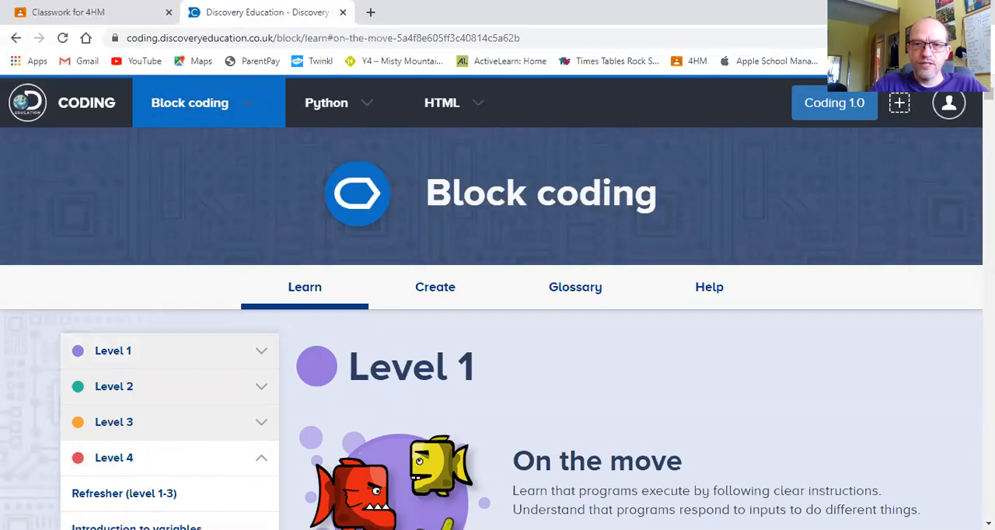
{"action": "left_click", "coordinate": [137, 527]}
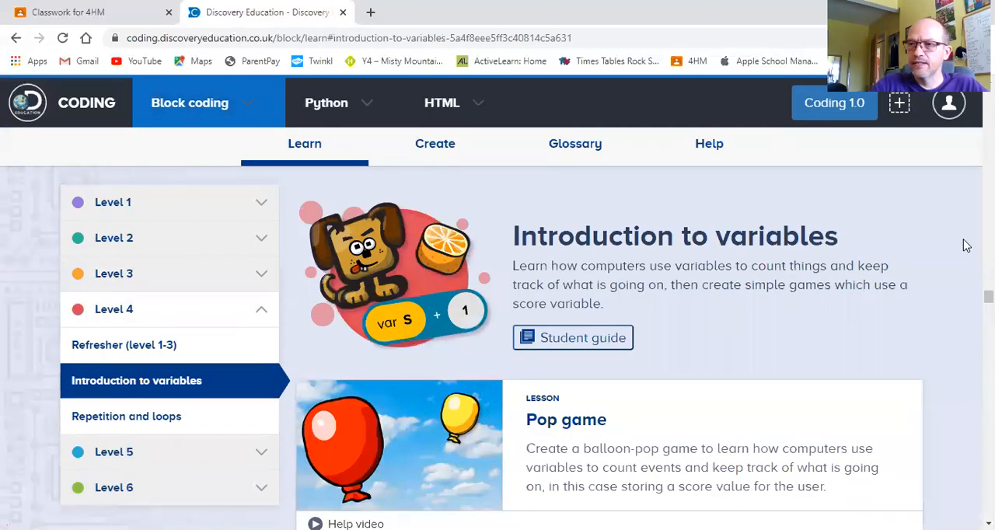
{"action": "scroll", "scroll_direction": "down", "scroll_amount": 3}
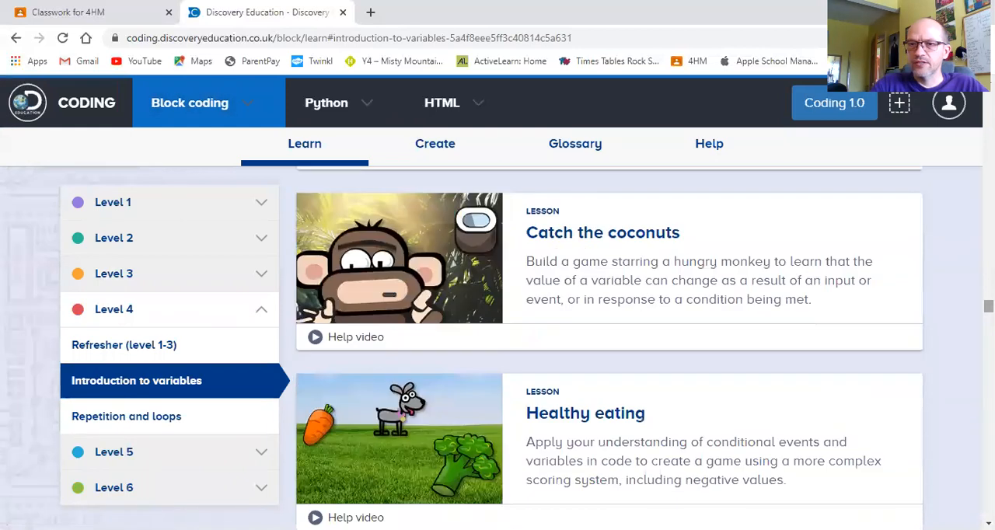
{"action": "mouse_move", "coordinate": [644, 245]}
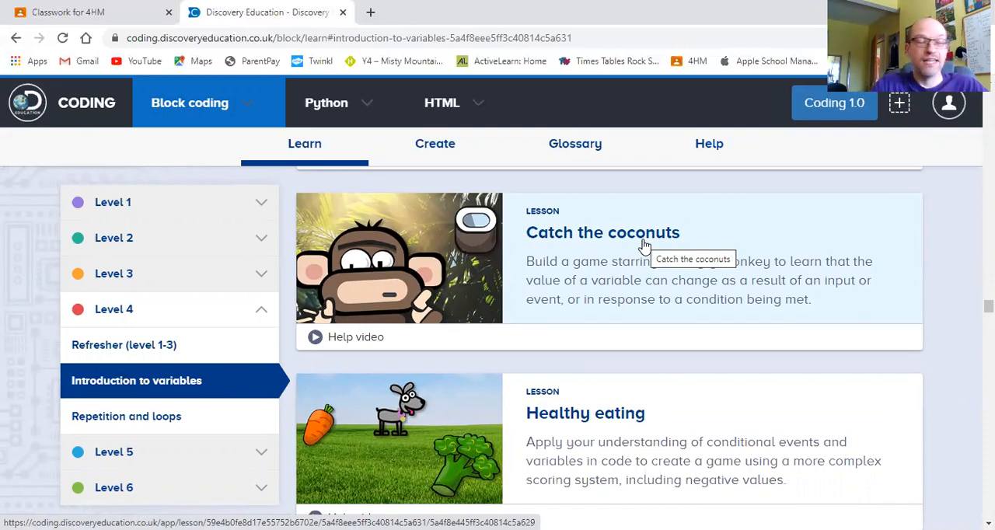
{"action": "mouse_move", "coordinate": [326, 193]}
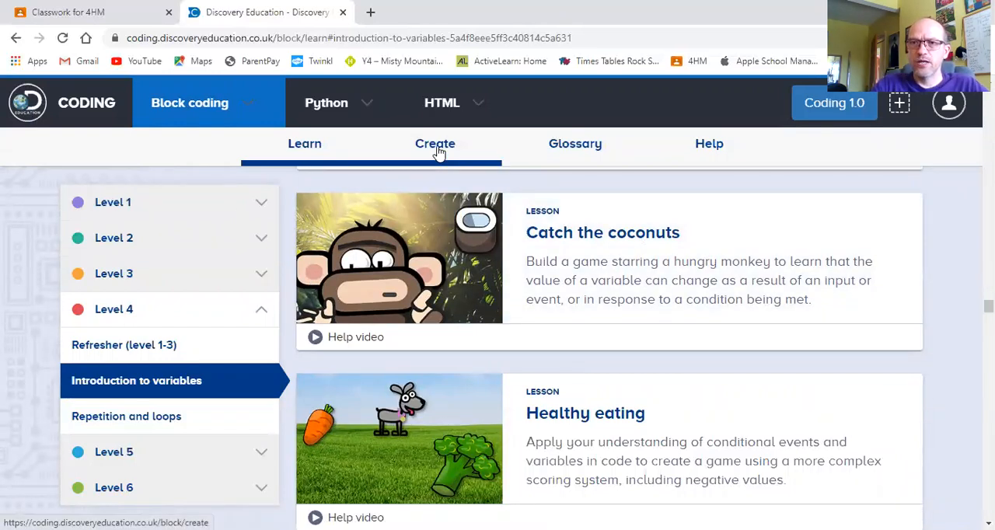
Step: Create a new blank Free coding app and show only its empty Design stage
{"action": "left_click", "coordinate": [434, 144]}
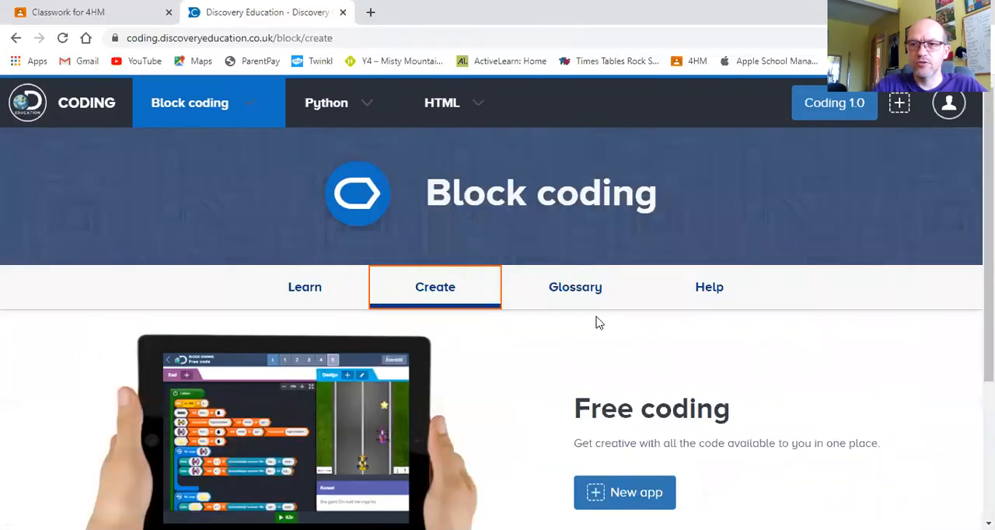
{"action": "scroll", "scroll_direction": "down", "scroll_amount": 3}
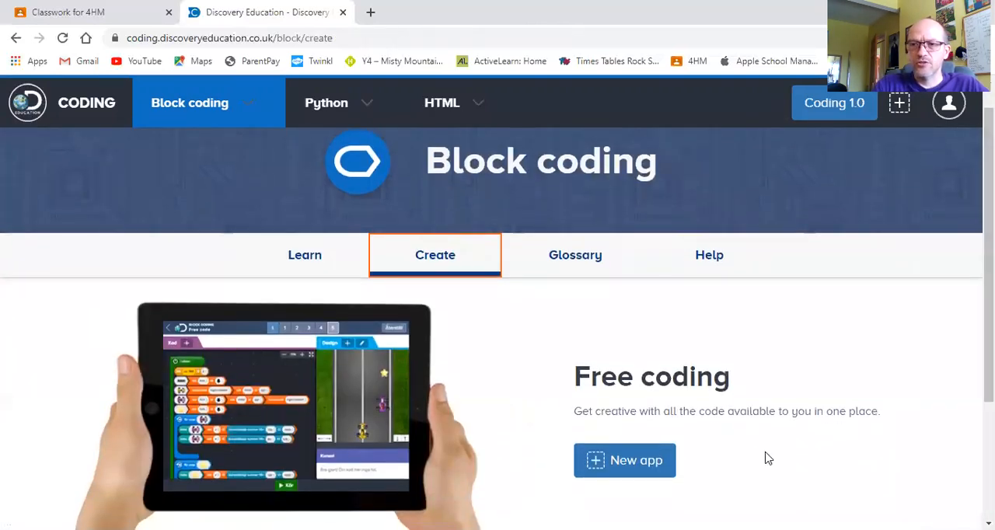
{"action": "mouse_move", "coordinate": [624, 460]}
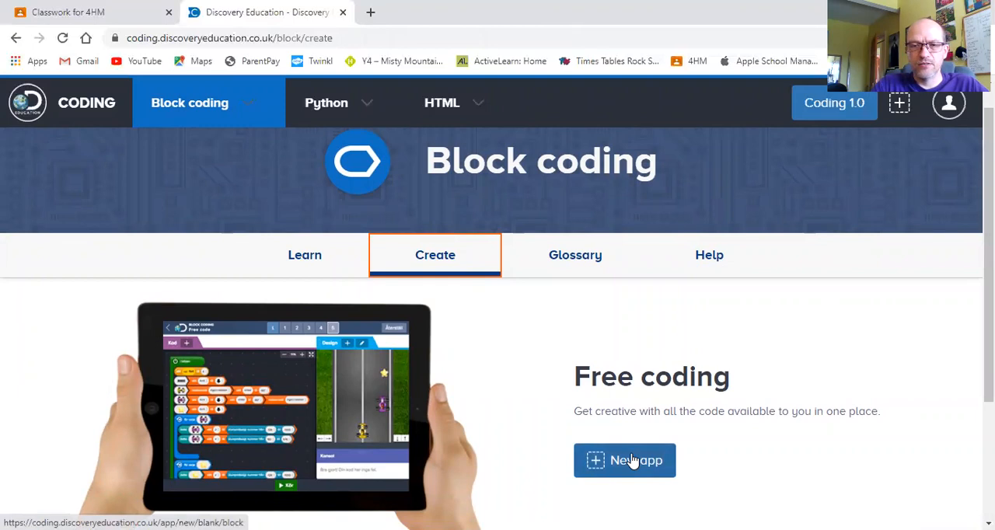
{"action": "left_click", "coordinate": [625, 460]}
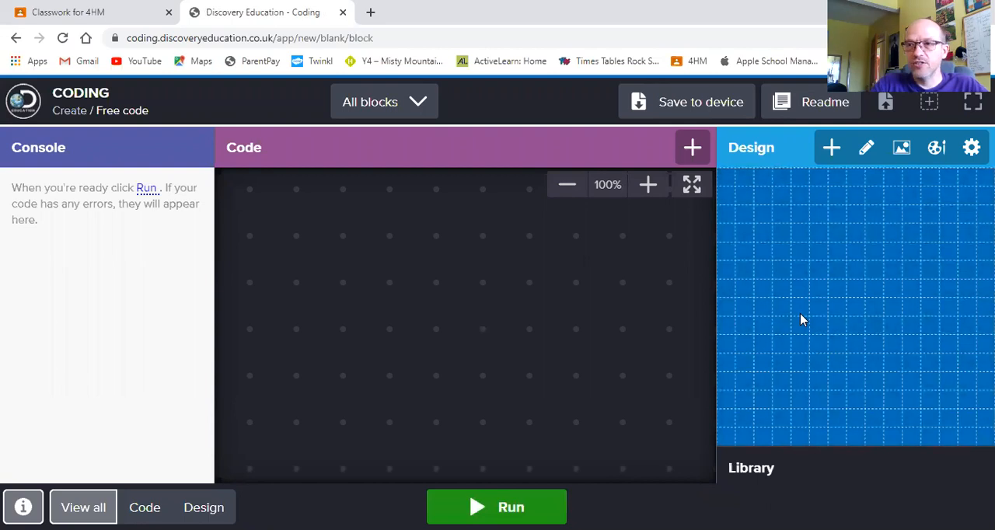
{"action": "mouse_move", "coordinate": [218, 495]}
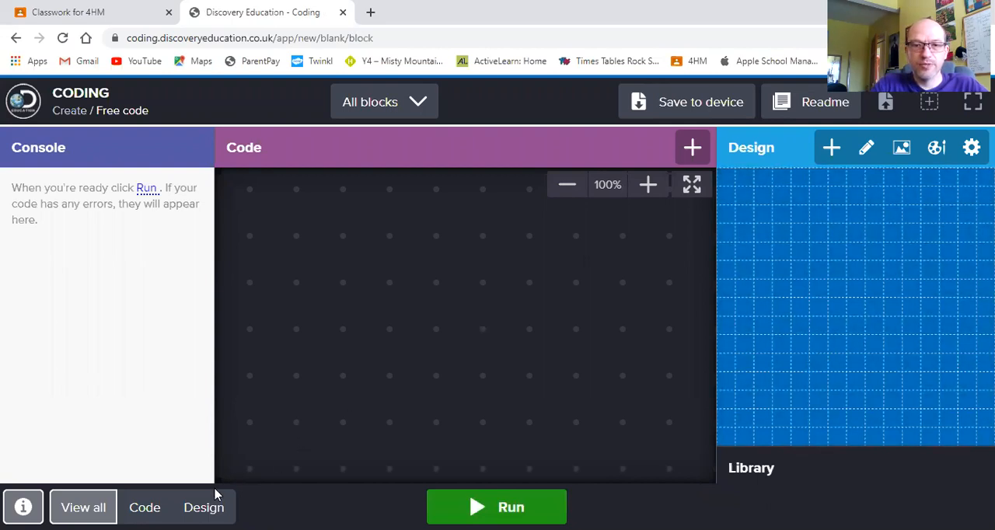
{"action": "left_click", "coordinate": [204, 507]}
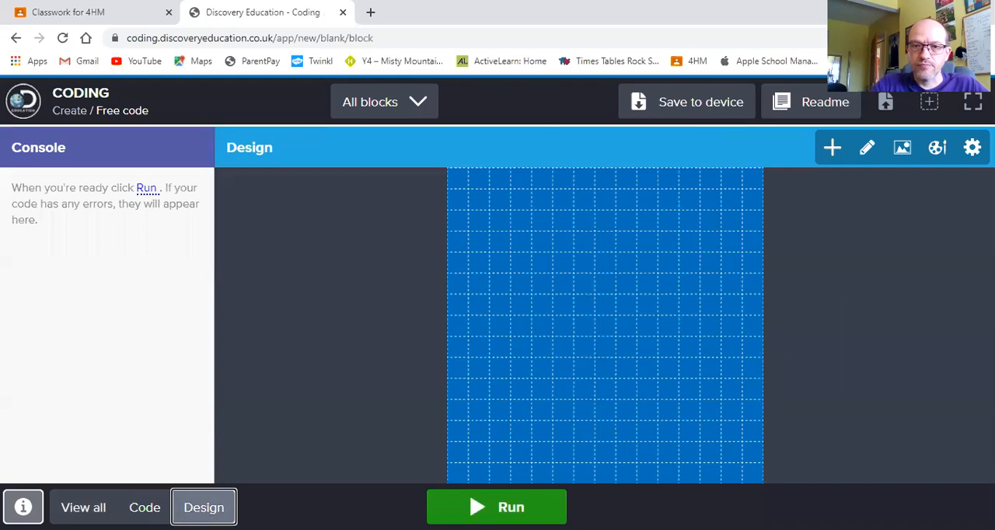
{"action": "mouse_move", "coordinate": [355, 411]}
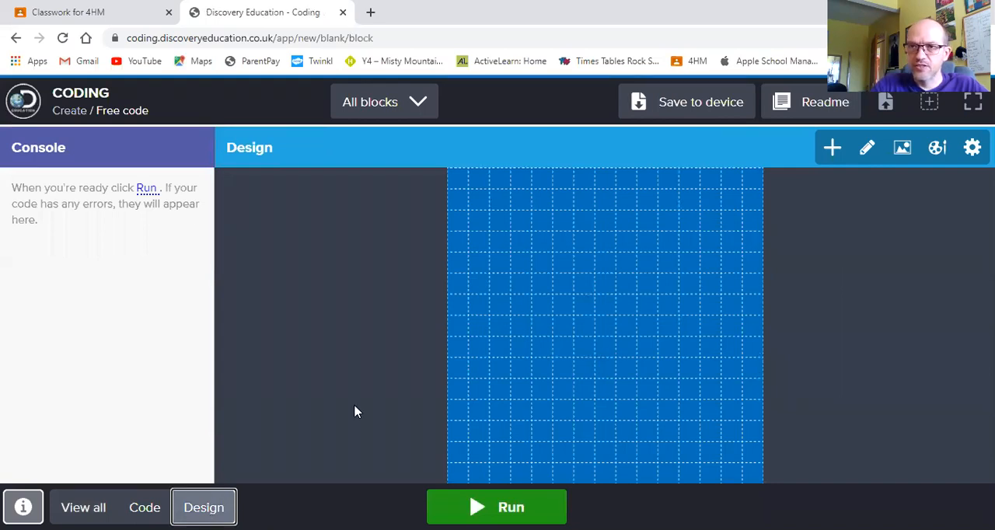
{"action": "mouse_move", "coordinate": [696, 411]}
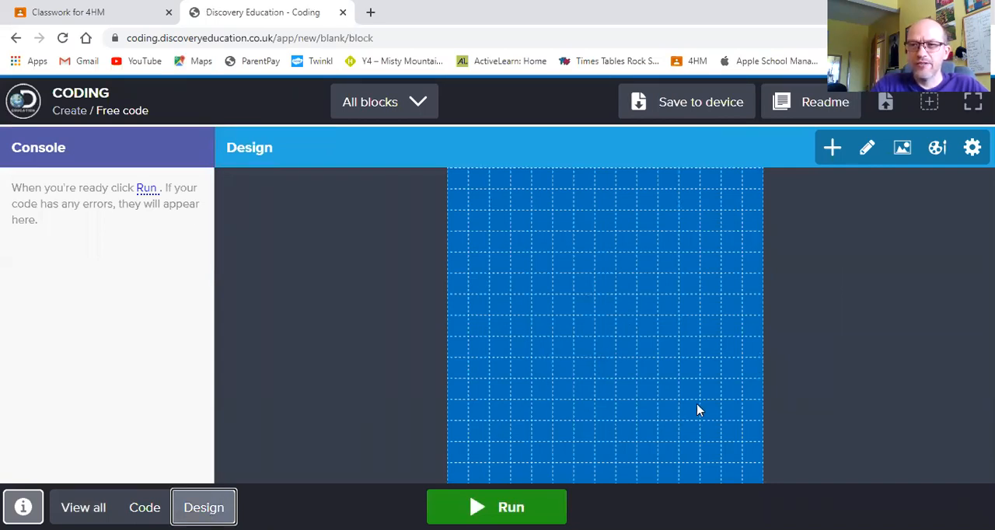
{"action": "mouse_move", "coordinate": [670, 319]}
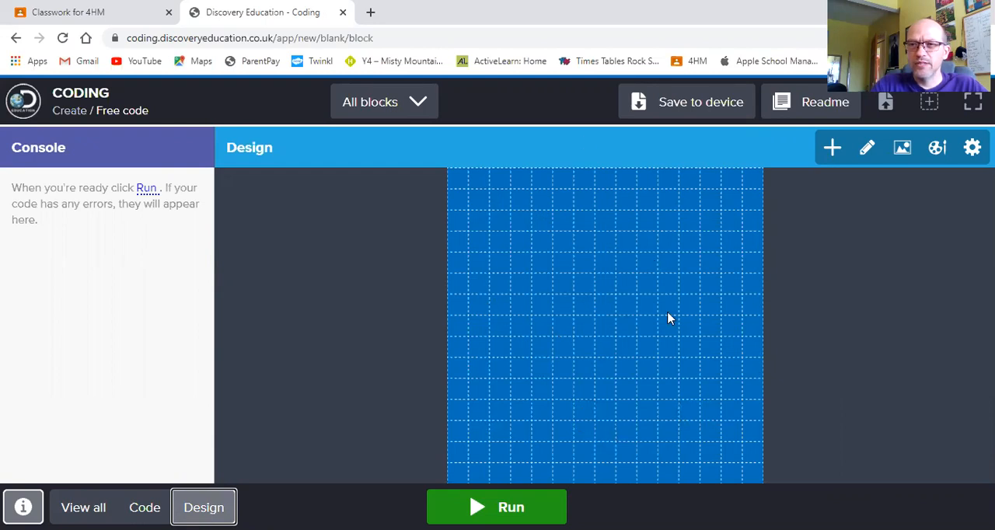
{"action": "mouse_move", "coordinate": [622, 262]}
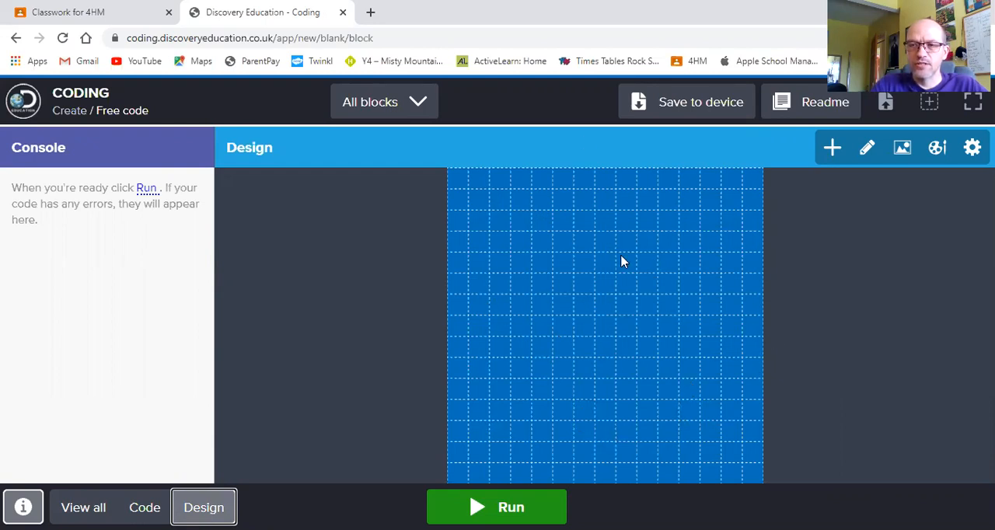
{"action": "mouse_move", "coordinate": [866, 147]}
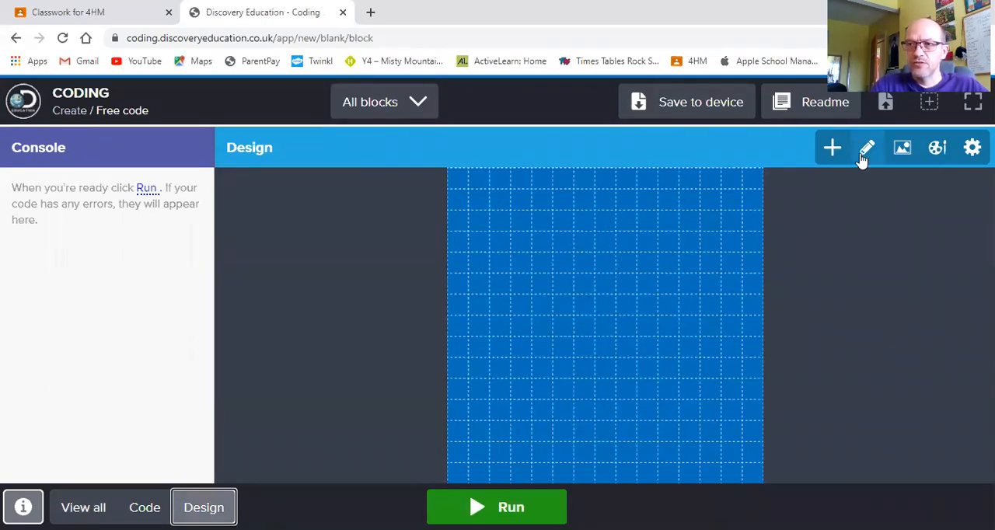
{"action": "mouse_move", "coordinate": [832, 148]}
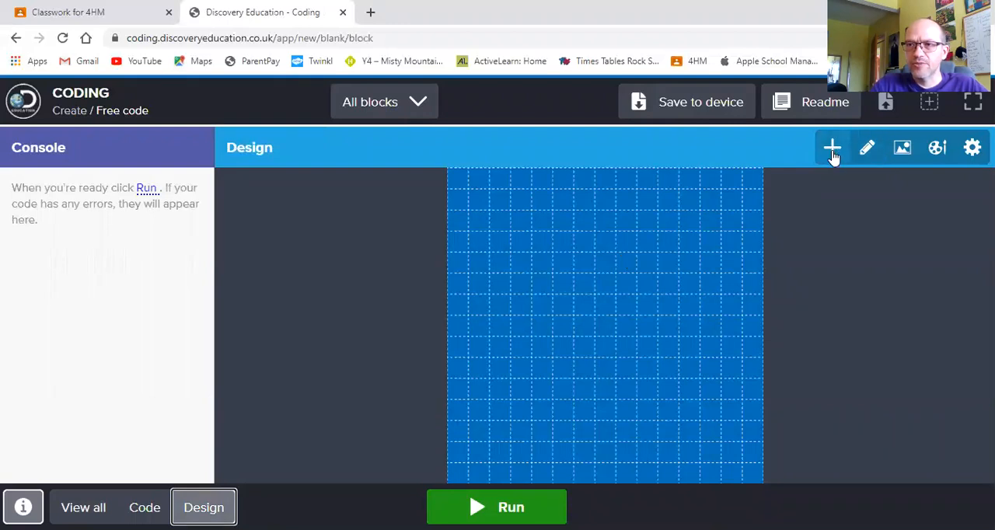
Step: Set the blank free-code app's available blocks to Level 4
{"action": "left_click", "coordinate": [831, 148]}
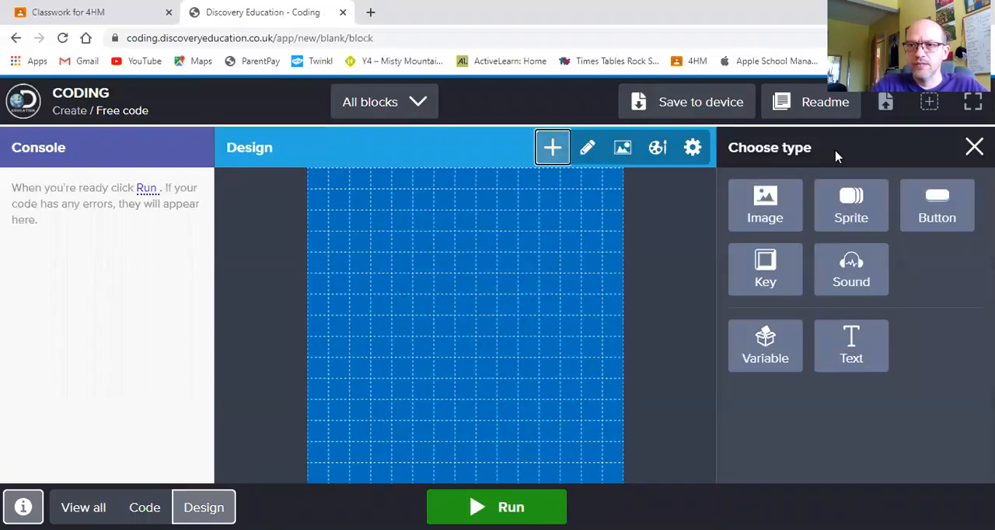
{"action": "mouse_move", "coordinate": [765, 205]}
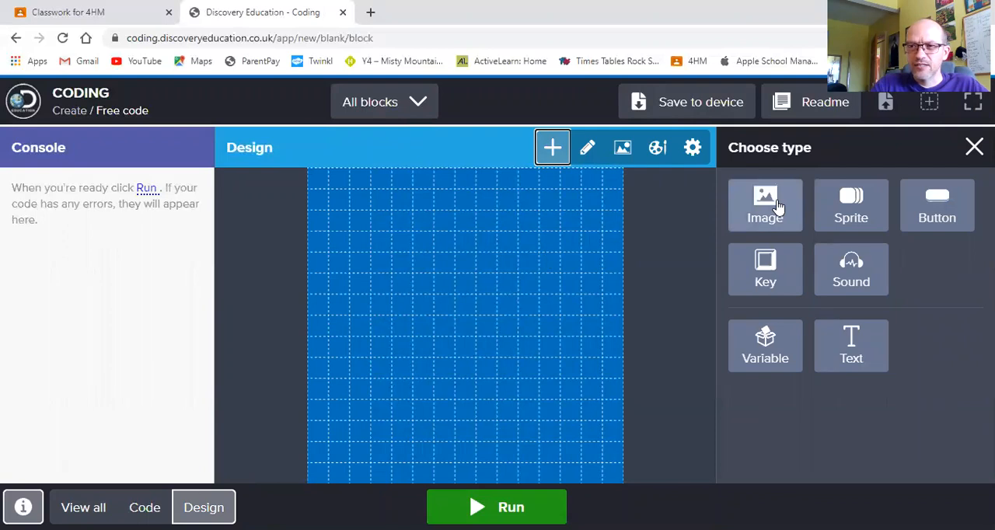
{"action": "mouse_move", "coordinate": [714, 231]}
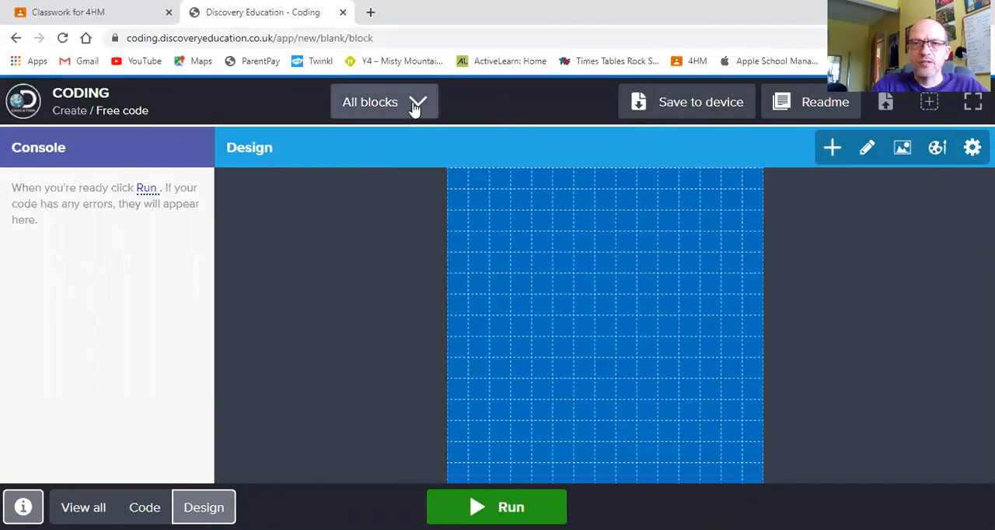
{"action": "mouse_move", "coordinate": [420, 108]}
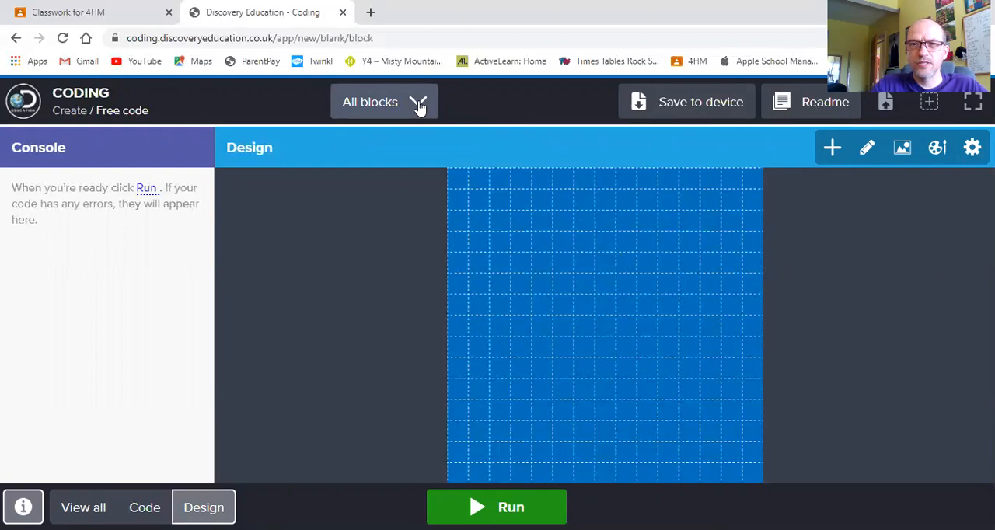
{"action": "left_click", "coordinate": [384, 102]}
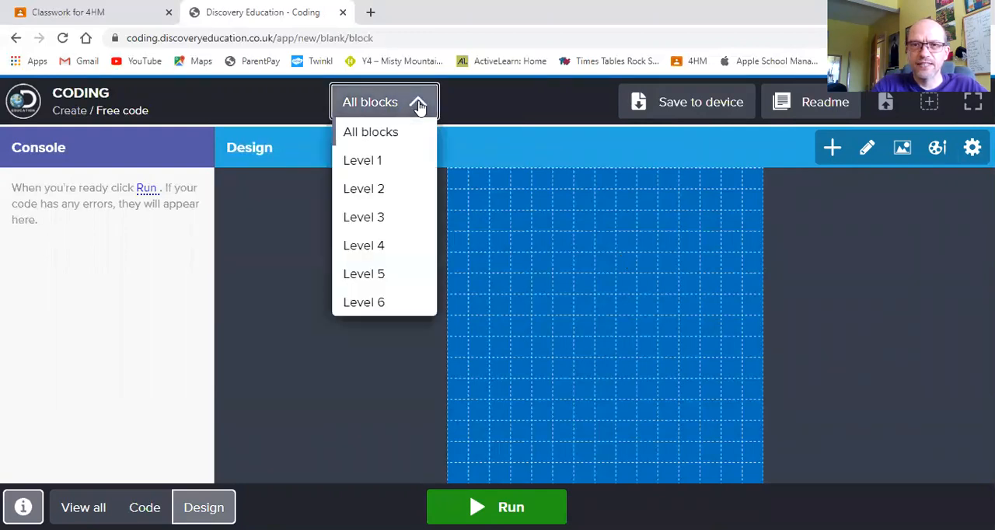
{"action": "mouse_move", "coordinate": [390, 248]}
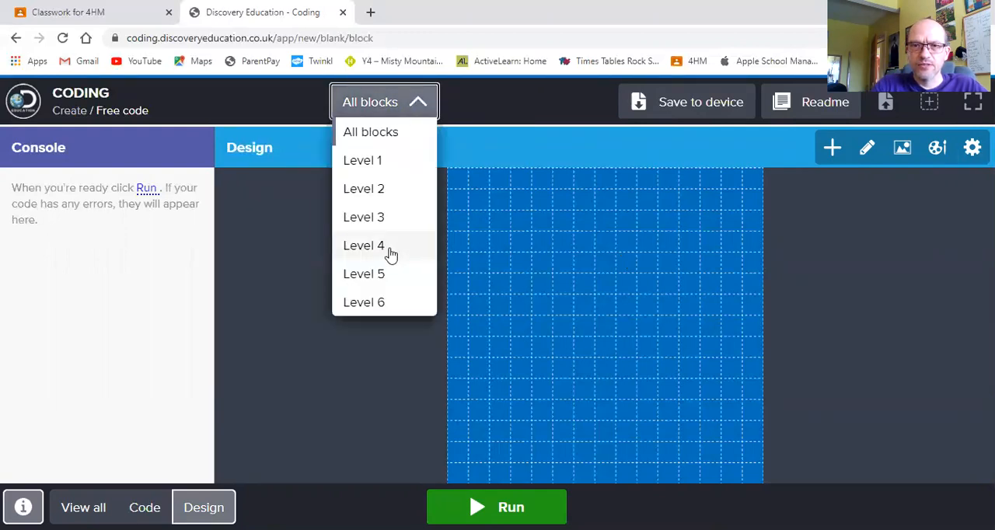
{"action": "left_click", "coordinate": [363, 245]}
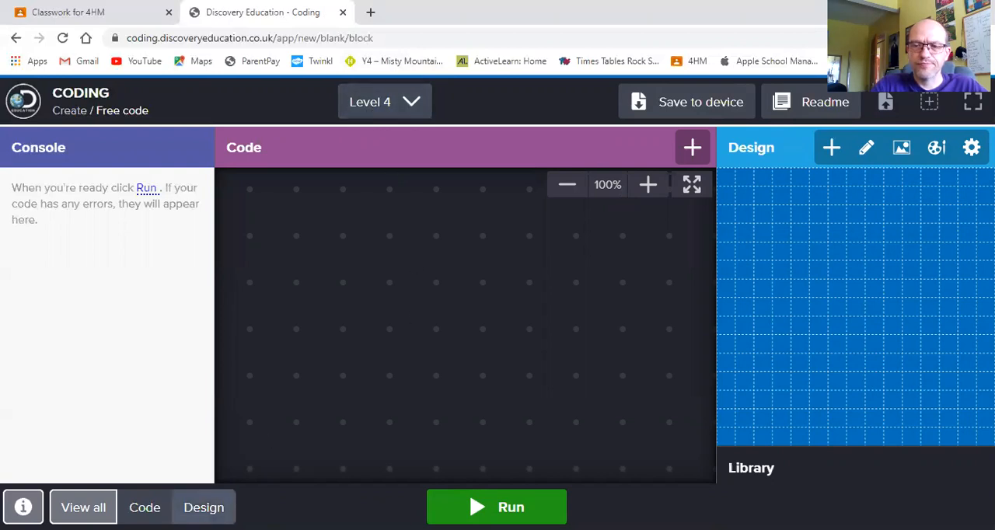
Step: Add the green puffer fish image from the Sea life folder to the stage
{"action": "left_click", "coordinate": [204, 507]}
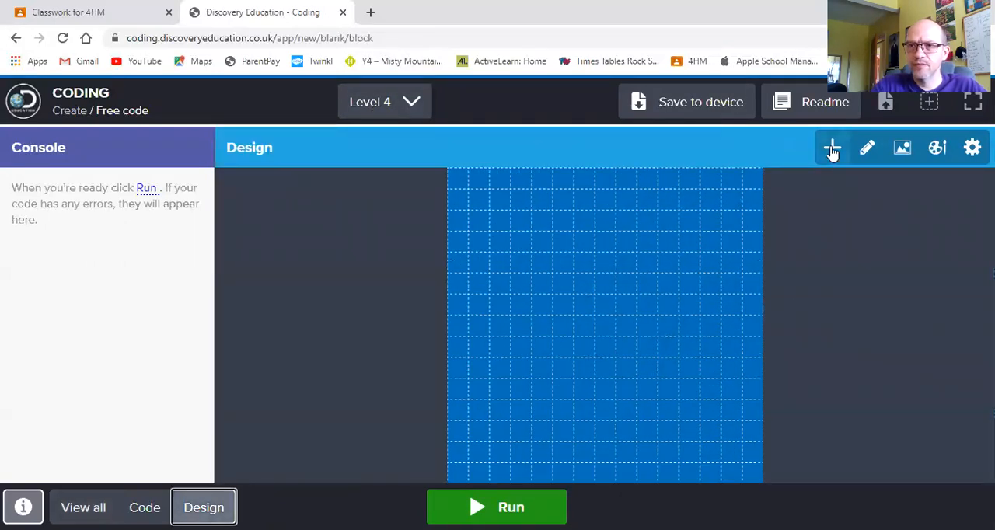
{"action": "left_click", "coordinate": [831, 148]}
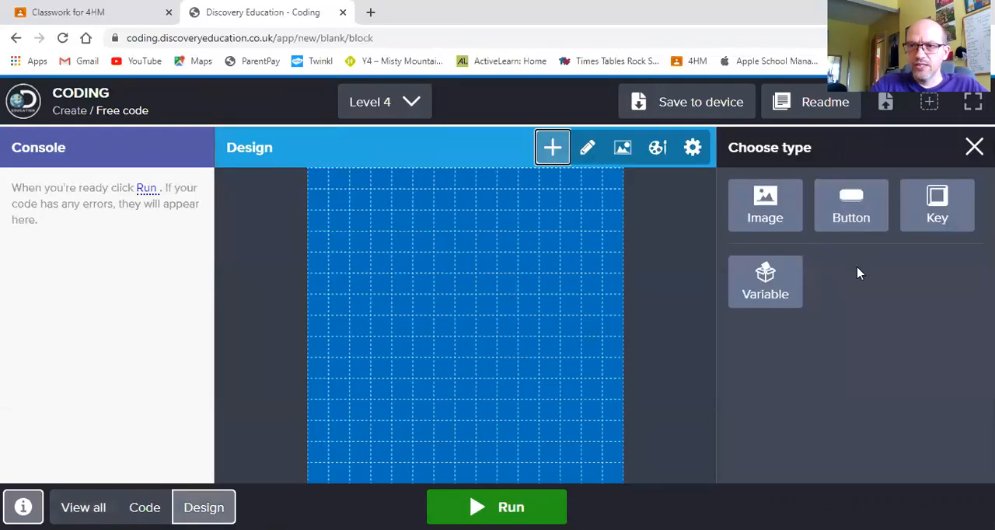
{"action": "mouse_move", "coordinate": [801, 206]}
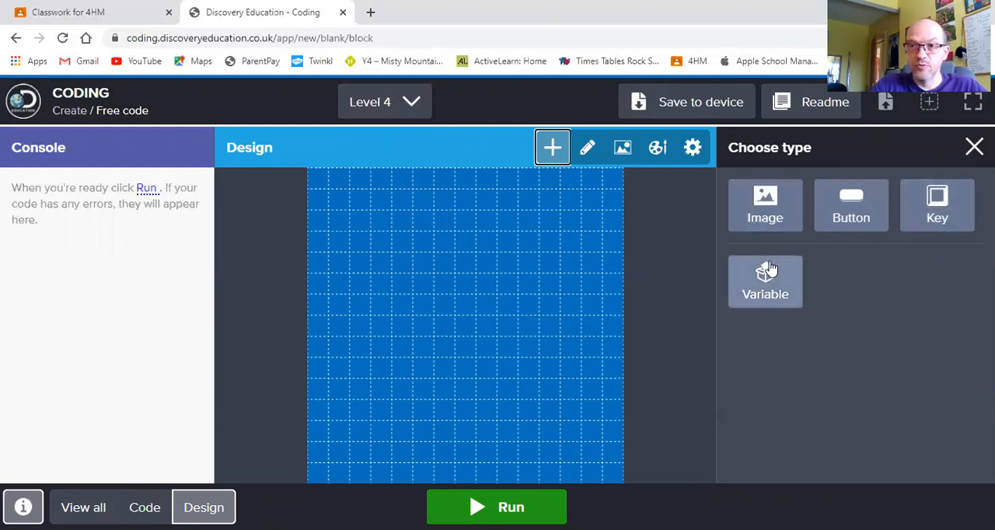
{"action": "mouse_move", "coordinate": [800, 226]}
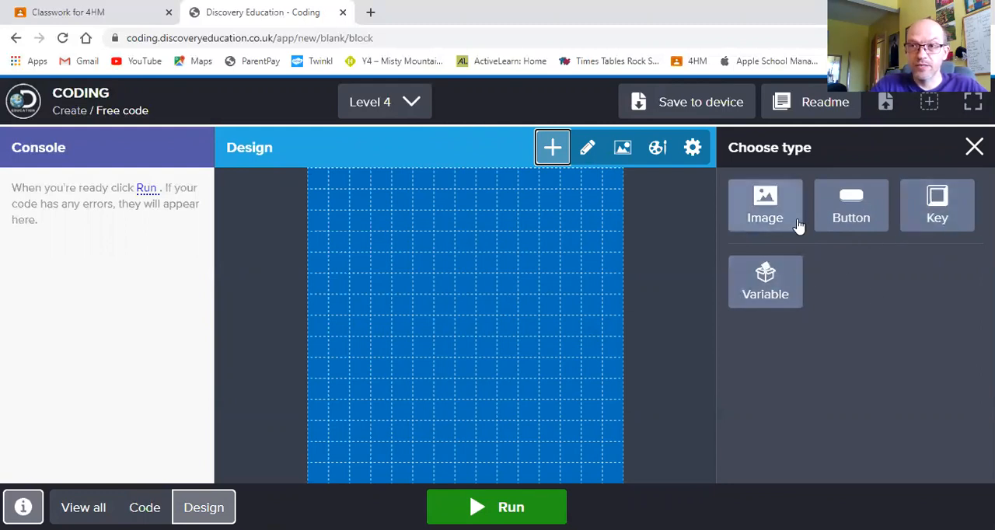
{"action": "left_click", "coordinate": [765, 206]}
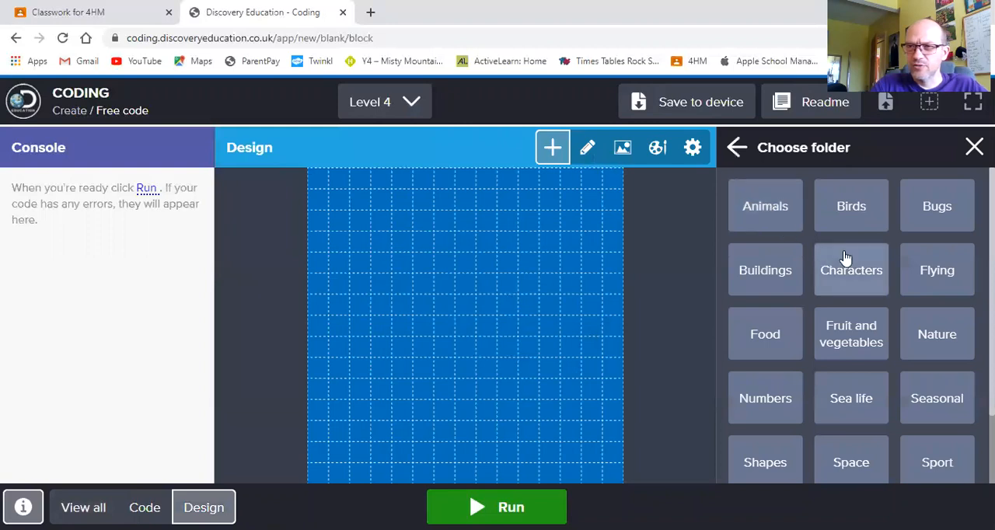
{"action": "scroll", "scroll_direction": "down", "scroll_amount": 3}
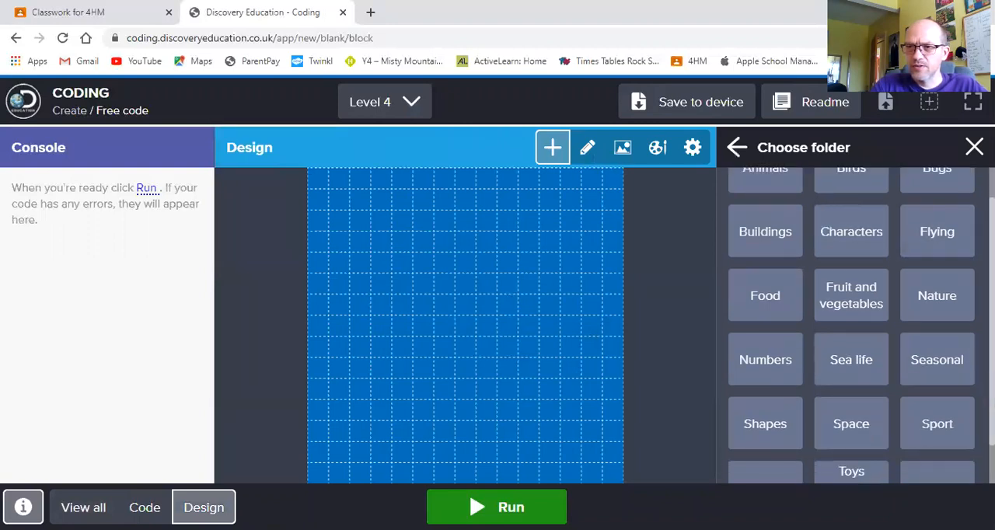
{"action": "scroll", "scroll_direction": "down", "scroll_amount": 3}
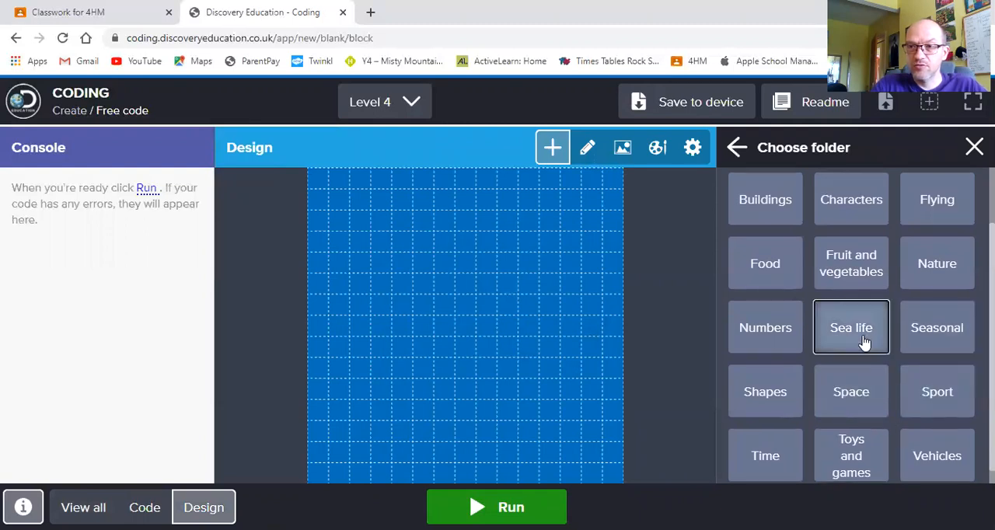
{"action": "left_click", "coordinate": [850, 328]}
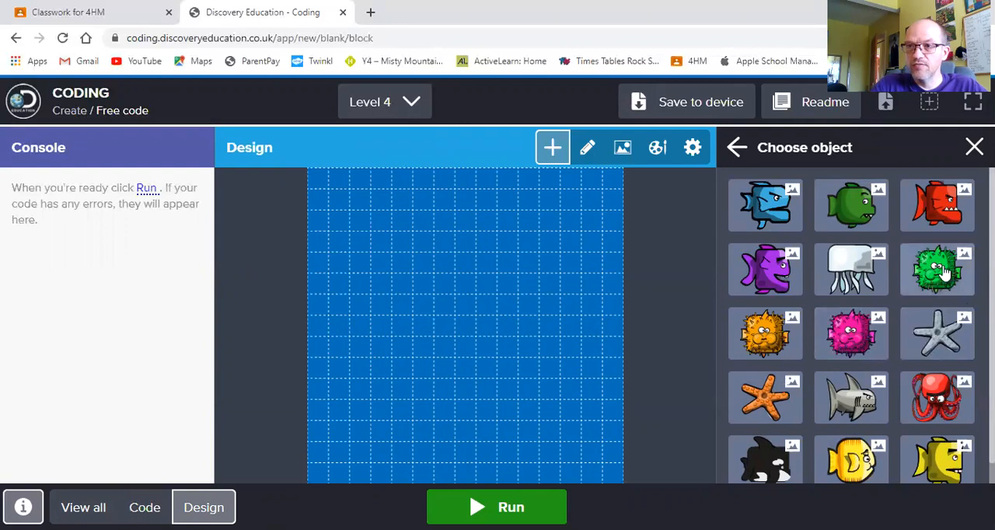
{"action": "left_click", "coordinate": [936, 269]}
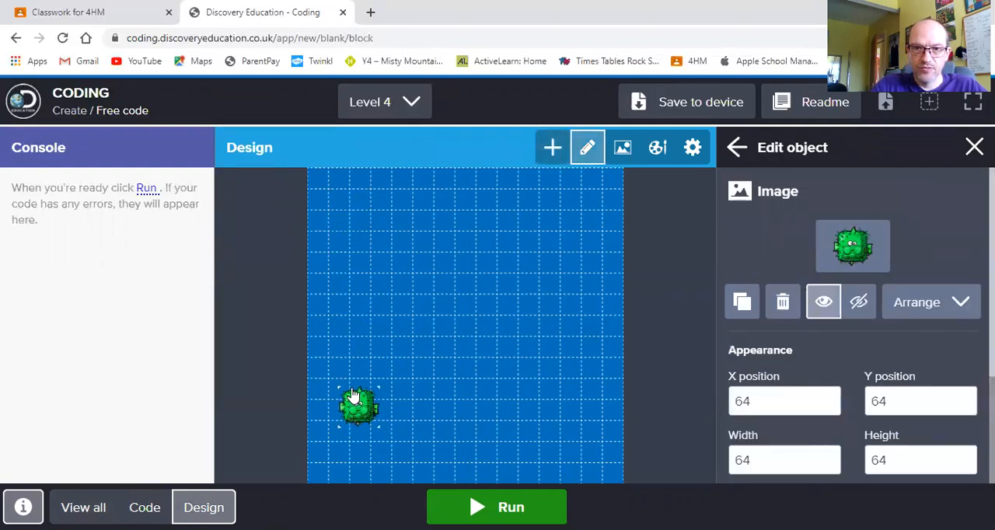
Step: Lower the green puffer fish and add the shark image from Sea life
{"action": "left_click_drag", "start_coordinate": [357, 407], "coordinate": [349, 399]}
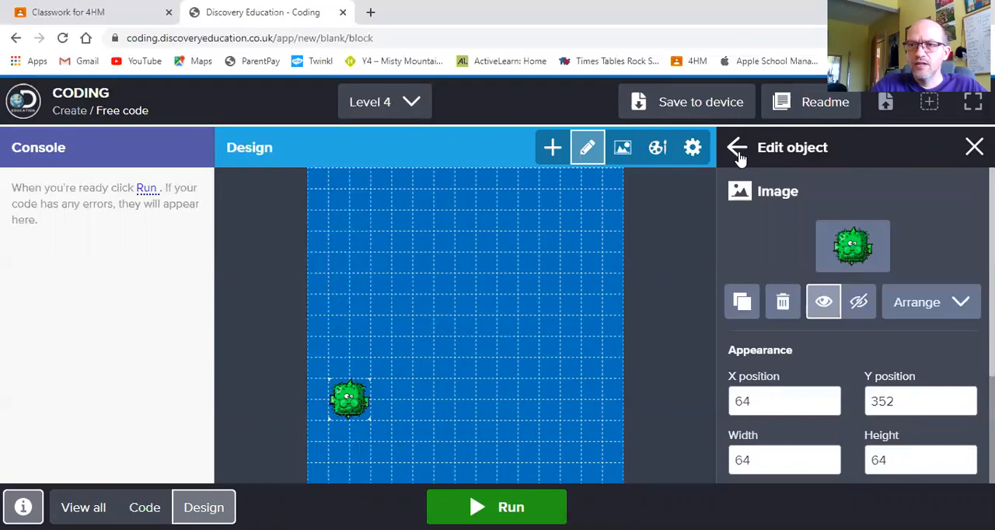
{"action": "left_click", "coordinate": [552, 148]}
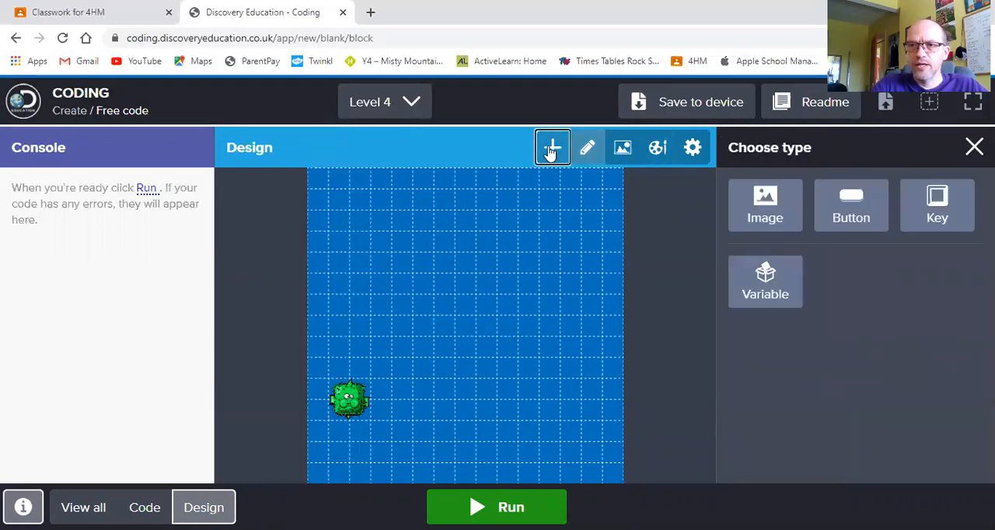
{"action": "left_click", "coordinate": [765, 205]}
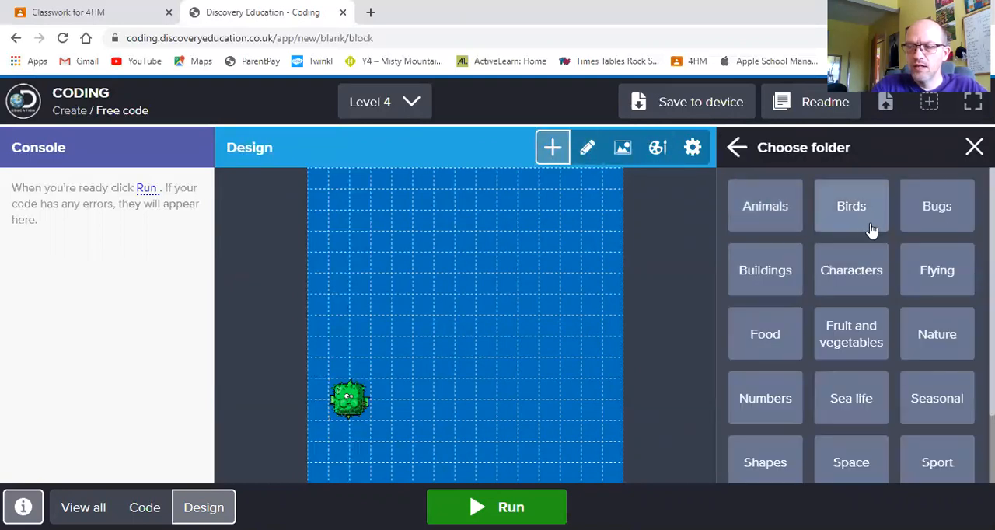
{"action": "mouse_move", "coordinate": [765, 333]}
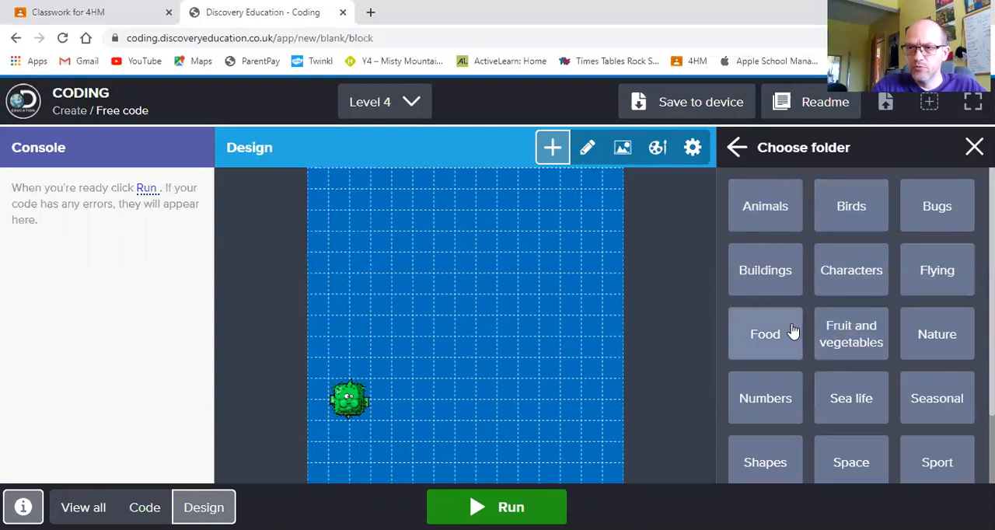
{"action": "left_click", "coordinate": [850, 398]}
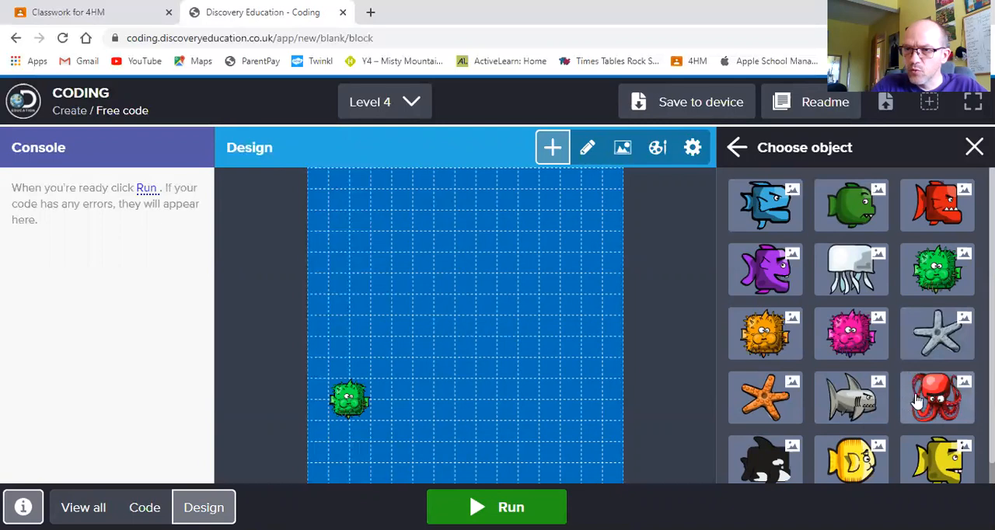
{"action": "left_click", "coordinate": [850, 398]}
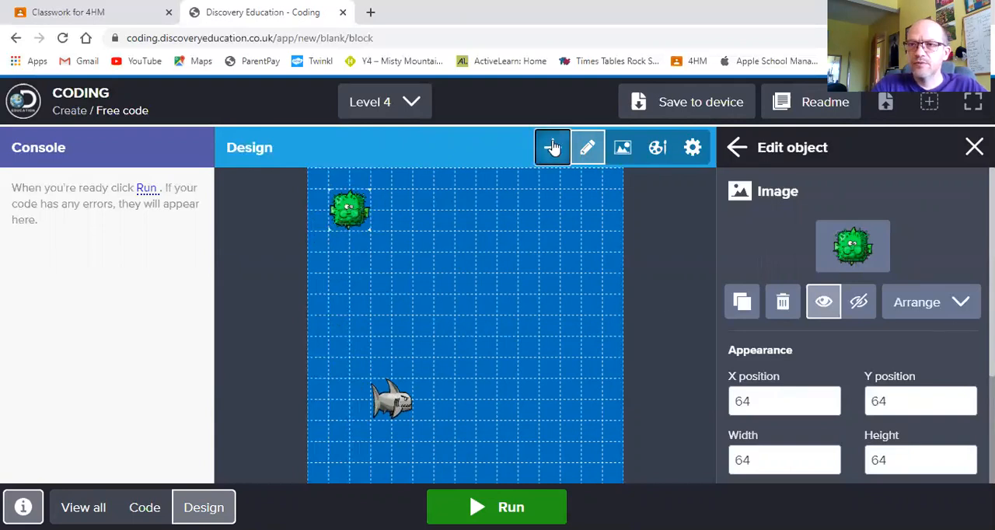
Step: Add the blue fish and move it to the middle of the top row
{"action": "left_click", "coordinate": [551, 148]}
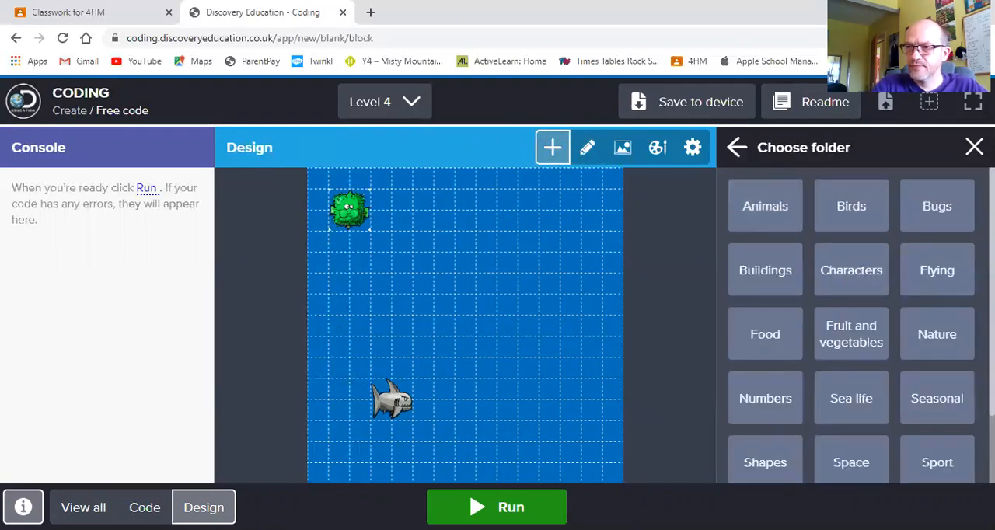
{"action": "left_click", "coordinate": [850, 398]}
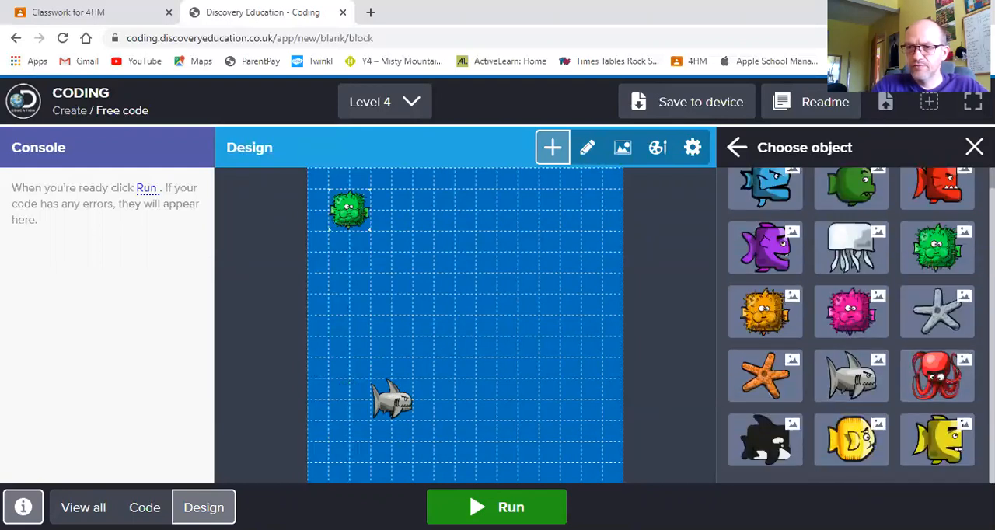
{"action": "scroll", "scroll_direction": "up", "scroll_amount": 3}
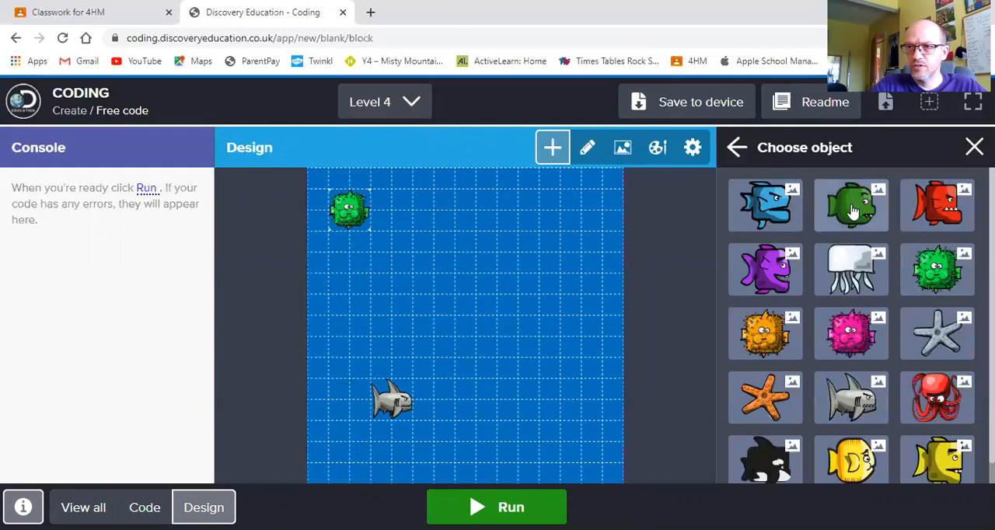
{"action": "left_click", "coordinate": [764, 205]}
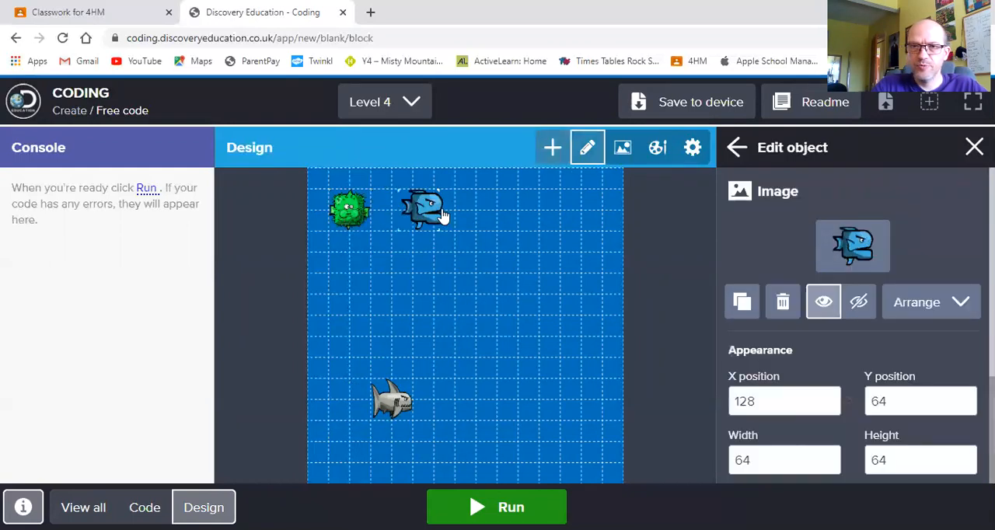
{"action": "left_click_drag", "start_coordinate": [426, 208], "coordinate": [455, 208]}
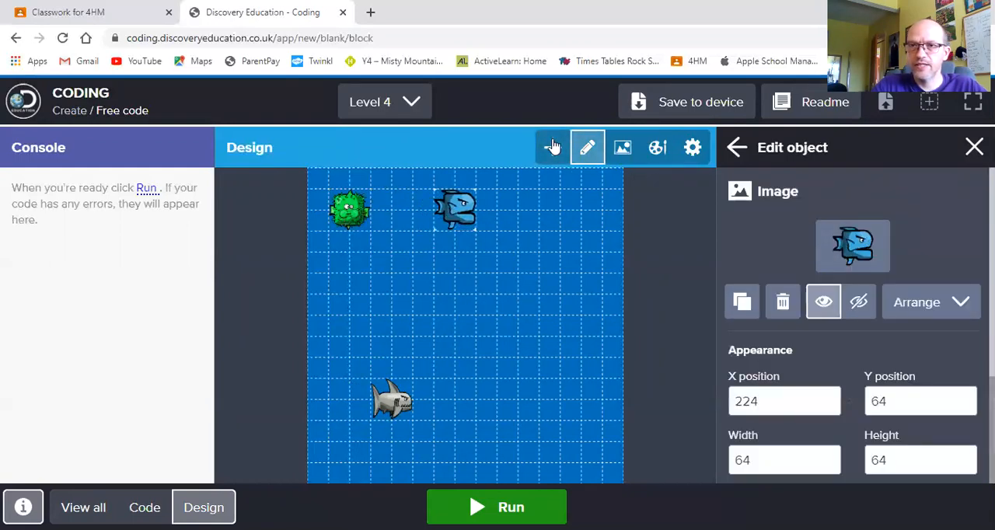
Step: Add the pink puffer fish and move it to the top right
{"action": "left_click", "coordinate": [551, 147]}
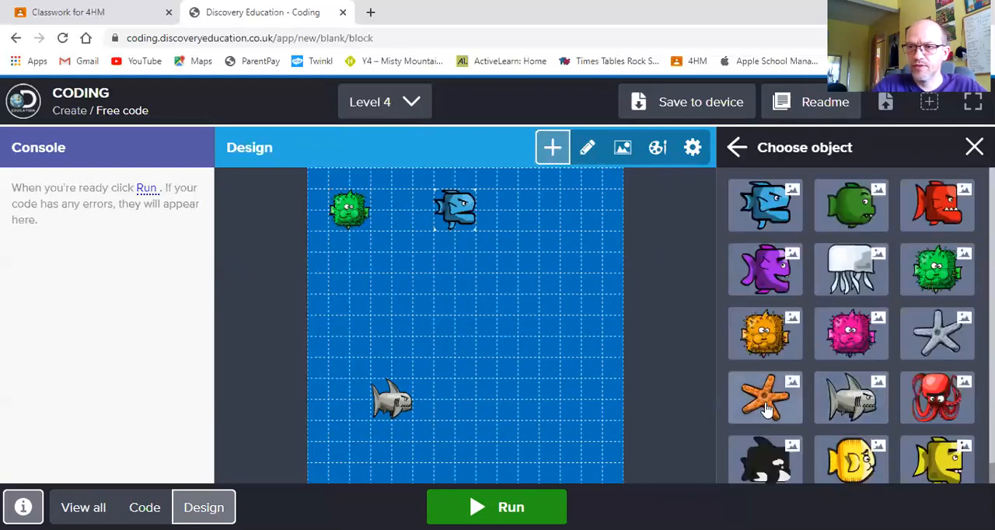
{"action": "mouse_move", "coordinate": [764, 334]}
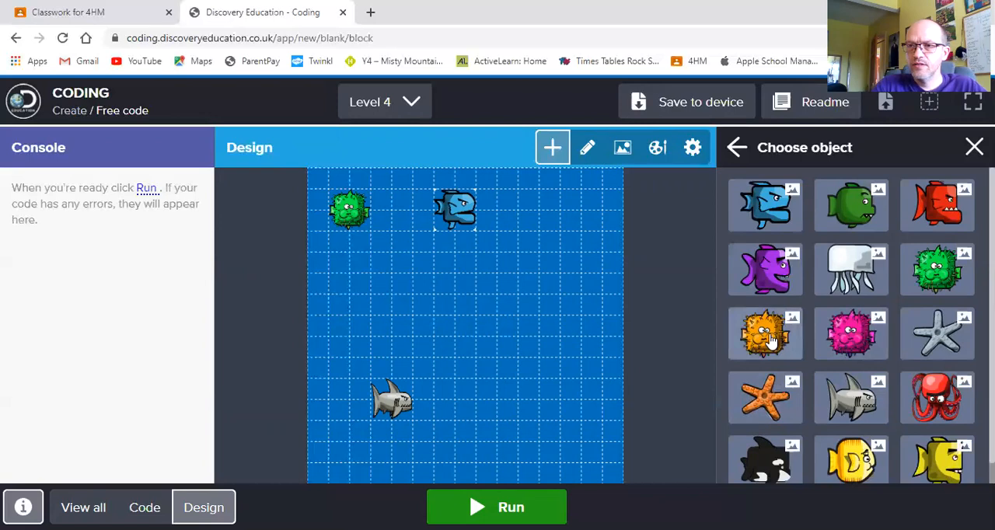
{"action": "mouse_move", "coordinate": [851, 331]}
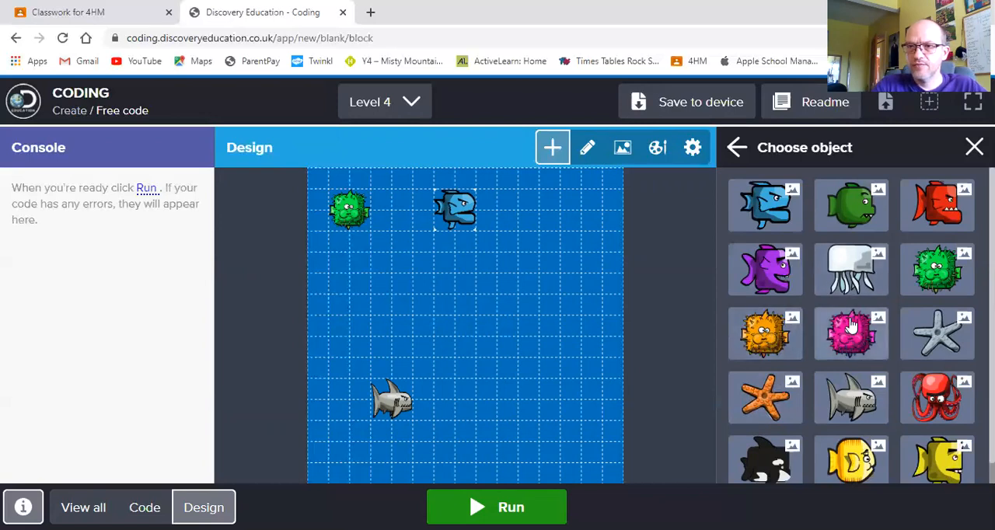
{"action": "left_click", "coordinate": [850, 334]}
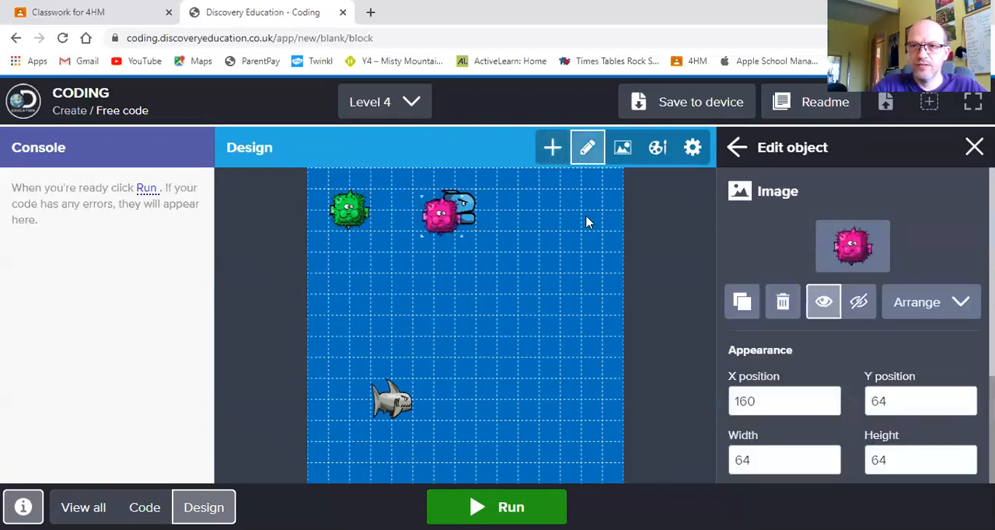
{"action": "left_click_drag", "start_coordinate": [450, 210], "coordinate": [561, 207]}
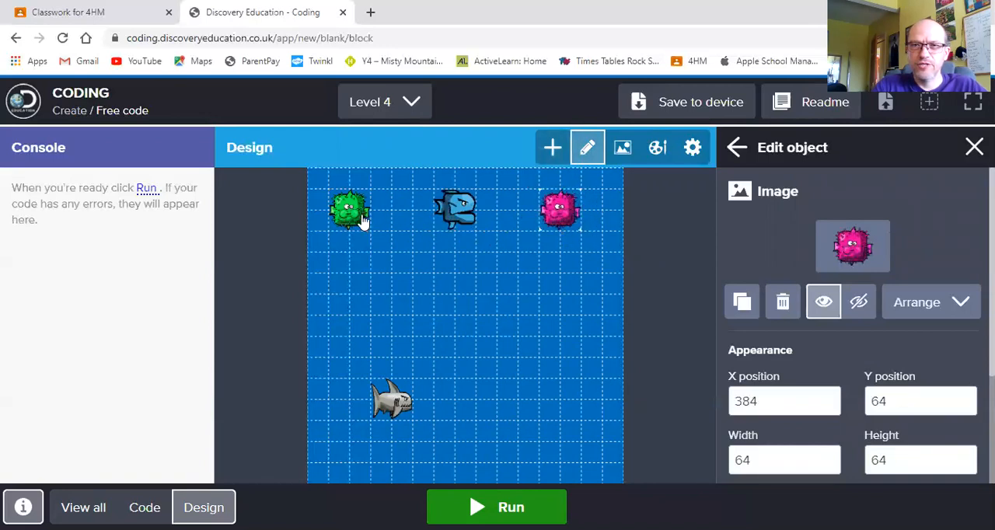
{"action": "mouse_move", "coordinate": [571, 216]}
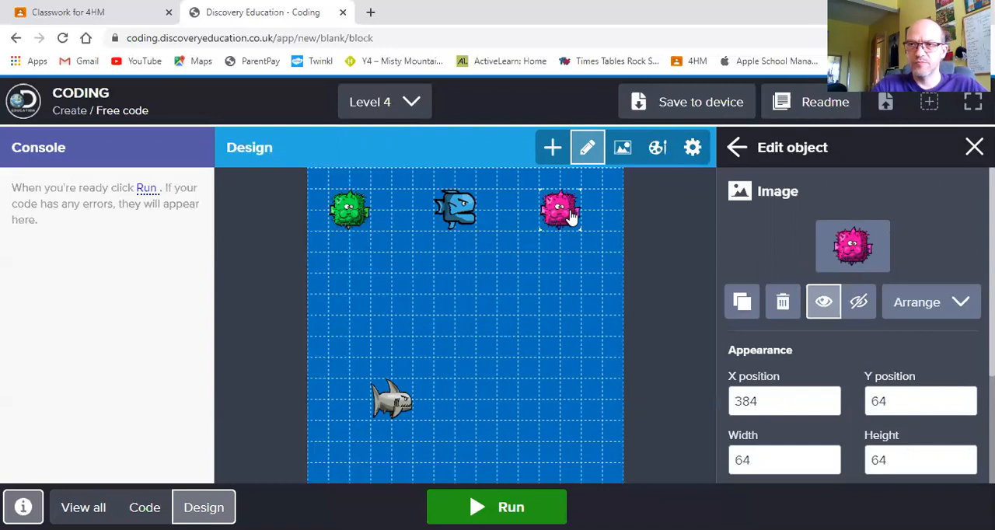
{"action": "mouse_move", "coordinate": [451, 211]}
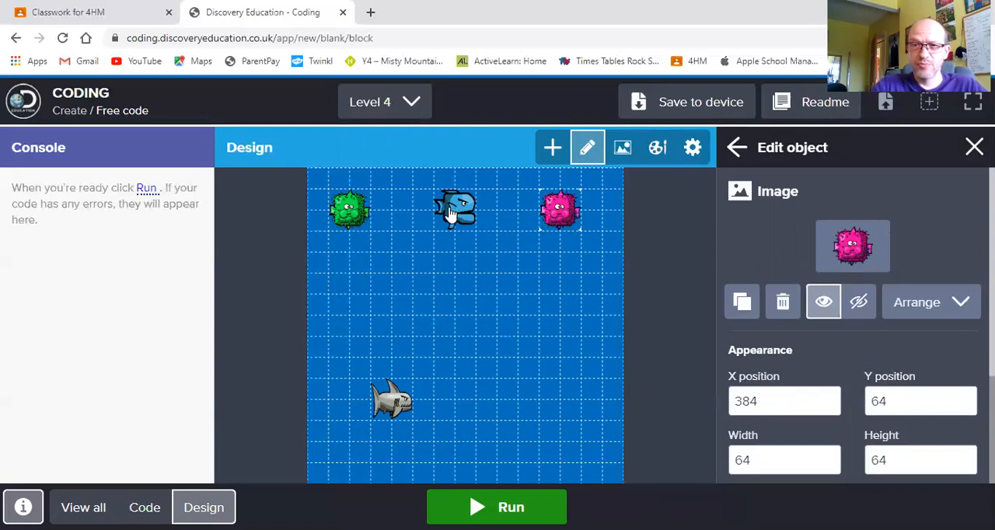
{"action": "mouse_move", "coordinate": [462, 217]}
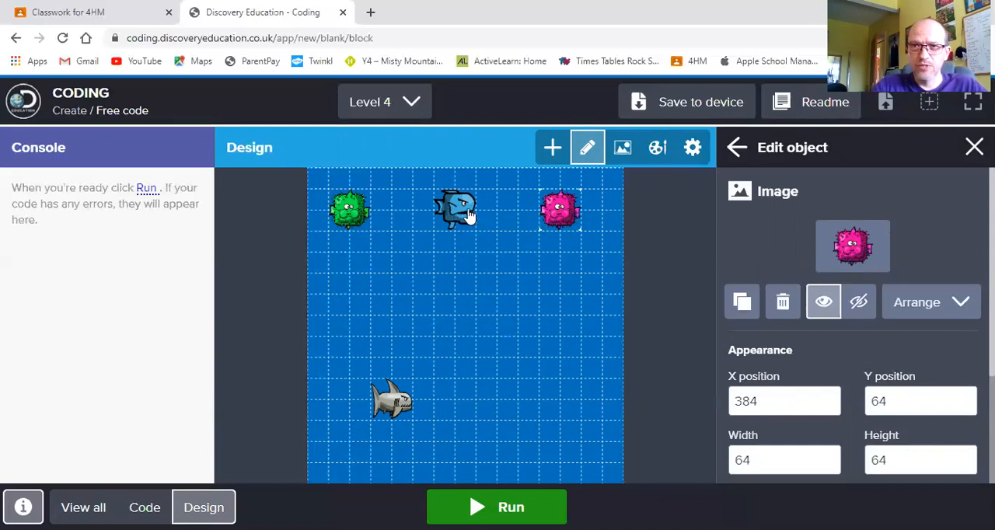
{"action": "mouse_move", "coordinate": [847, 168]}
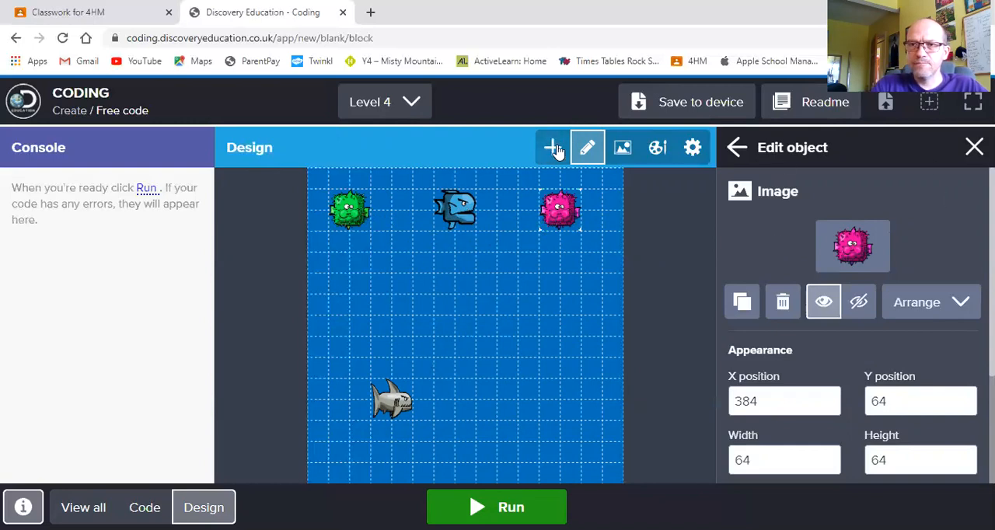
Step: Add right-arrow and left-arrow key objects side by side below the shark
{"action": "left_click", "coordinate": [552, 148]}
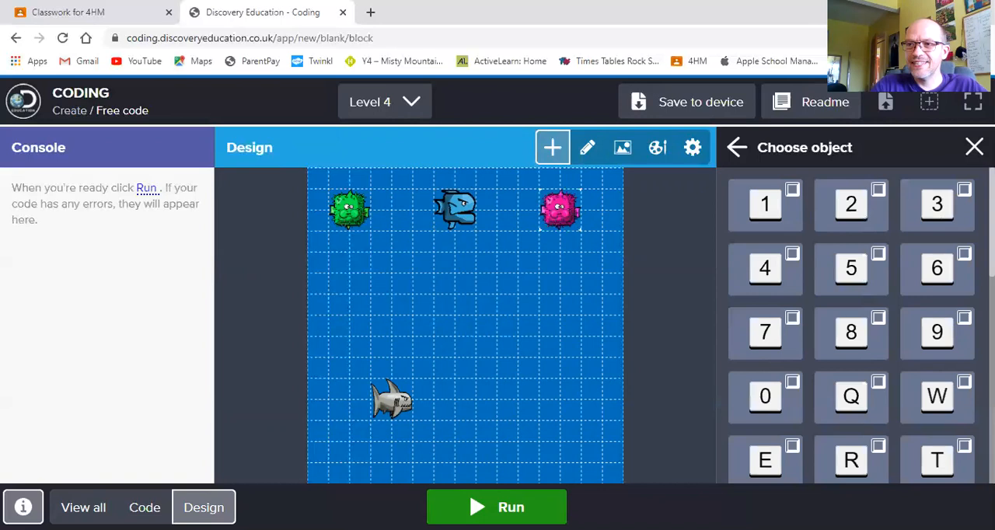
{"action": "scroll", "scroll_direction": "down", "scroll_amount": 3}
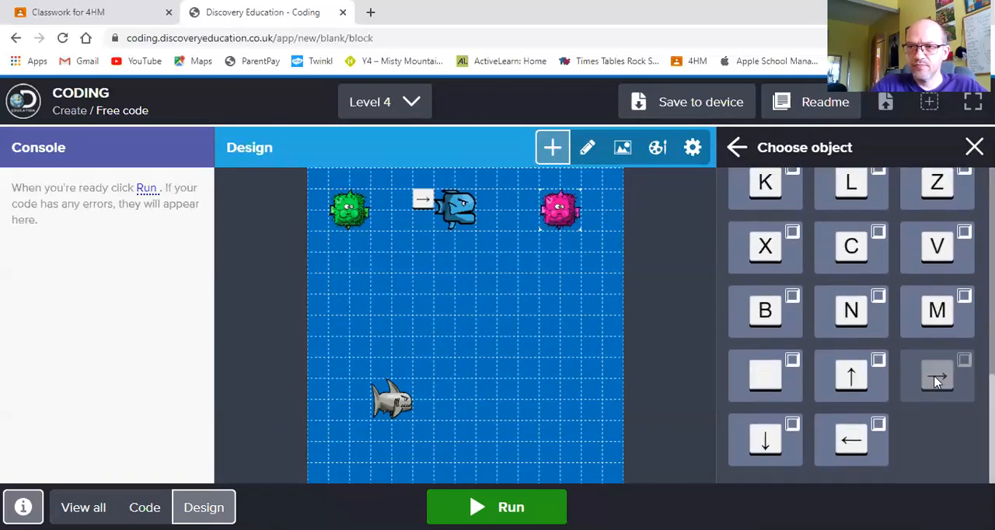
{"action": "left_click", "coordinate": [937, 375]}
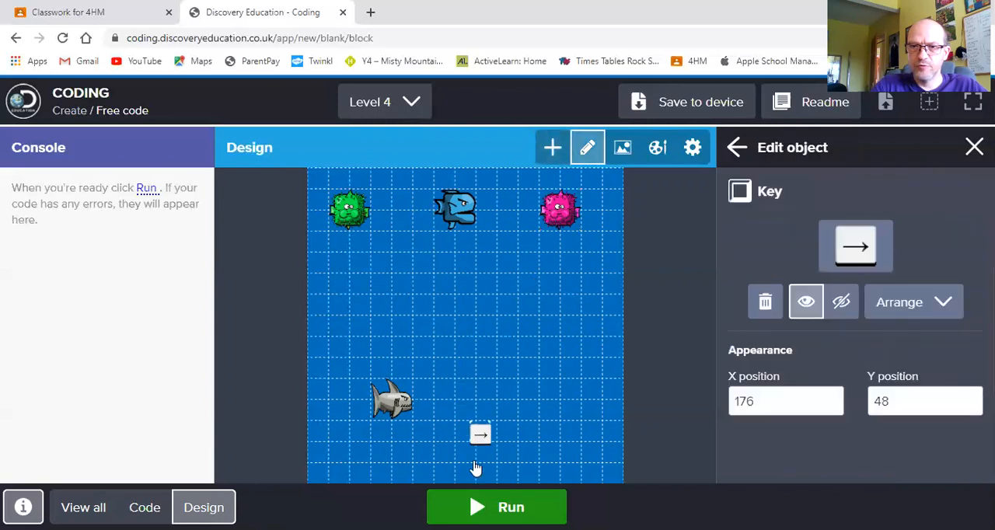
{"action": "left_click_drag", "start_coordinate": [480, 434], "coordinate": [444, 452]}
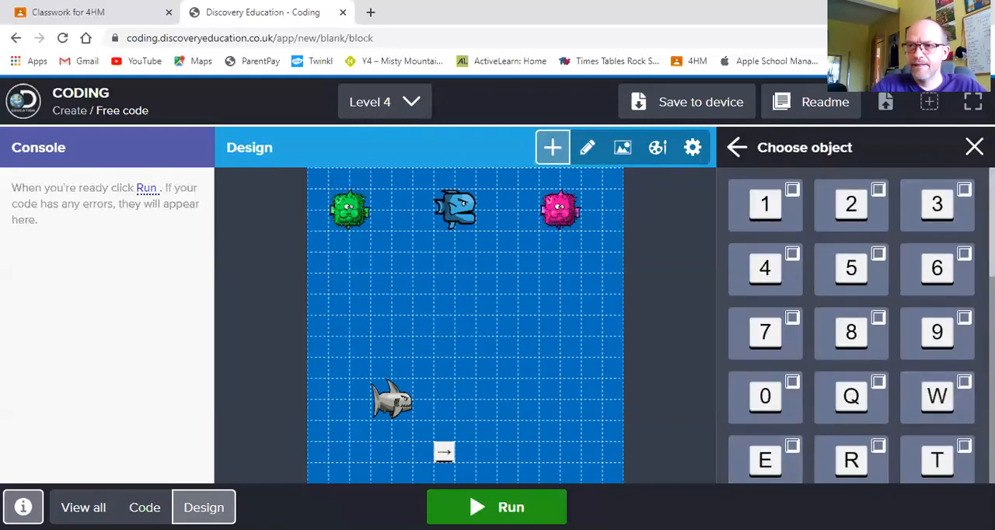
{"action": "scroll", "scroll_direction": "down", "scroll_amount": 3}
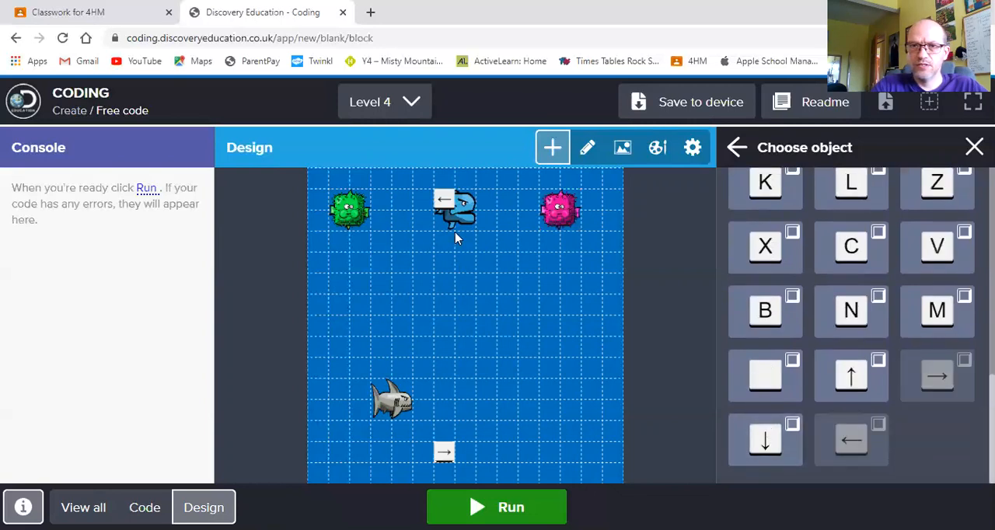
{"action": "left_click", "coordinate": [403, 454]}
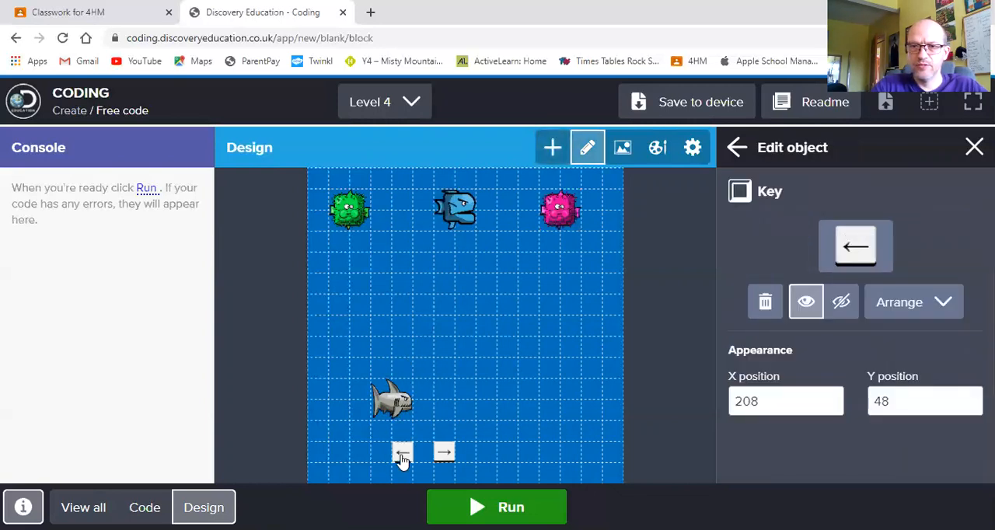
{"action": "left_click", "coordinate": [444, 451]}
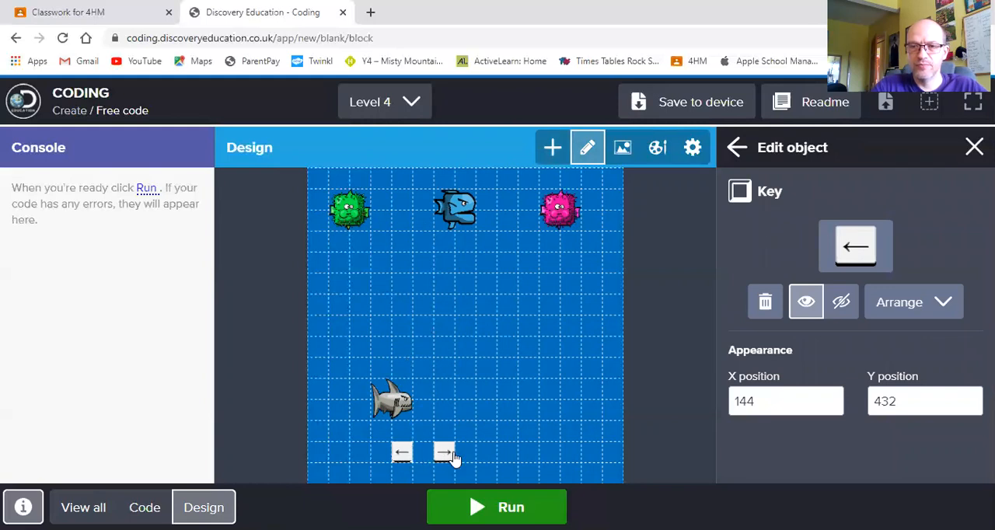
{"action": "mouse_move", "coordinate": [732, 152]}
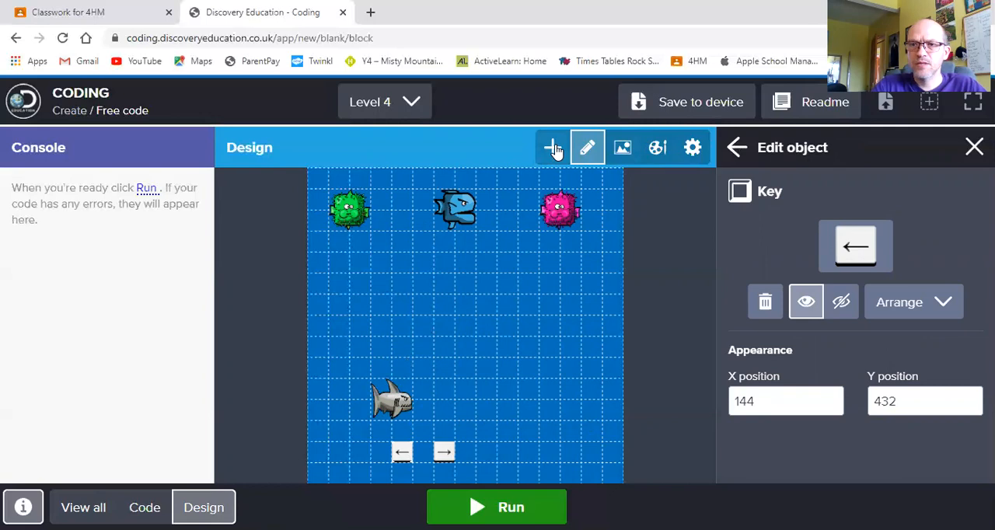
Step: Add a variable at the bottom right of the stage and rename it Score
{"action": "left_click", "coordinate": [552, 148]}
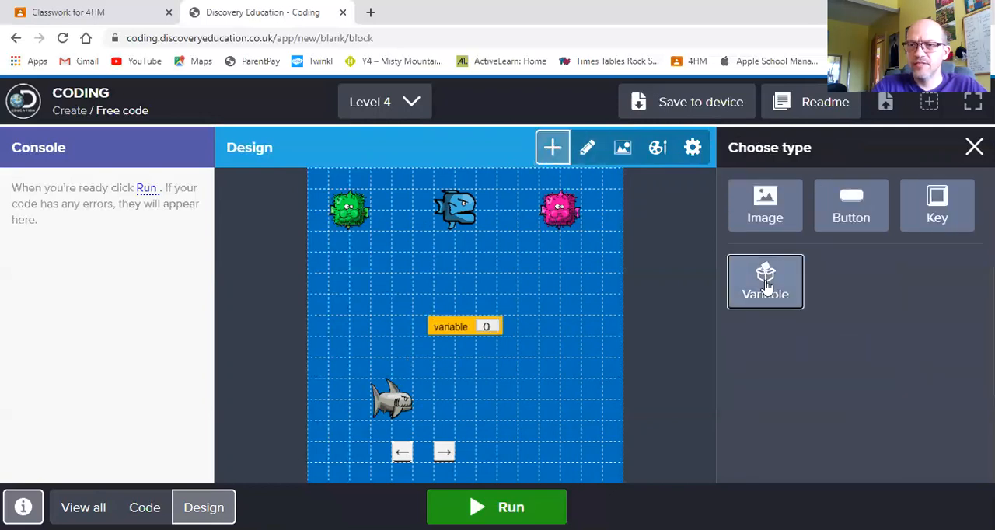
{"action": "left_click", "coordinate": [765, 282]}
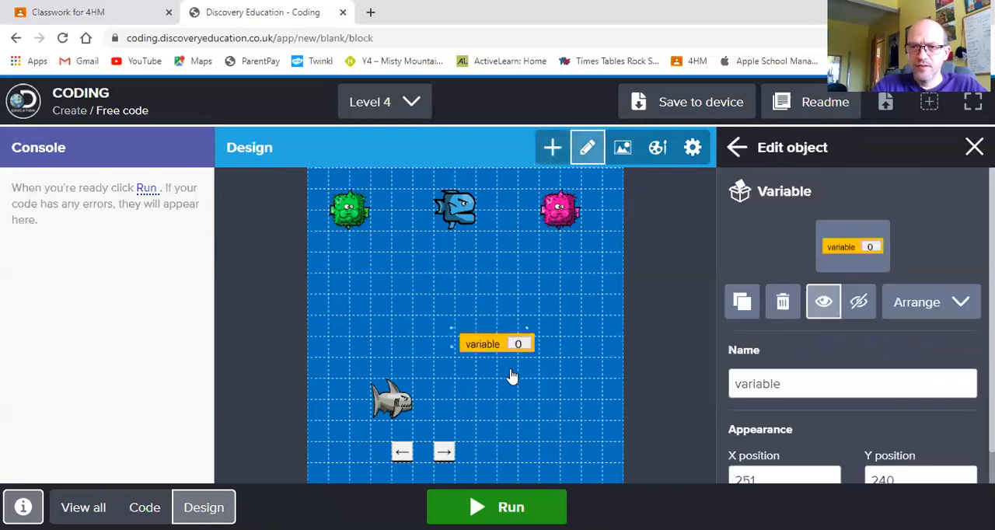
{"action": "left_click_drag", "start_coordinate": [496, 344], "coordinate": [556, 452]}
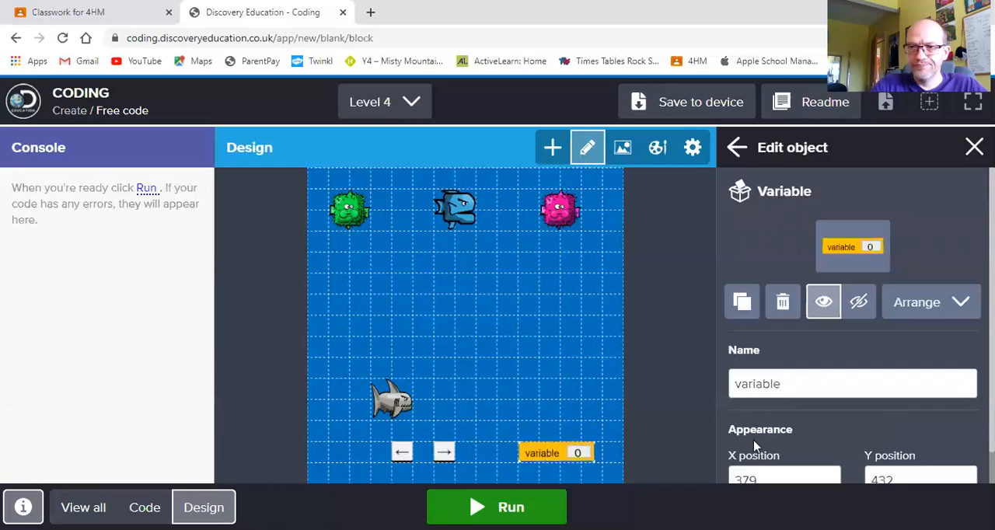
{"action": "key", "text": "Backspace"}
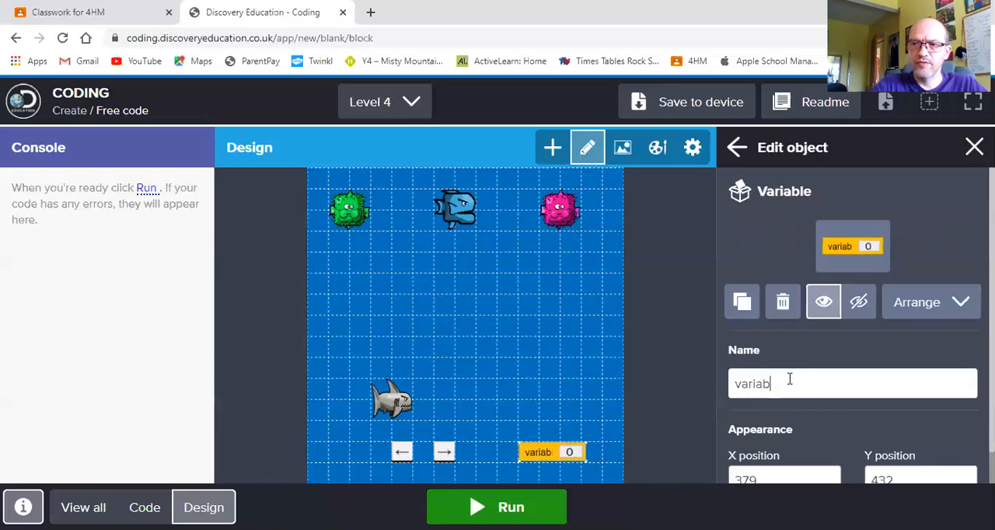
{"action": "type", "text": "Sc"}
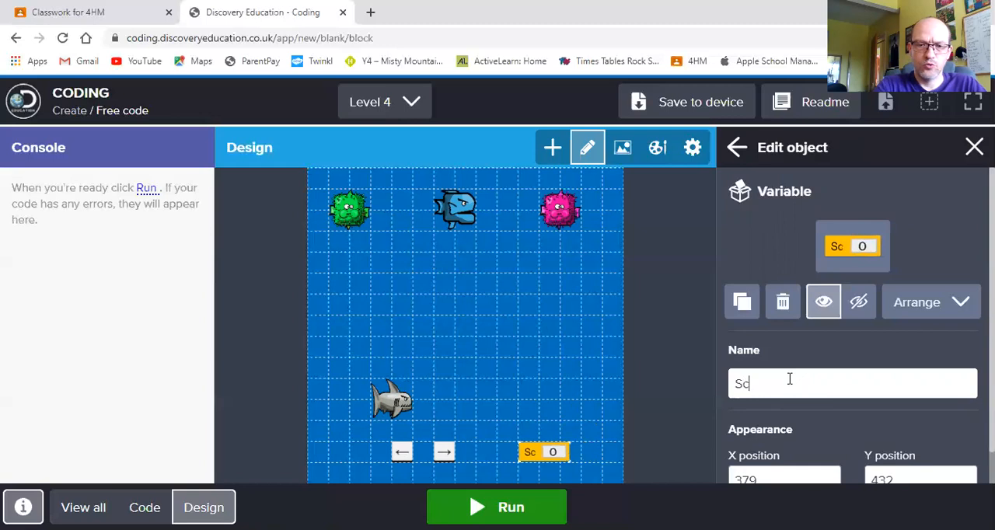
{"action": "type", "text": "ore"}
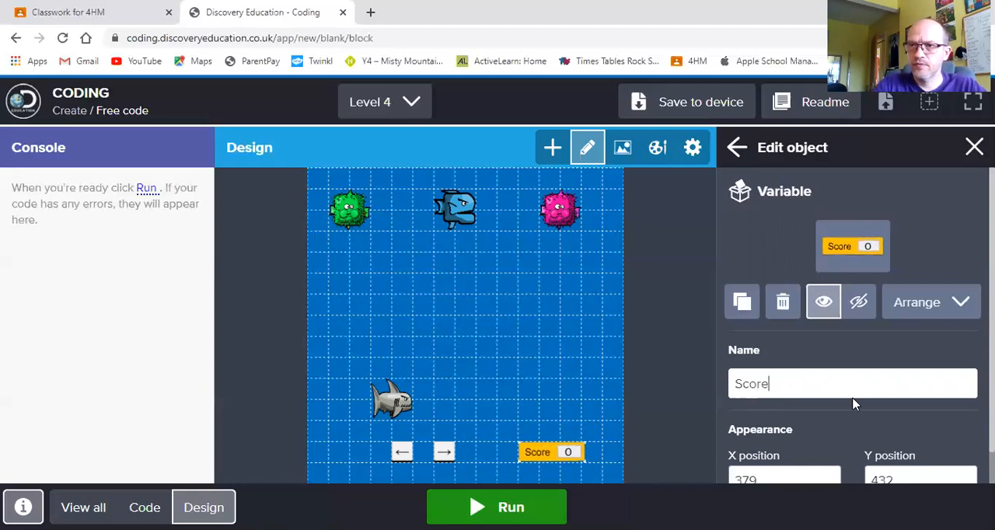
{"action": "mouse_move", "coordinate": [573, 151]}
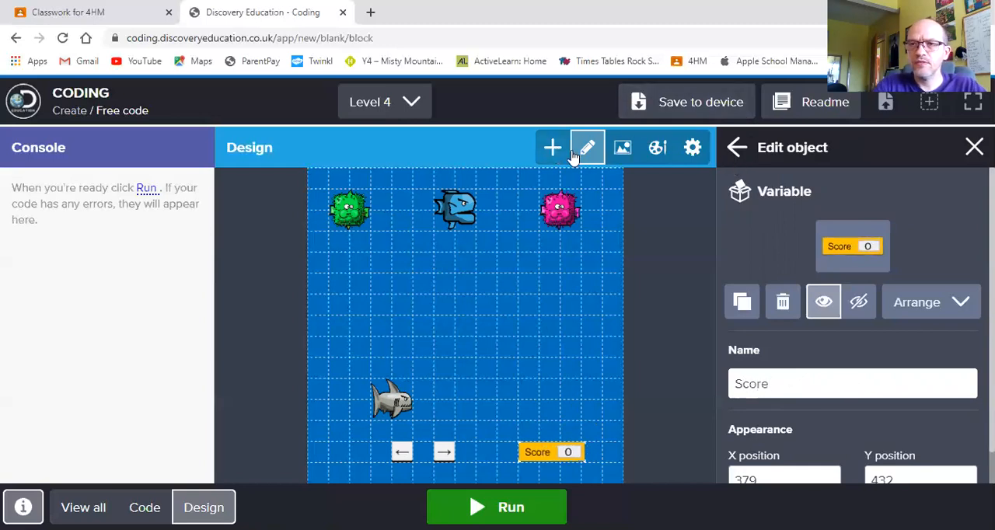
{"action": "mouse_move", "coordinate": [622, 148]}
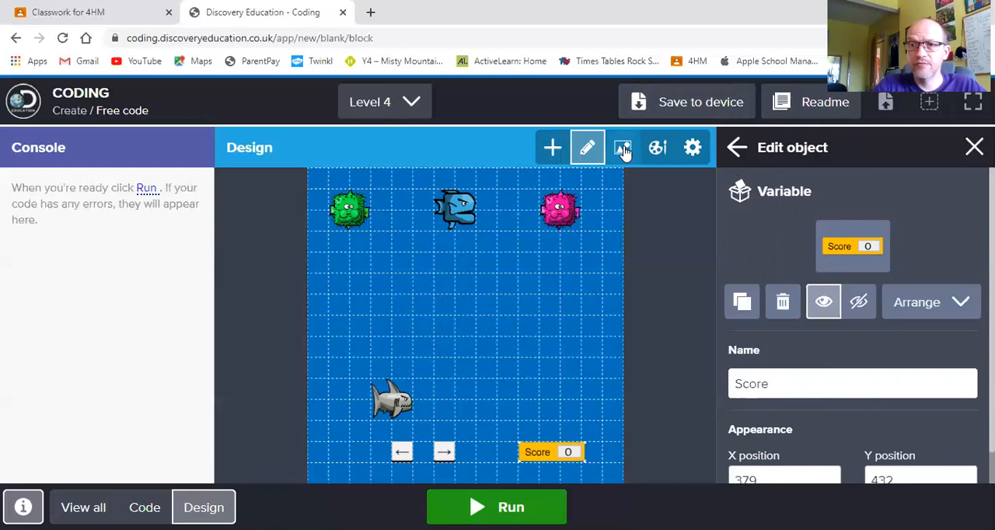
Step: Set the deep blue ocean water image as the stage background, then close the settings
{"action": "left_click", "coordinate": [622, 147]}
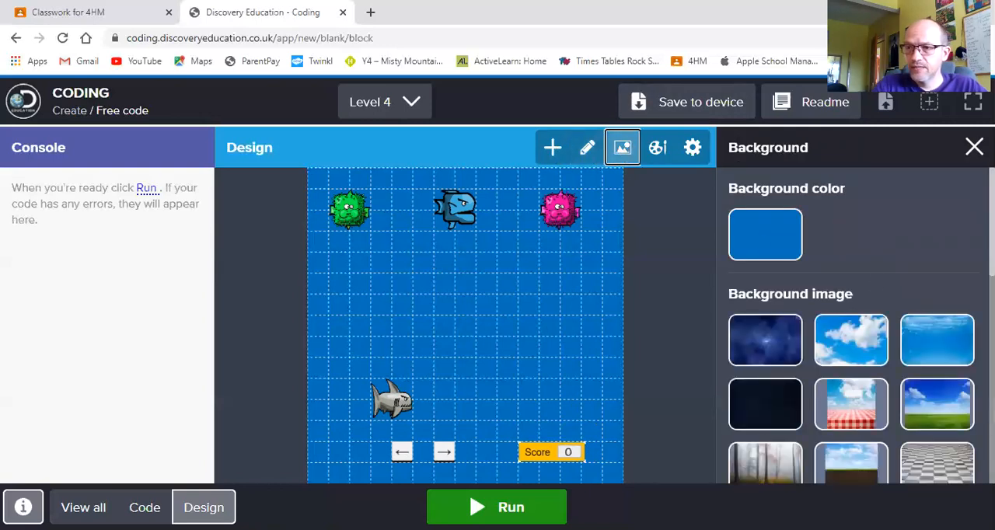
{"action": "scroll", "scroll_direction": "down", "scroll_amount": 3}
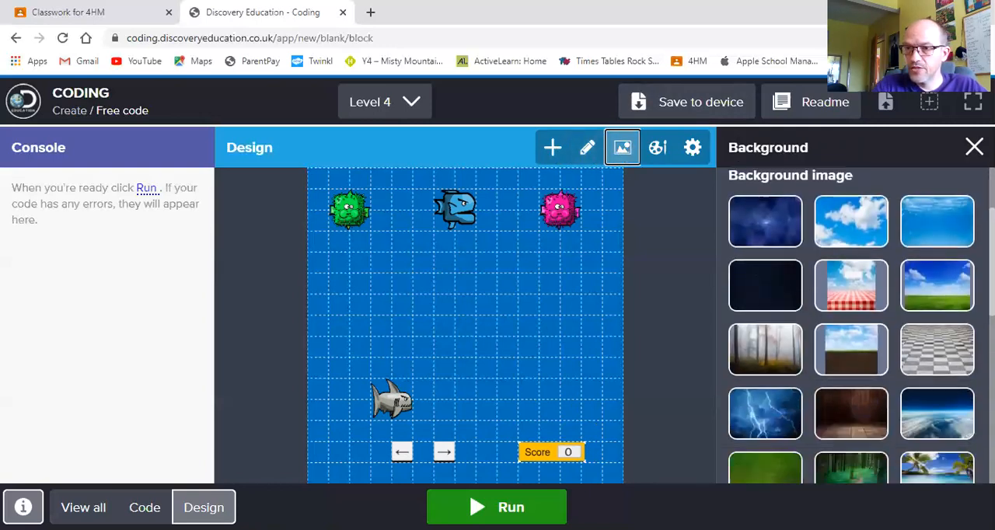
{"action": "scroll", "scroll_direction": "down", "scroll_amount": 3}
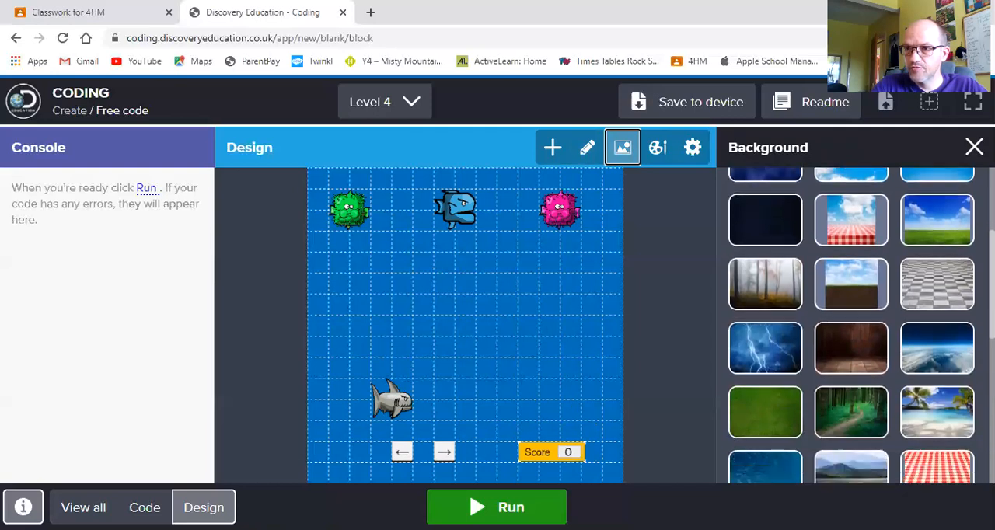
{"action": "scroll", "scroll_direction": "down", "scroll_amount": 3}
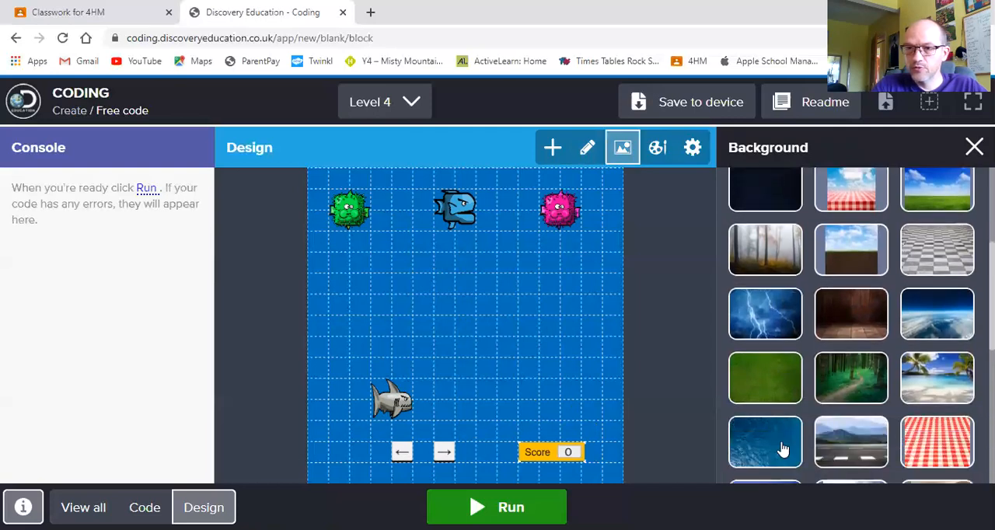
{"action": "left_click", "coordinate": [764, 441]}
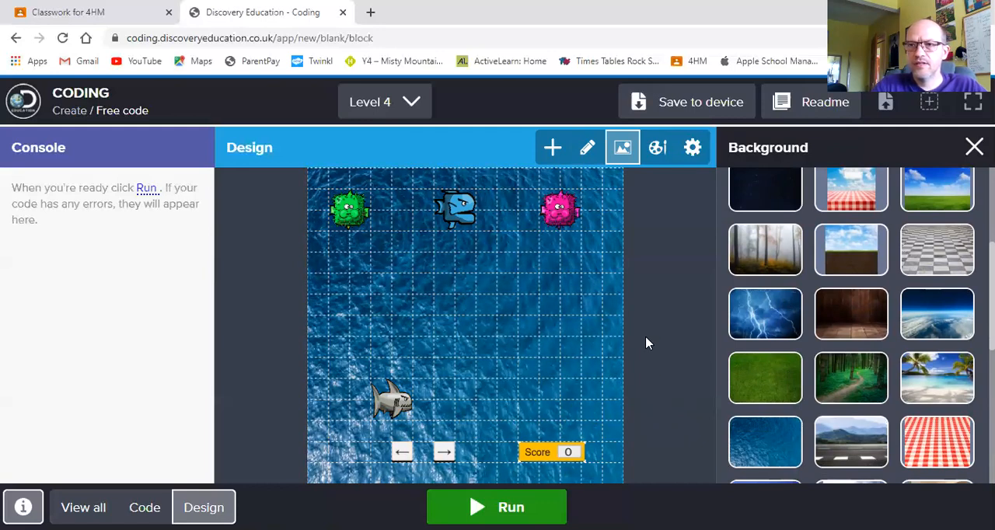
{"action": "mouse_move", "coordinate": [672, 366]}
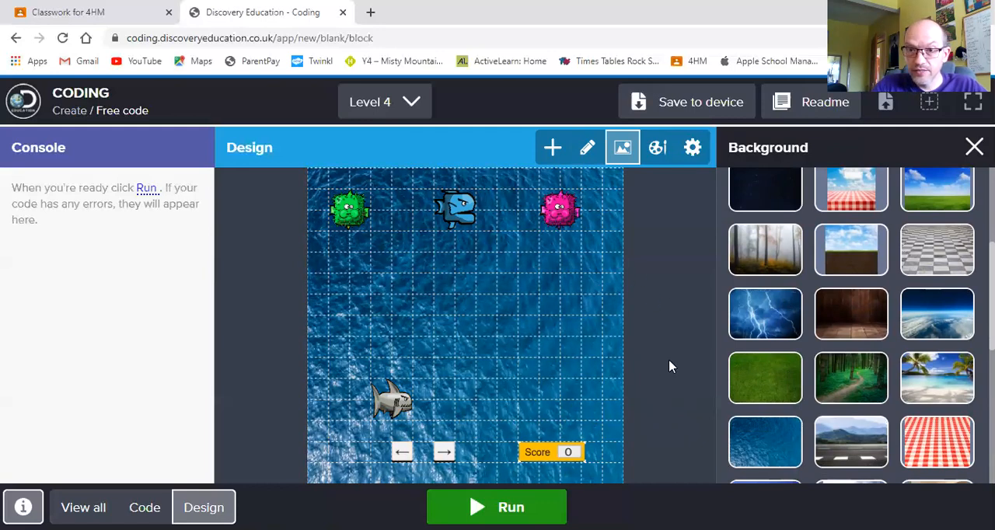
{"action": "mouse_move", "coordinate": [351, 239]}
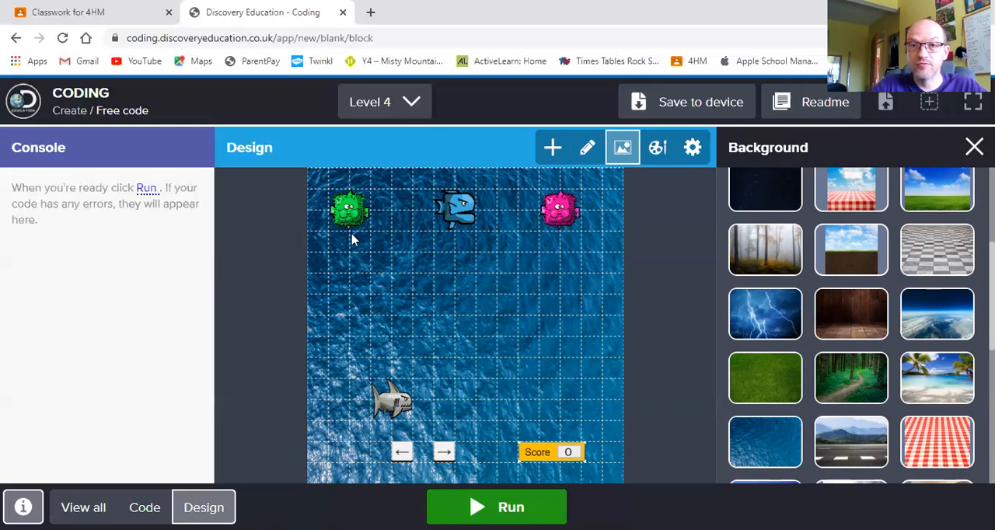
{"action": "mouse_move", "coordinate": [567, 298]}
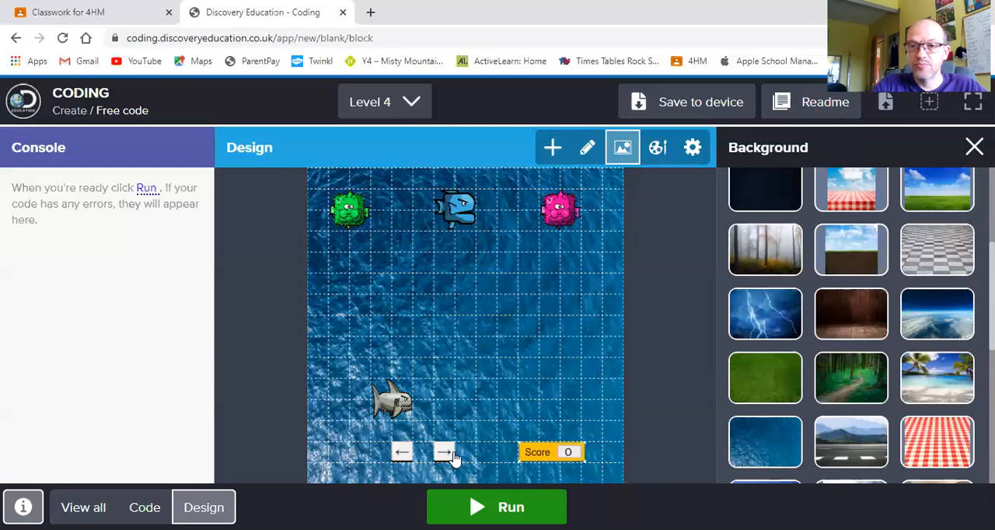
{"action": "mouse_move", "coordinate": [626, 324]}
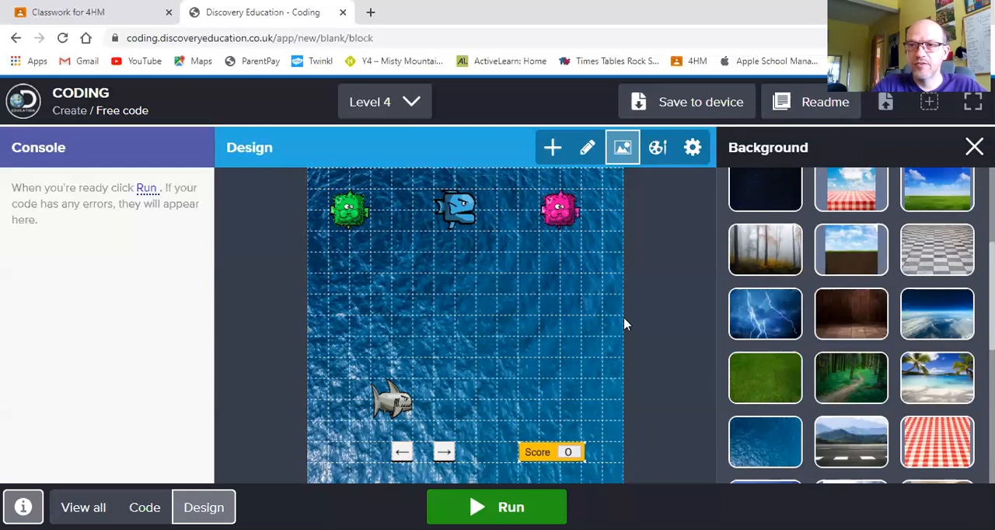
{"action": "mouse_move", "coordinate": [664, 317]}
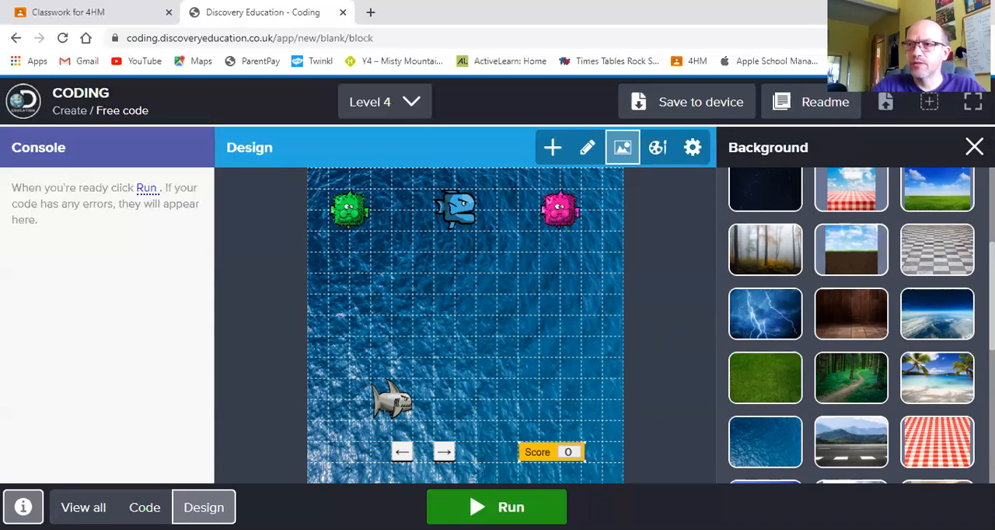
{"action": "left_click", "coordinate": [974, 146]}
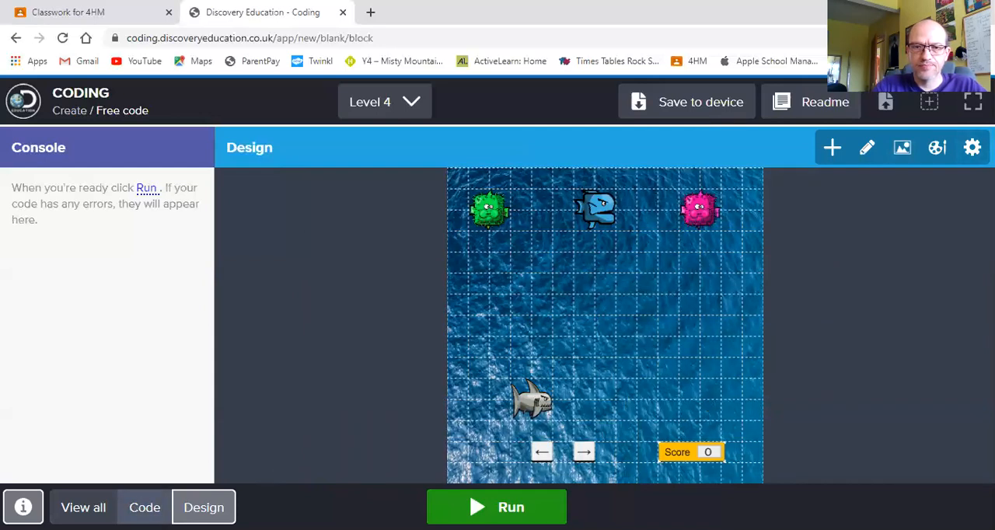
{"action": "left_click", "coordinate": [143, 507]}
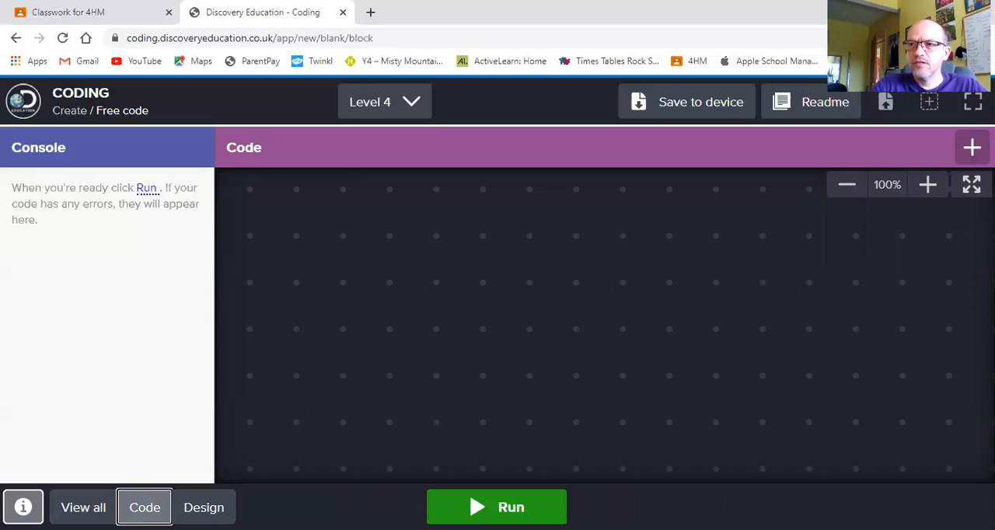
{"action": "left_click", "coordinate": [972, 148]}
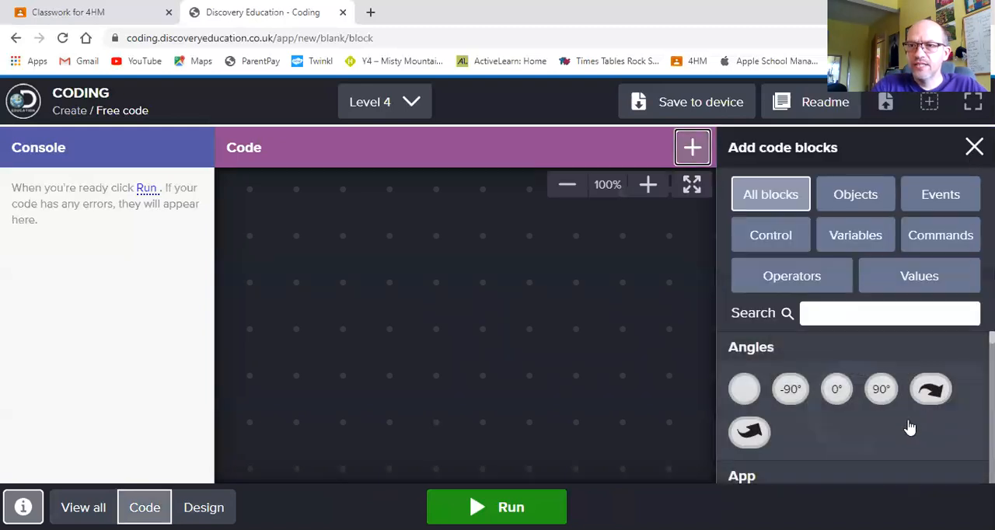
{"action": "scroll", "scroll_direction": "down", "scroll_amount": 3}
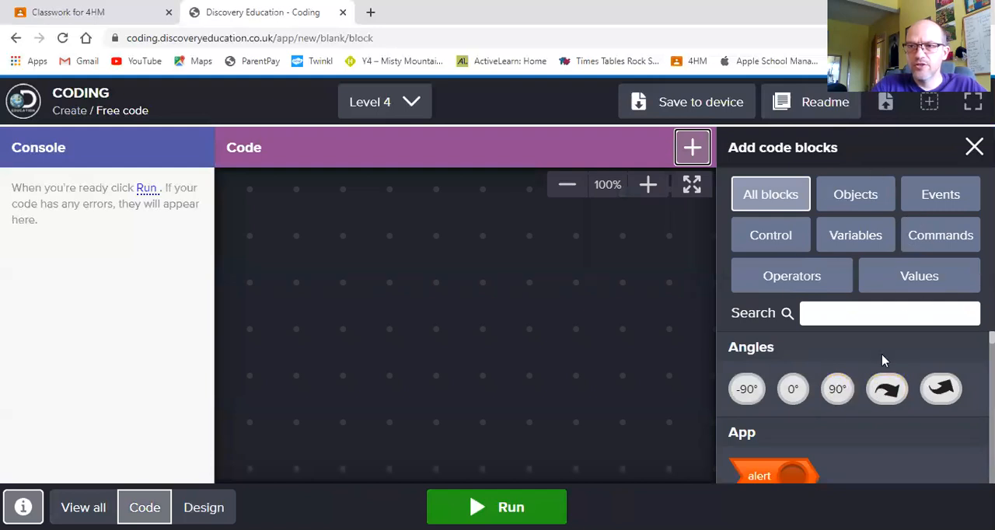
{"action": "left_click", "coordinate": [855, 195]}
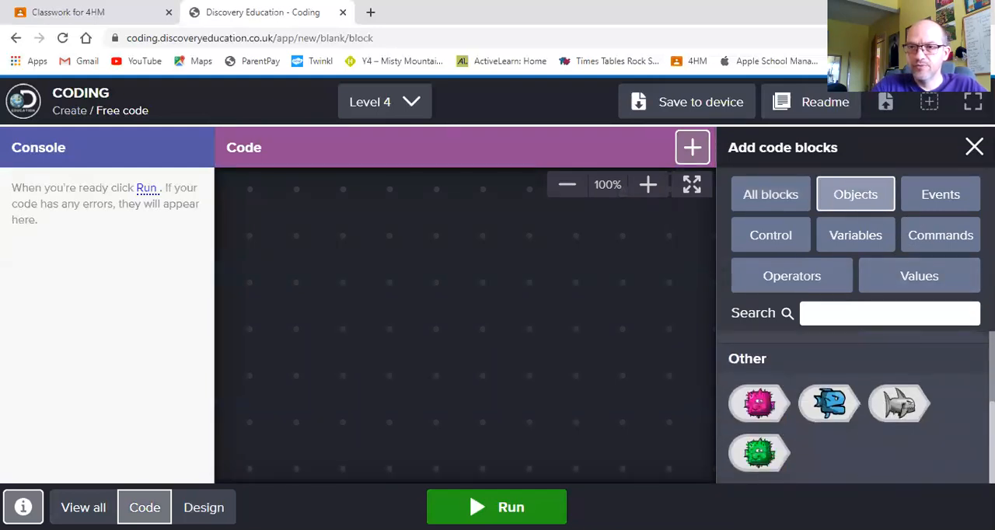
{"action": "mouse_move", "coordinate": [951, 226]}
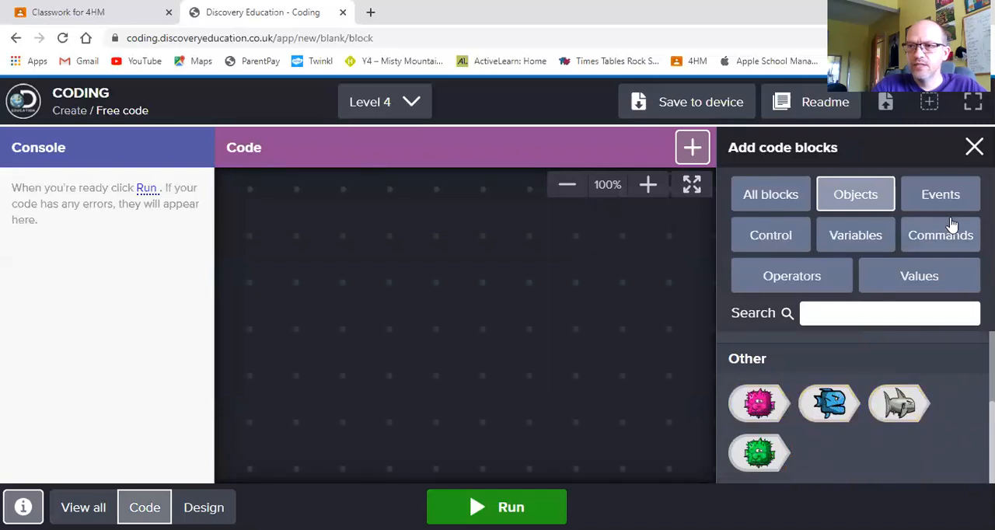
{"action": "left_click", "coordinate": [940, 194]}
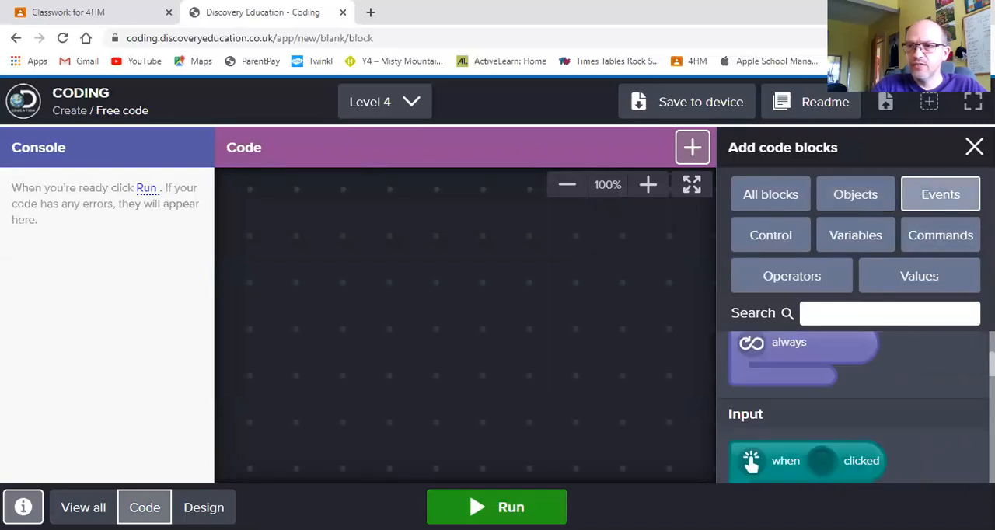
{"action": "scroll", "scroll_direction": "up", "scroll_amount": 3}
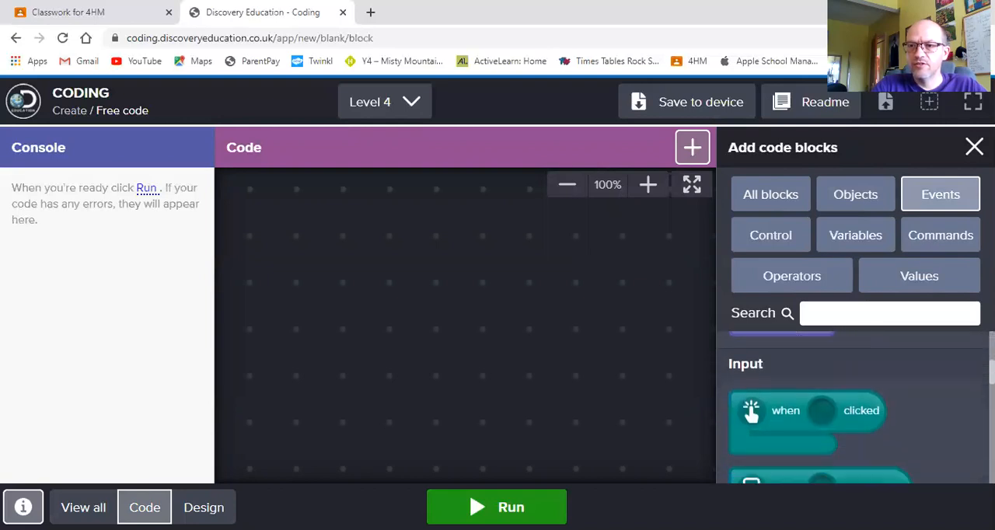
{"action": "scroll", "scroll_direction": "down", "scroll_amount": 3}
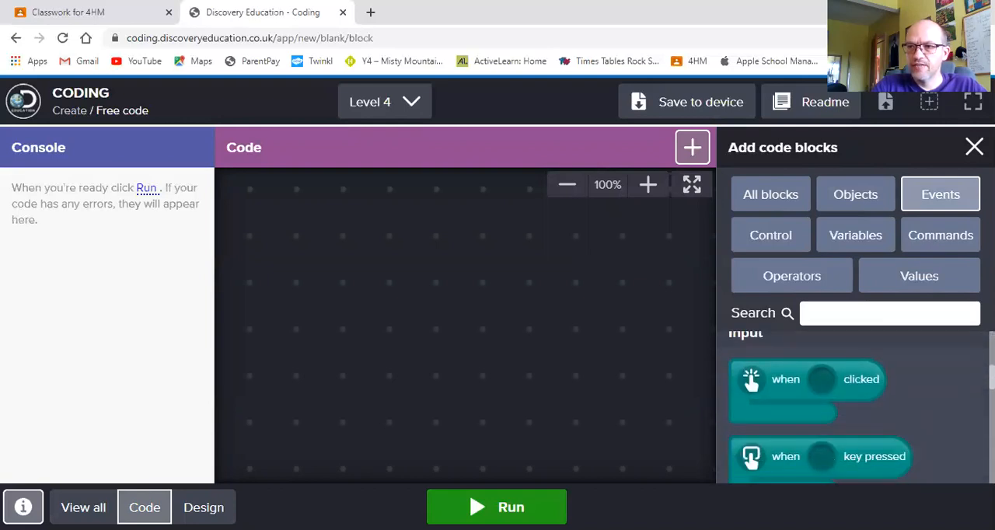
{"action": "scroll", "scroll_direction": "down", "scroll_amount": 3}
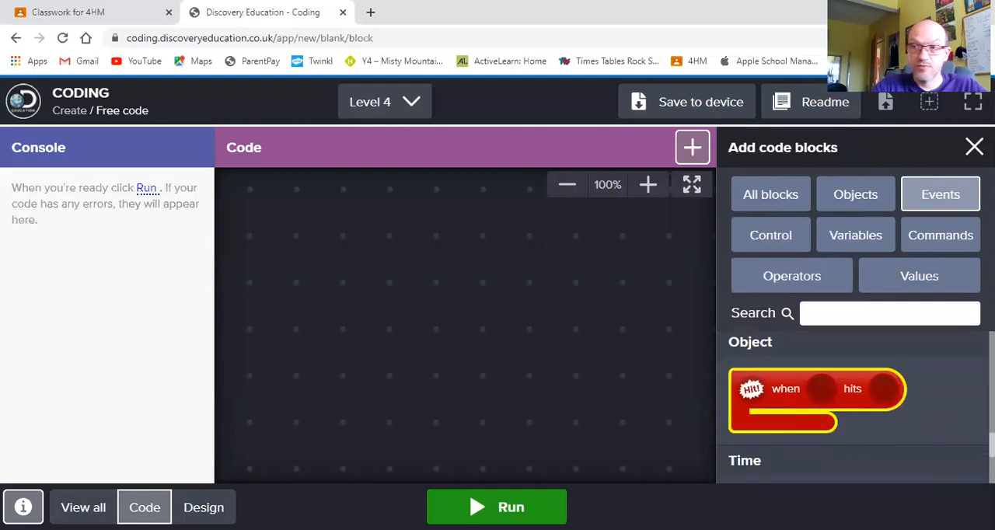
{"action": "scroll", "scroll_direction": "down", "scroll_amount": 3}
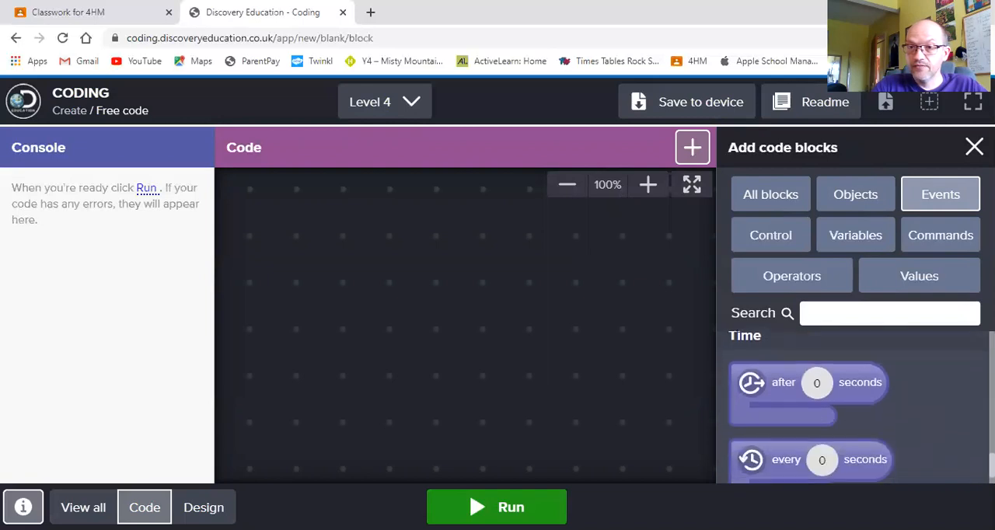
{"action": "mouse_move", "coordinate": [783, 382]}
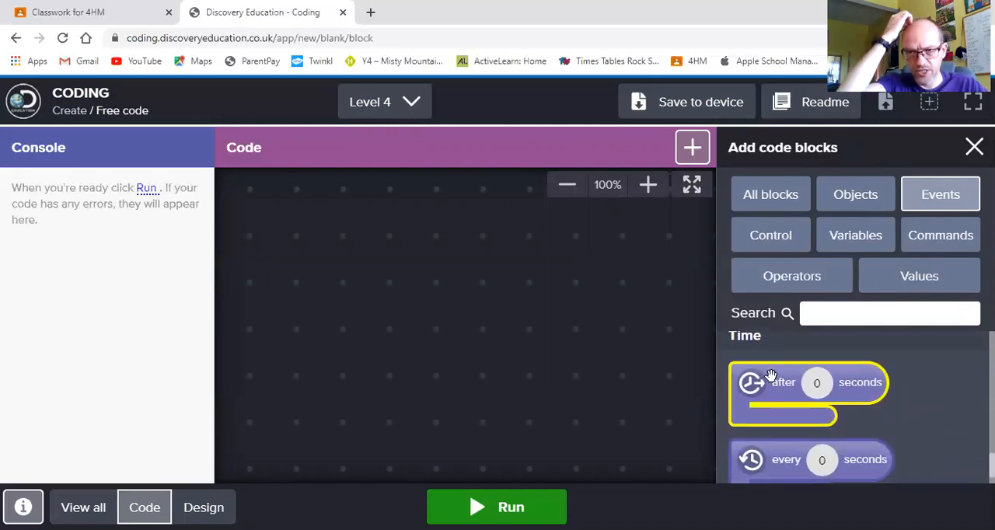
{"action": "mouse_move", "coordinate": [770, 235]}
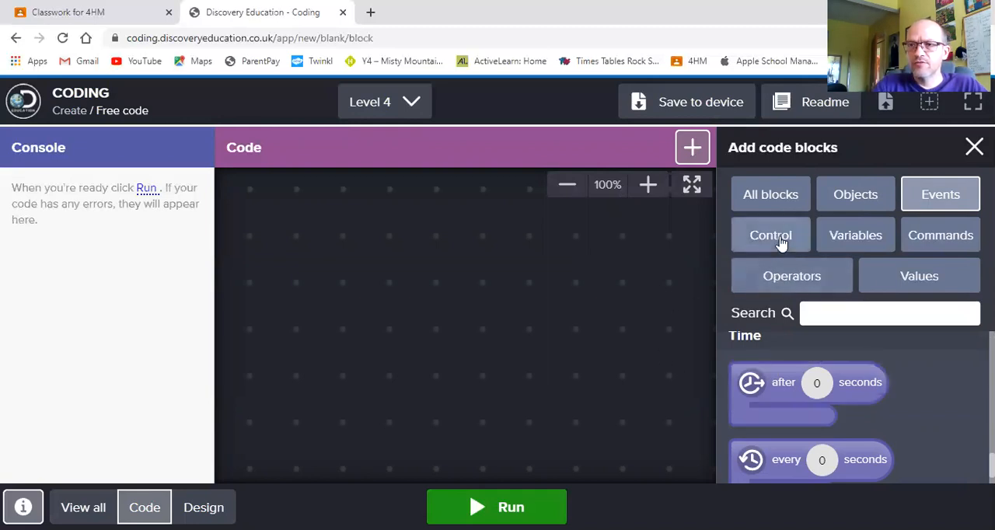
{"action": "left_click", "coordinate": [770, 235]}
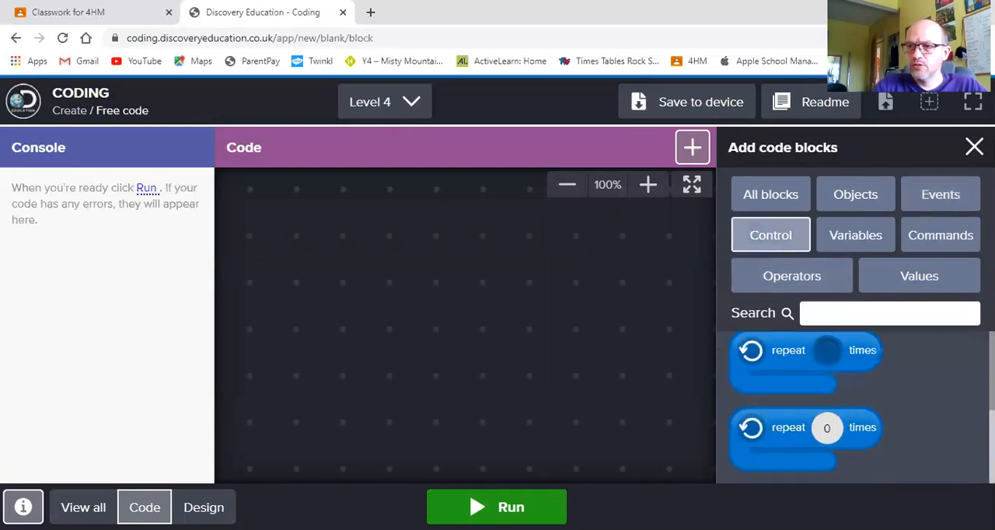
{"action": "left_click", "coordinate": [770, 234]}
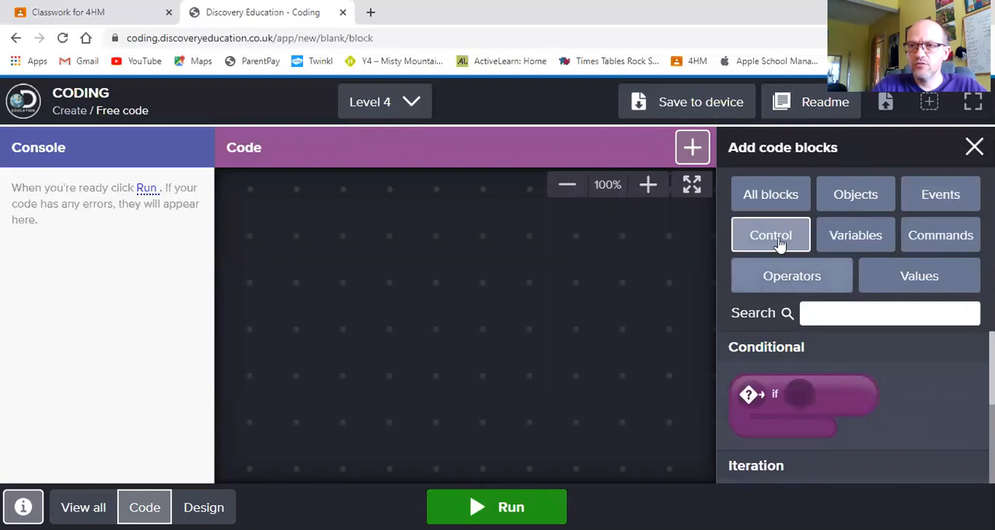
{"action": "mouse_move", "coordinate": [814, 239]}
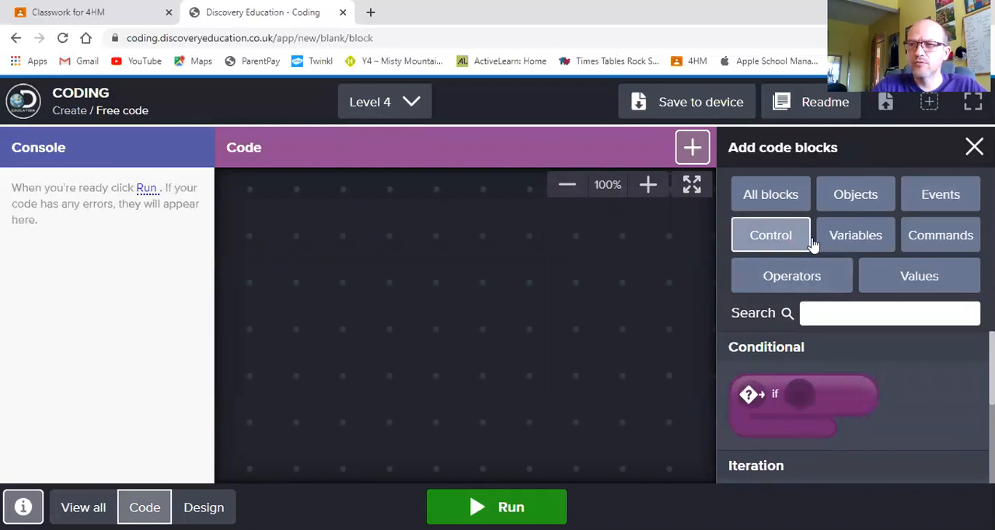
{"action": "left_click", "coordinate": [855, 235]}
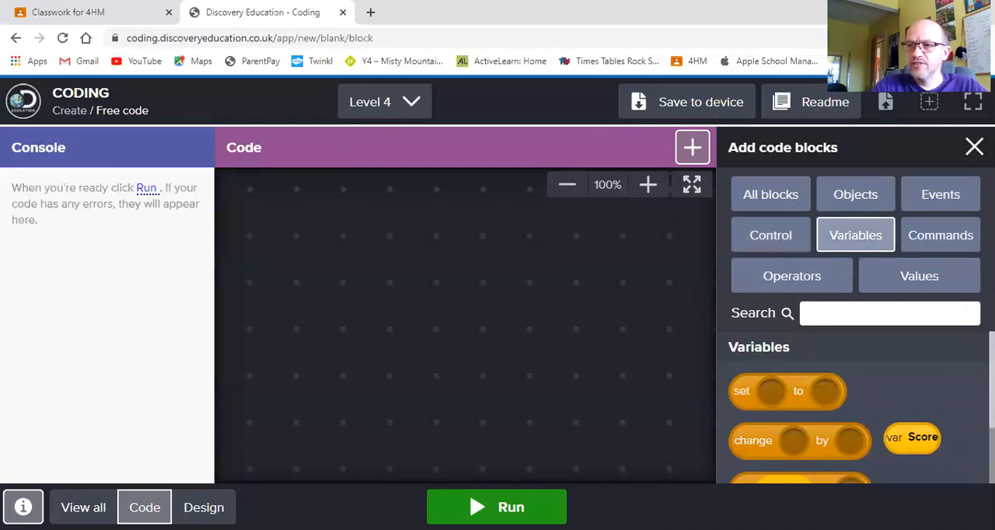
{"action": "scroll", "scroll_direction": "down", "scroll_amount": 3}
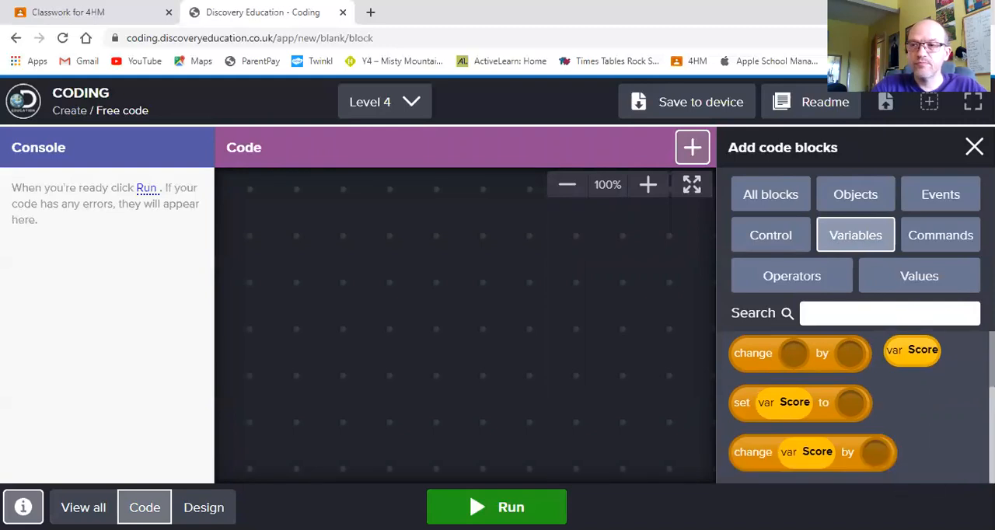
{"action": "left_click", "coordinate": [939, 234]}
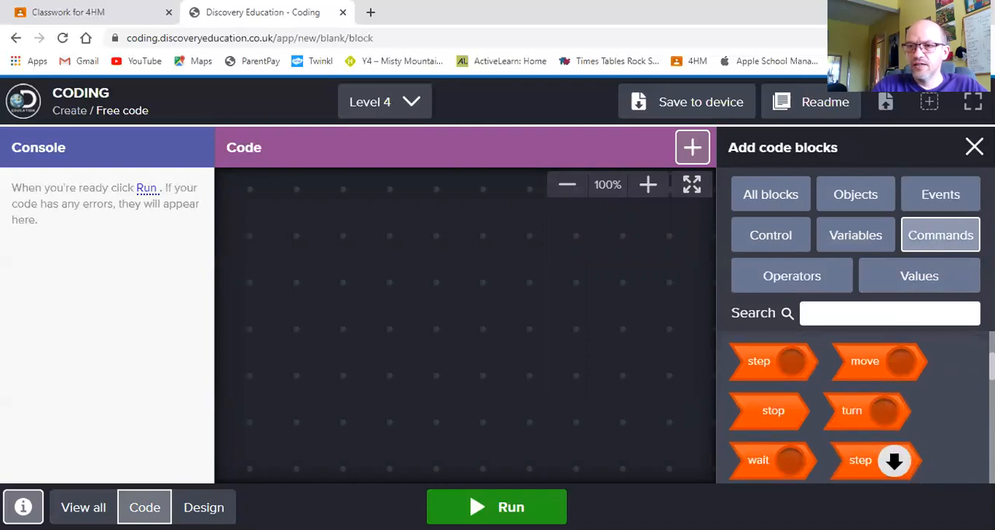
{"action": "scroll", "scroll_direction": "down", "scroll_amount": 3}
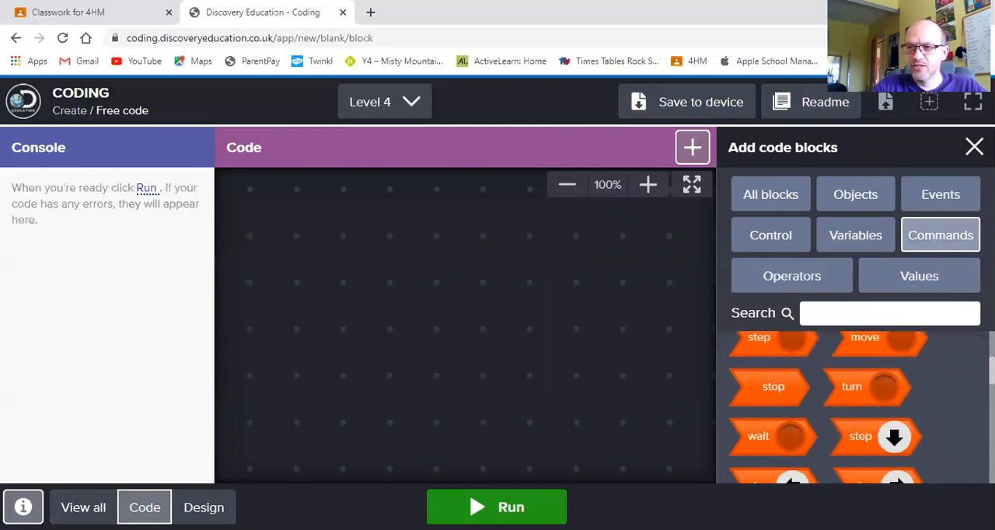
{"action": "scroll", "scroll_direction": "down", "scroll_amount": 3}
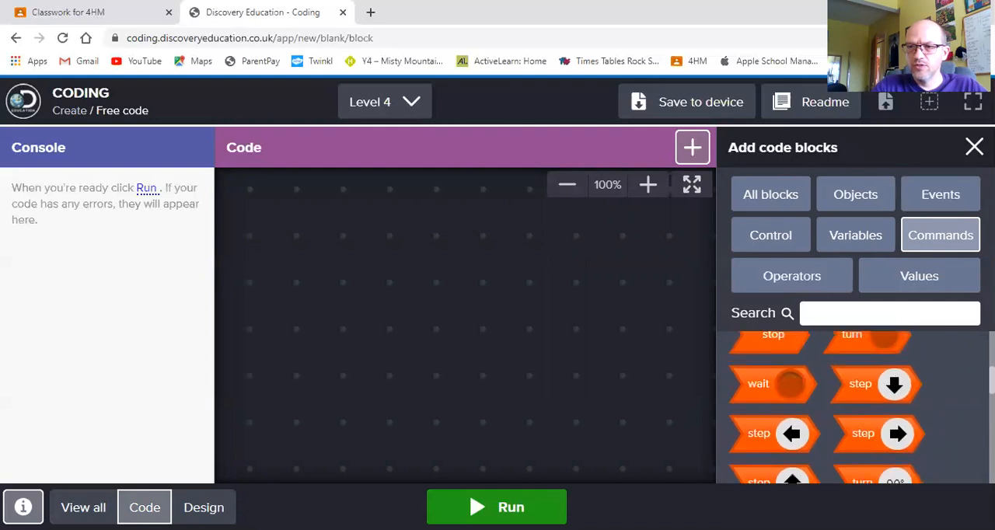
{"action": "scroll", "scroll_direction": "up", "scroll_amount": 3}
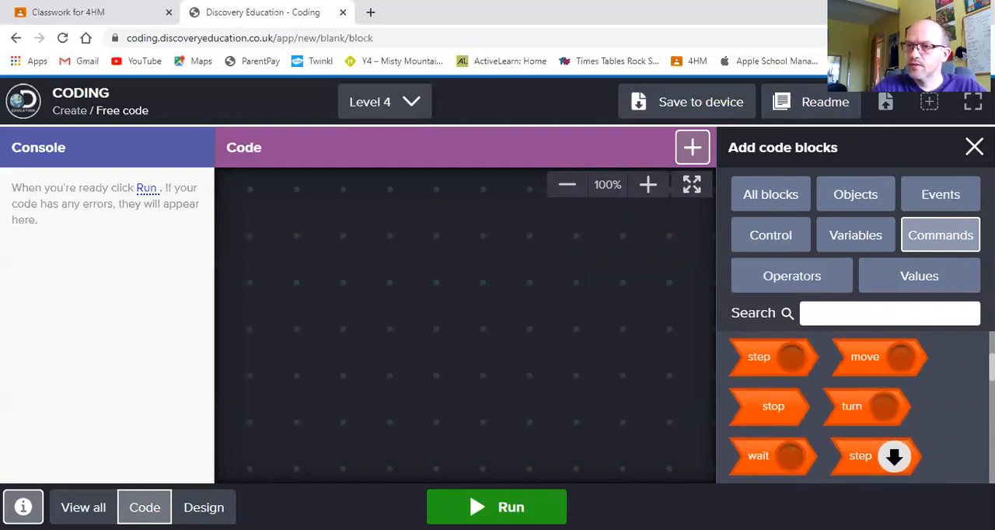
{"action": "scroll", "scroll_direction": "down", "scroll_amount": 3}
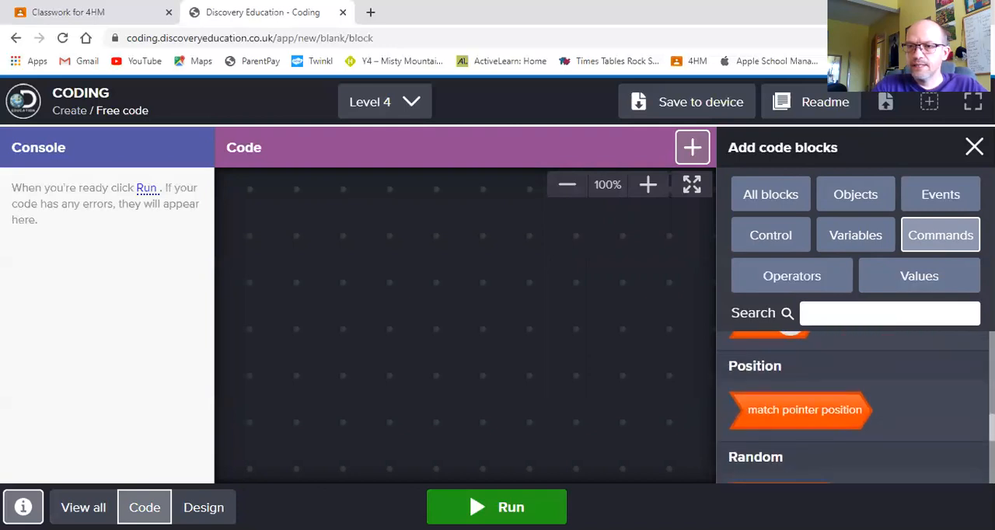
{"action": "scroll", "scroll_direction": "down", "scroll_amount": 3}
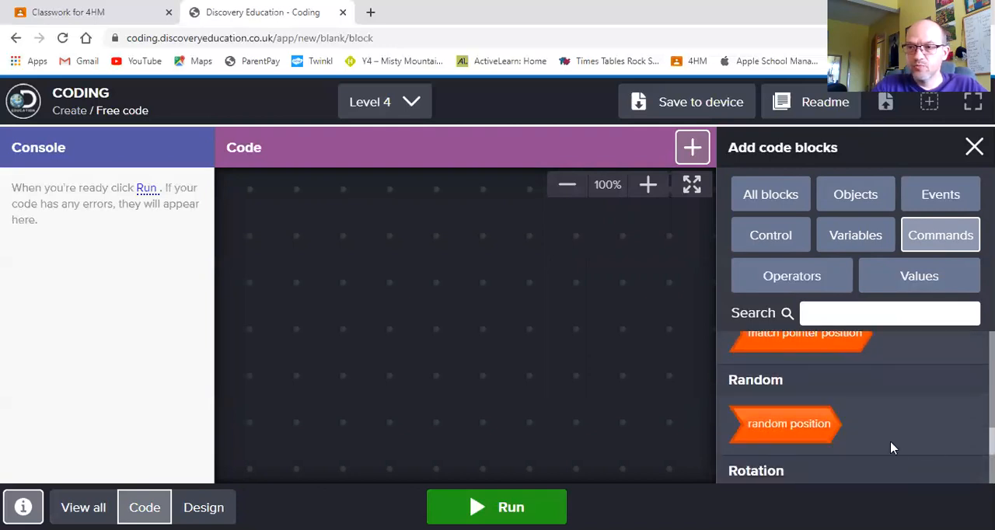
{"action": "scroll", "scroll_direction": "down", "scroll_amount": 3}
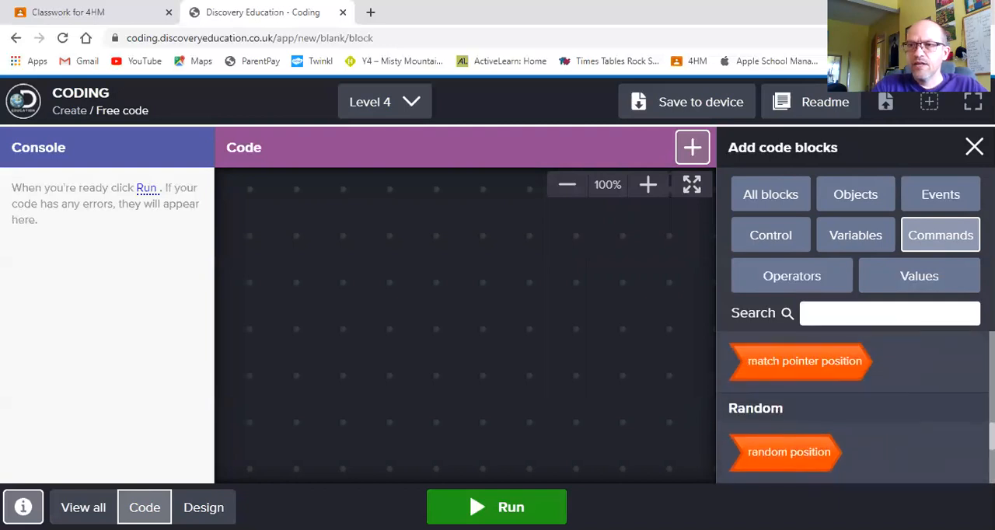
{"action": "mouse_move", "coordinate": [956, 359]}
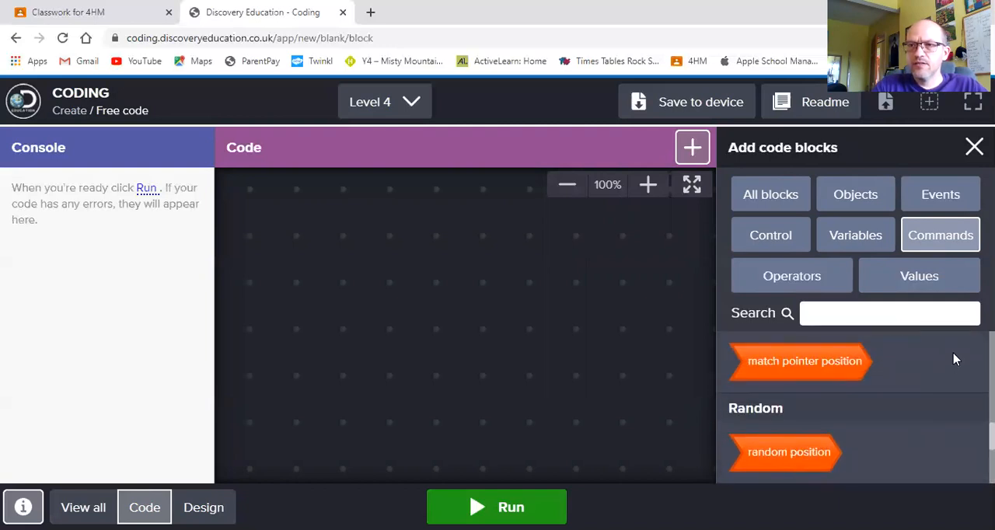
{"action": "mouse_move", "coordinate": [791, 276]}
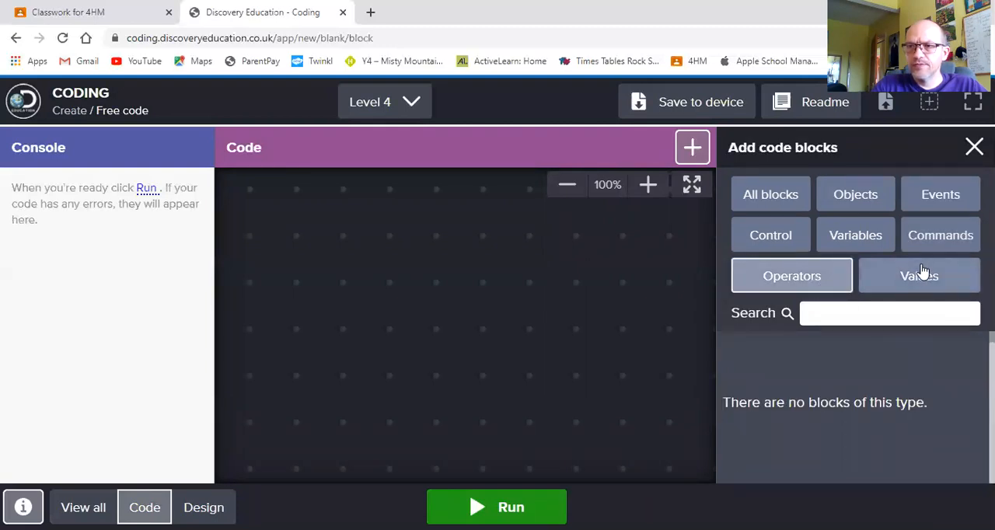
{"action": "left_click", "coordinate": [919, 275]}
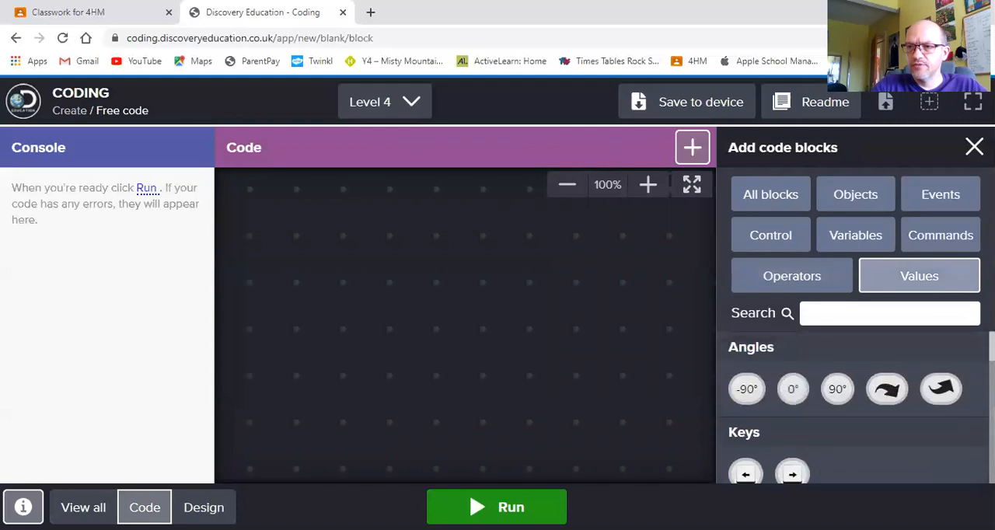
{"action": "scroll", "scroll_direction": "down", "scroll_amount": 3}
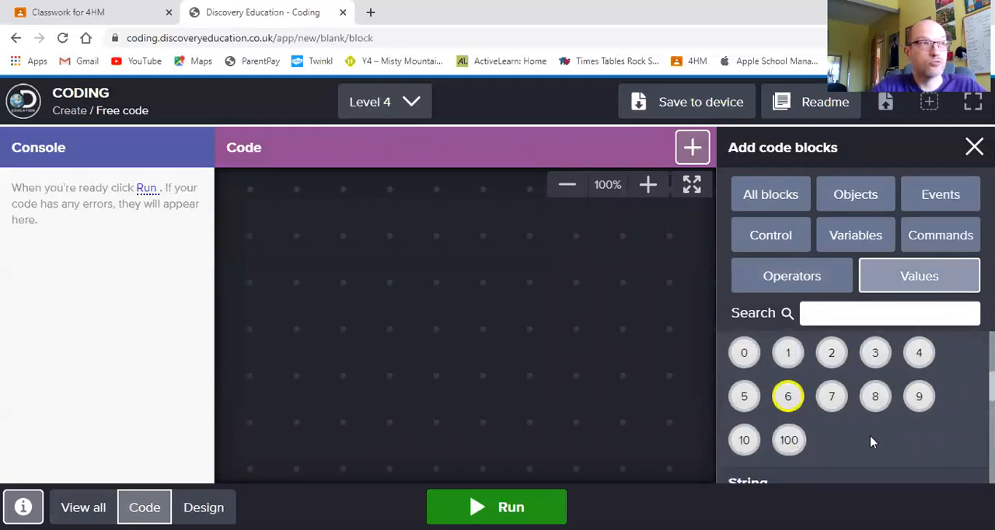
{"action": "scroll", "scroll_direction": "down", "scroll_amount": 3}
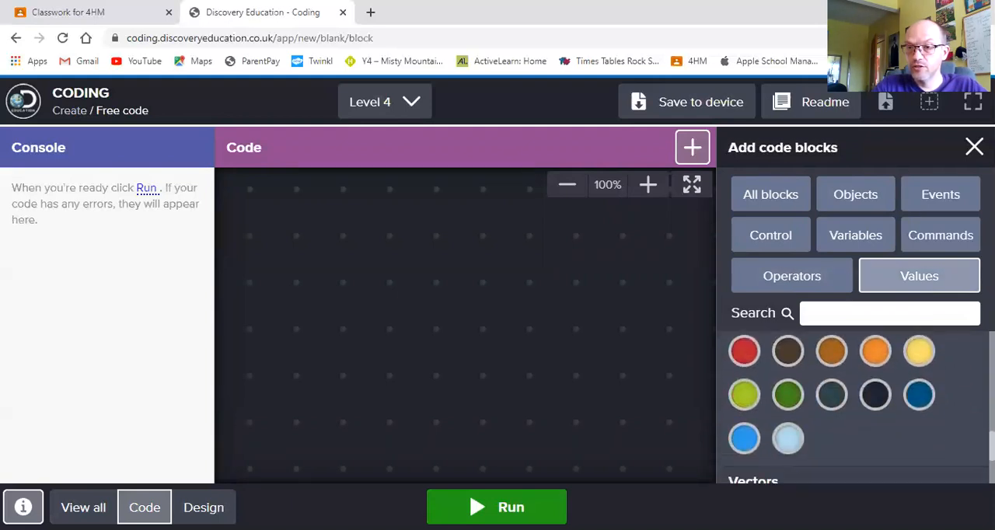
{"action": "scroll", "scroll_direction": "down", "scroll_amount": 3}
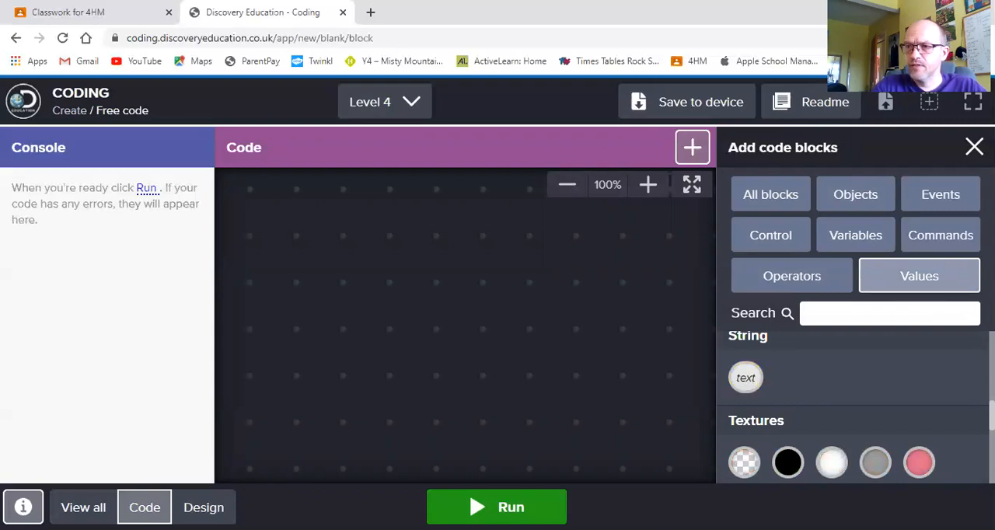
{"action": "scroll", "scroll_direction": "down", "scroll_amount": 3}
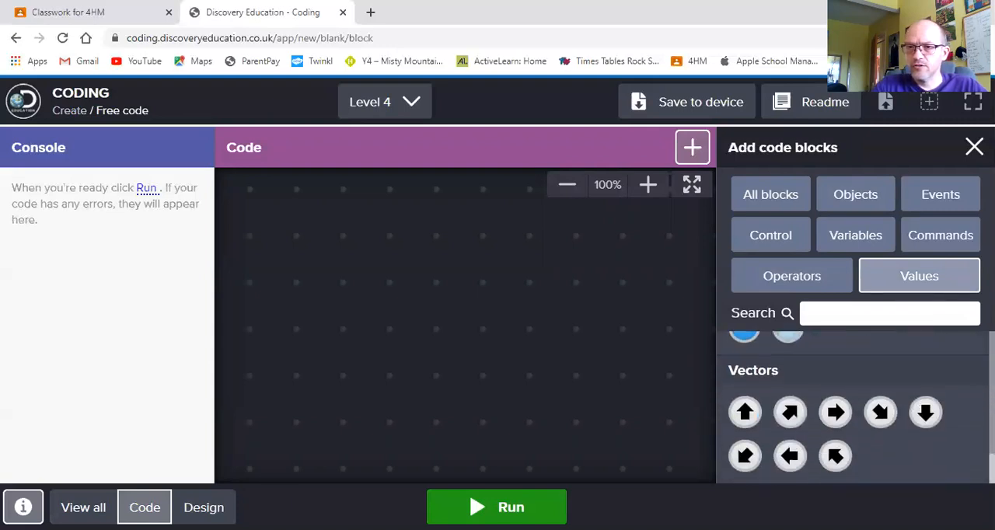
{"action": "mouse_move", "coordinate": [772, 467]}
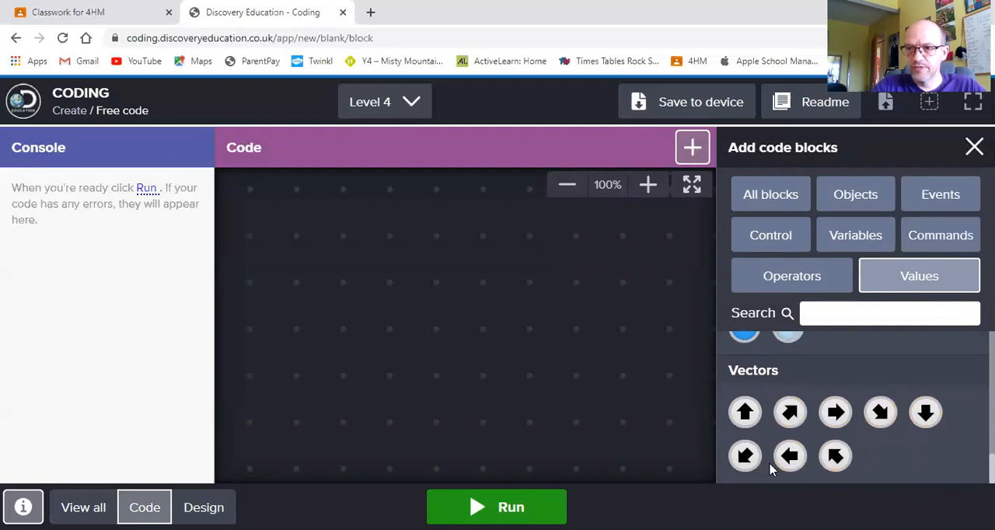
{"action": "mouse_move", "coordinate": [773, 466]}
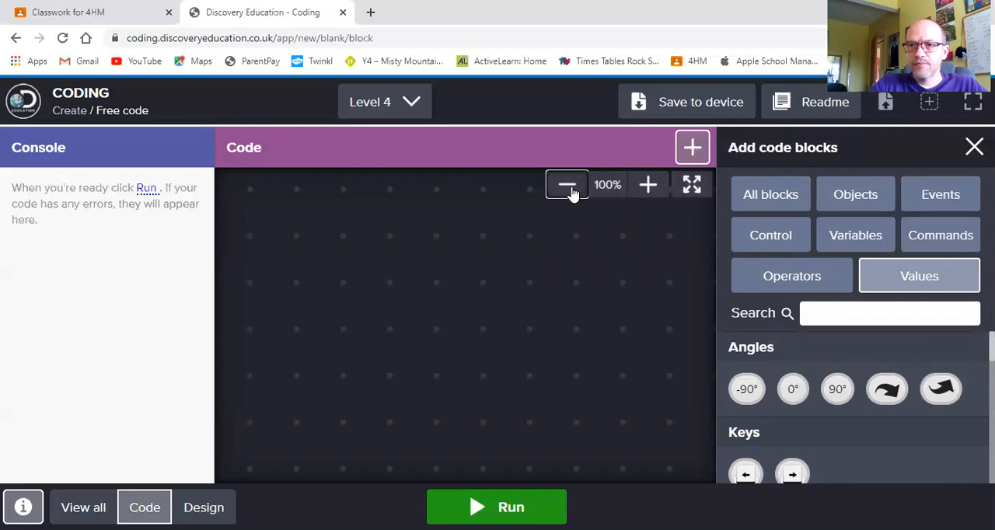
Step: Zoom out and add an 'at the start' event holding the pink puffer fish
{"action": "left_click", "coordinate": [567, 184]}
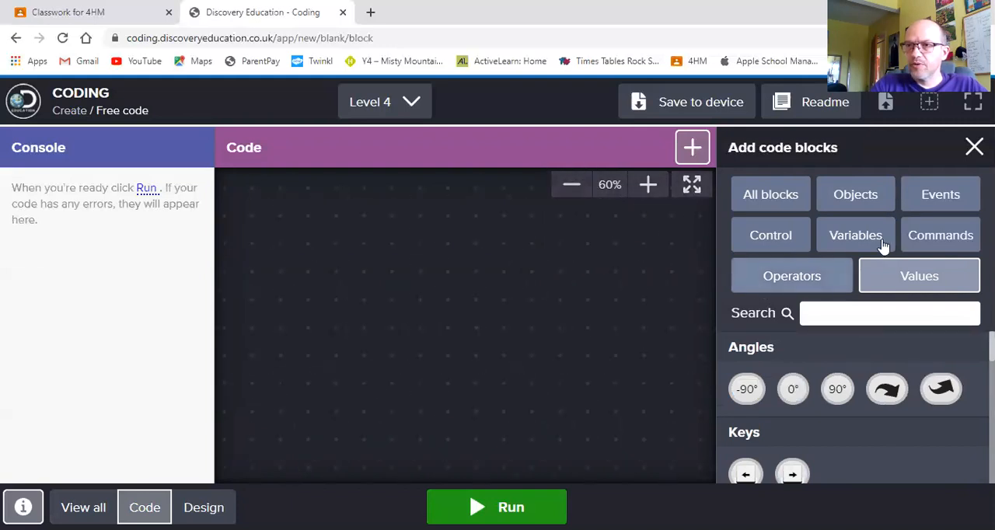
{"action": "left_click", "coordinate": [940, 195]}
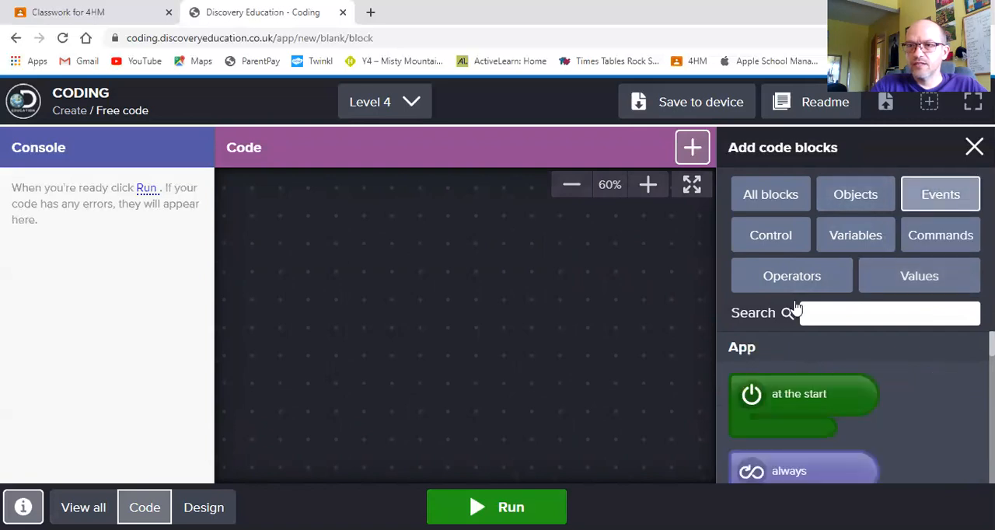
{"action": "left_click_drag", "start_coordinate": [803, 394], "coordinate": [296, 222]}
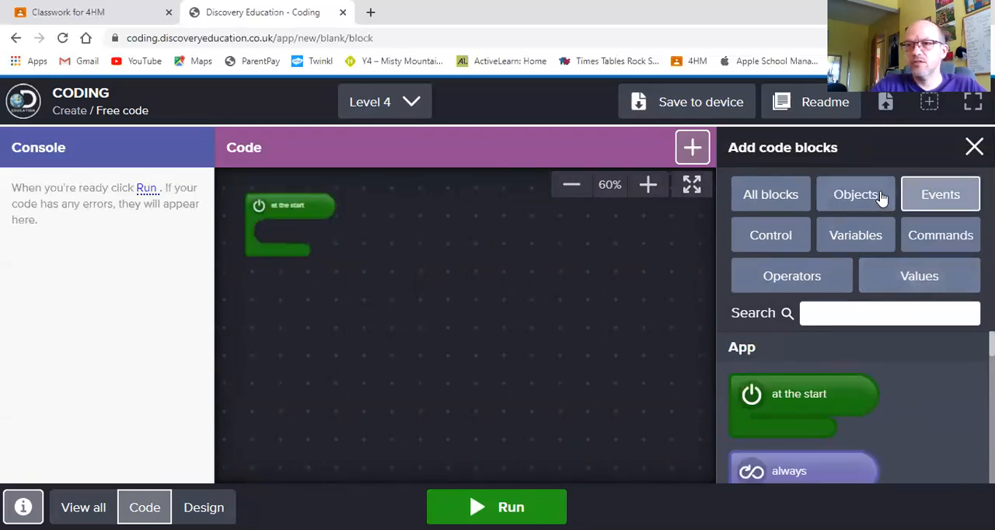
{"action": "left_click", "coordinate": [855, 195]}
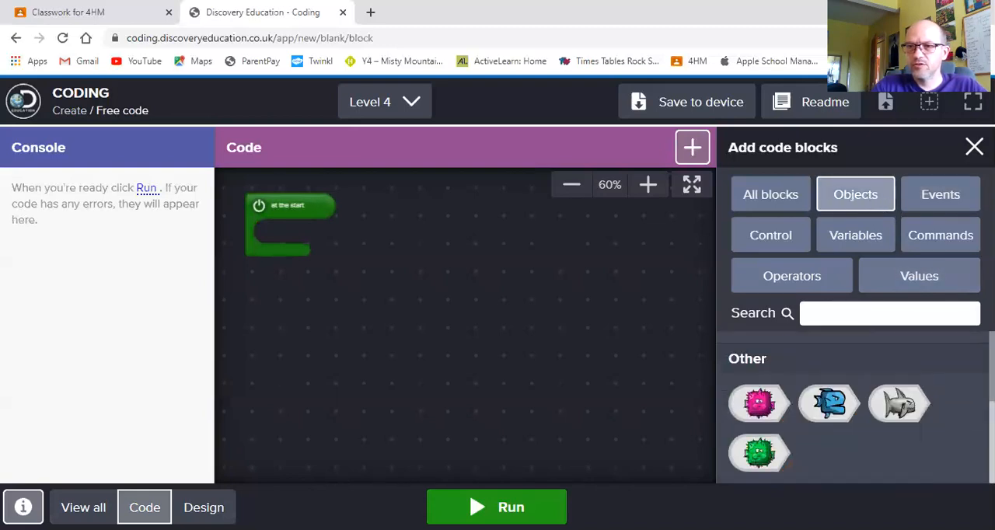
{"action": "left_click_drag", "start_coordinate": [759, 403], "coordinate": [283, 229]}
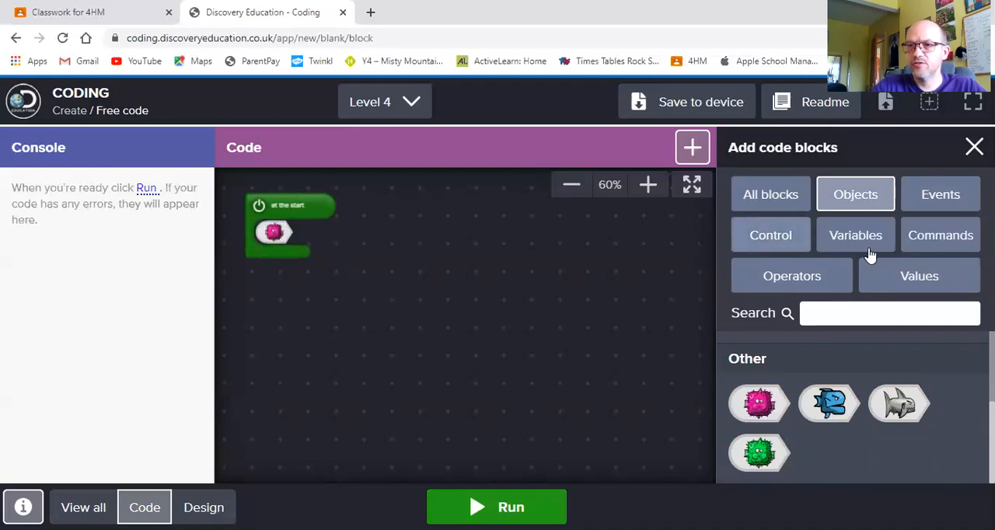
{"action": "mouse_move", "coordinate": [661, 249]}
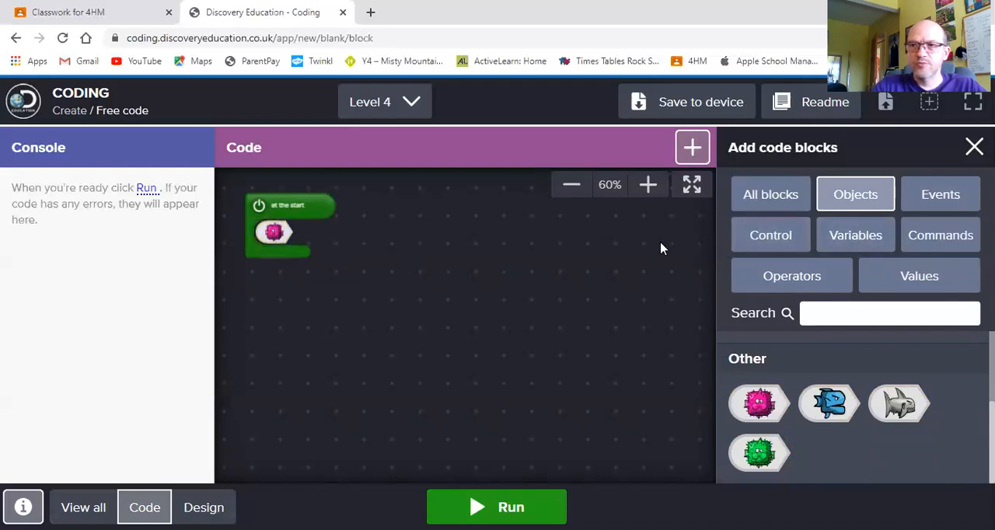
Step: Attach a move command with a downward vector to the pink puffer fish
{"action": "left_click", "coordinate": [939, 193]}
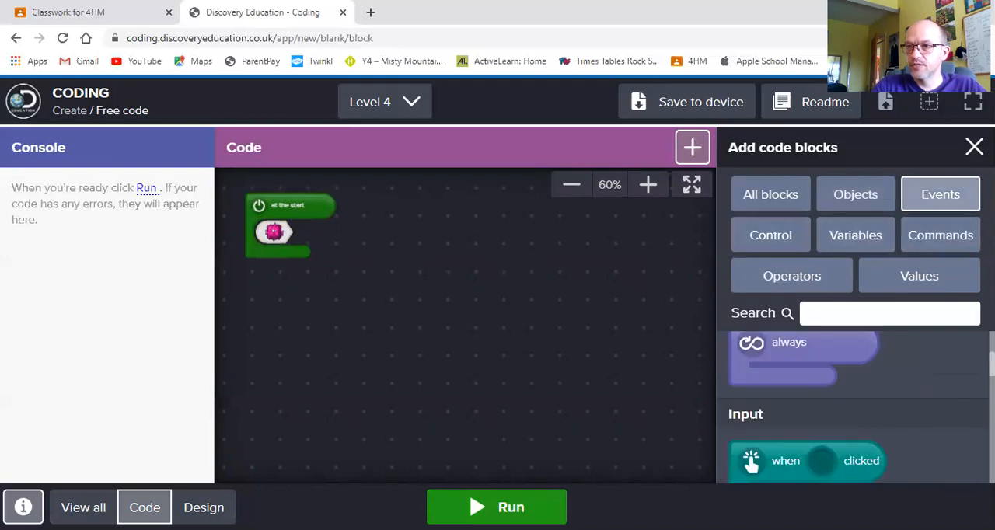
{"action": "mouse_move", "coordinate": [920, 306]}
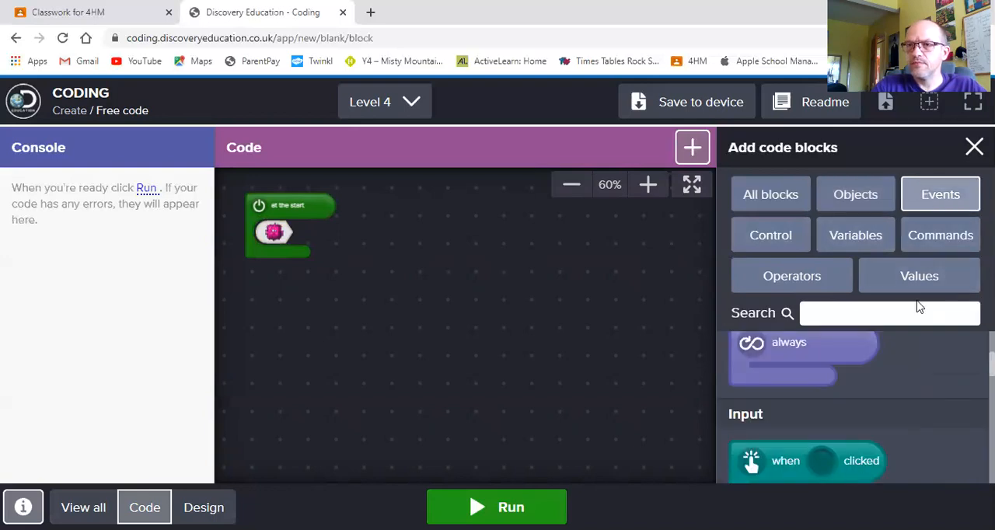
{"action": "left_click", "coordinate": [940, 235]}
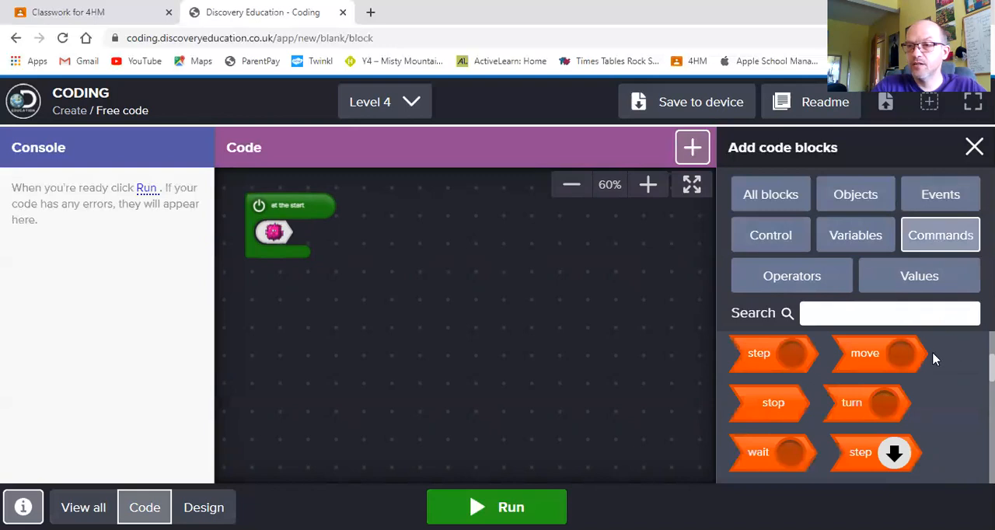
{"action": "left_click_drag", "start_coordinate": [864, 353], "coordinate": [311, 232]}
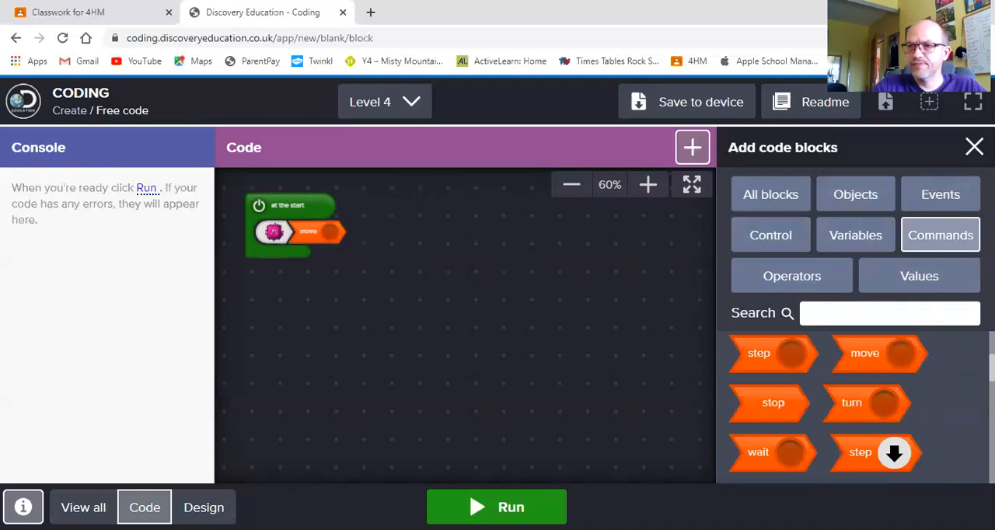
{"action": "left_click", "coordinate": [919, 276]}
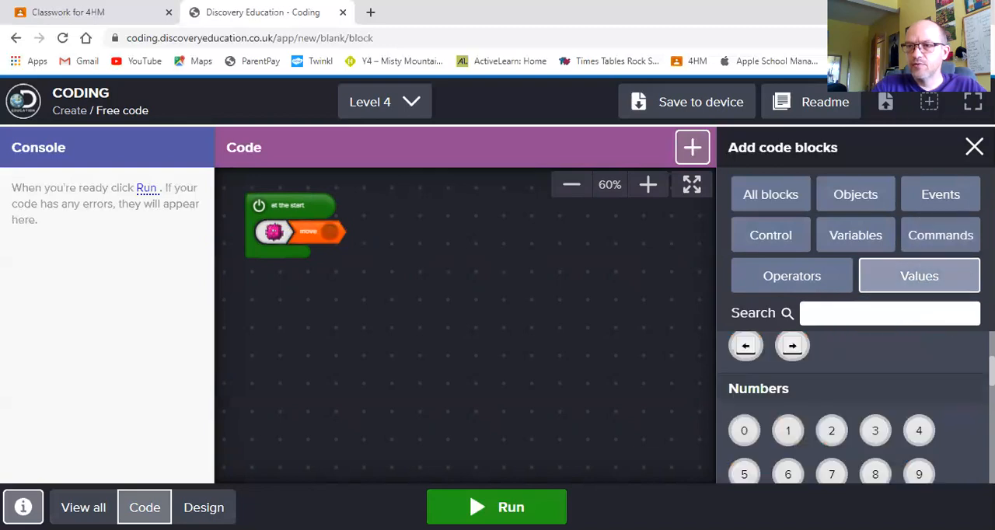
{"action": "scroll", "scroll_direction": "down", "scroll_amount": 3}
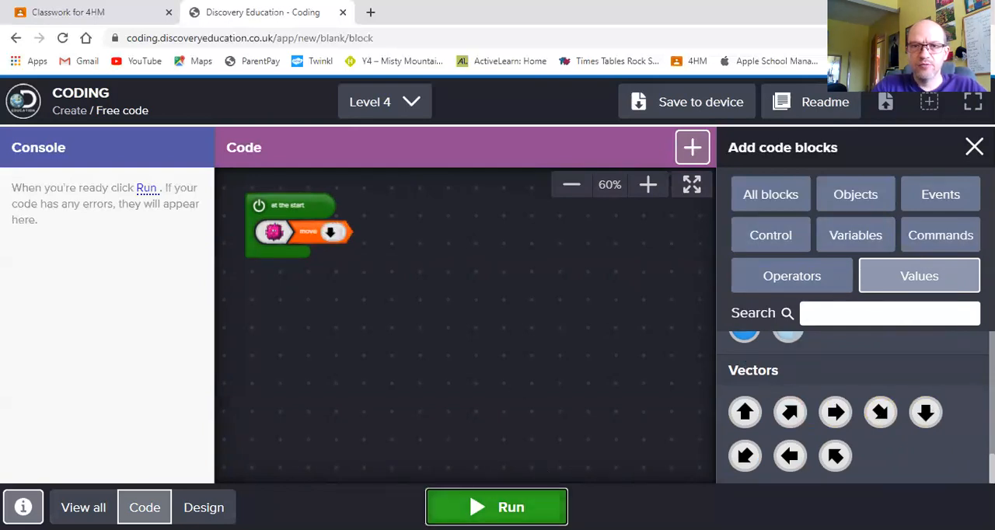
Step: Test-run the falling pink fish, then drag its start script to the code's top-left
{"action": "left_click", "coordinate": [496, 507]}
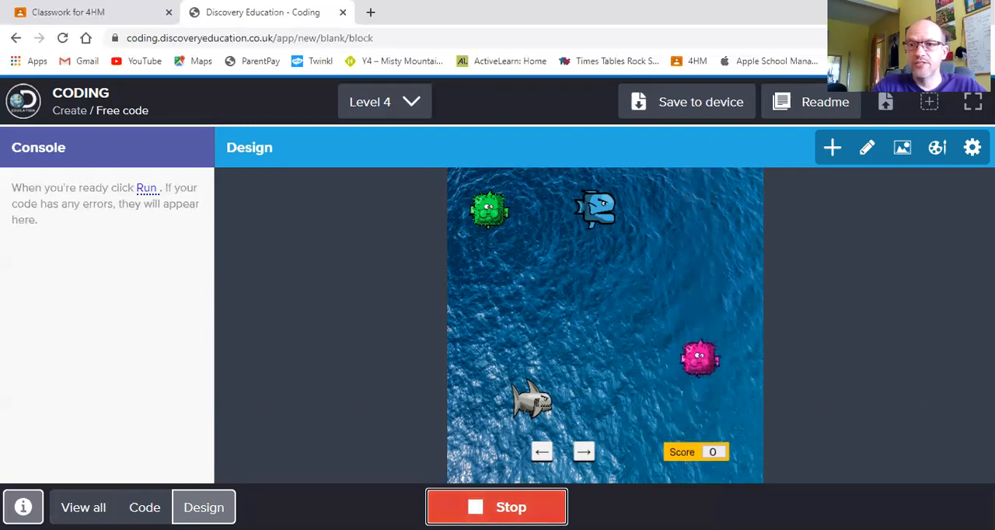
{"action": "left_click", "coordinate": [495, 507]}
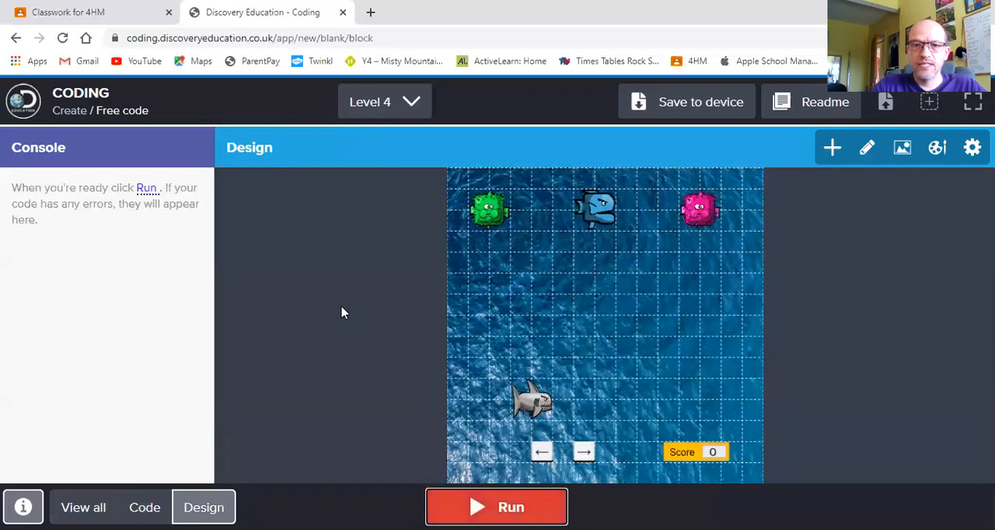
{"action": "left_click", "coordinate": [144, 507]}
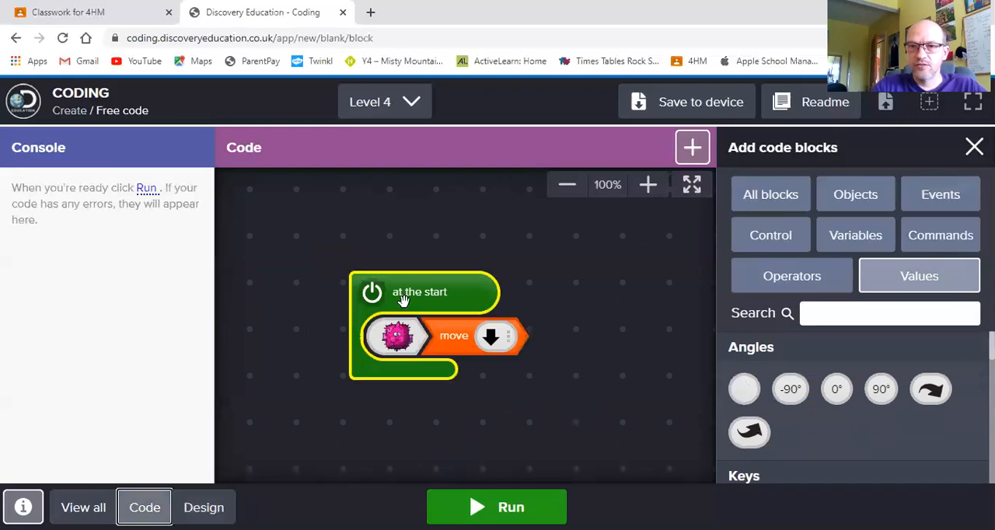
{"action": "left_click", "coordinate": [567, 185]}
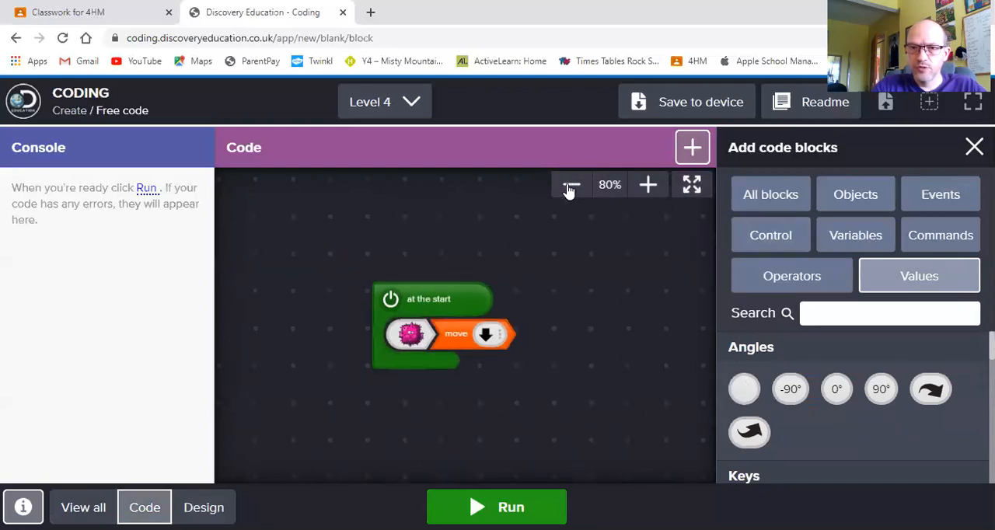
{"action": "left_click", "coordinate": [443, 334]}
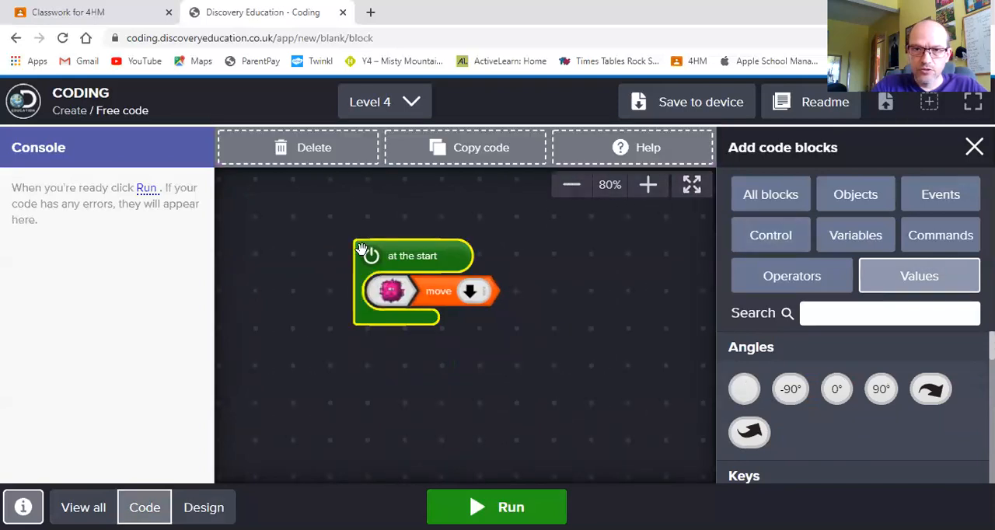
{"action": "left_click_drag", "start_coordinate": [412, 280], "coordinate": [350, 257]}
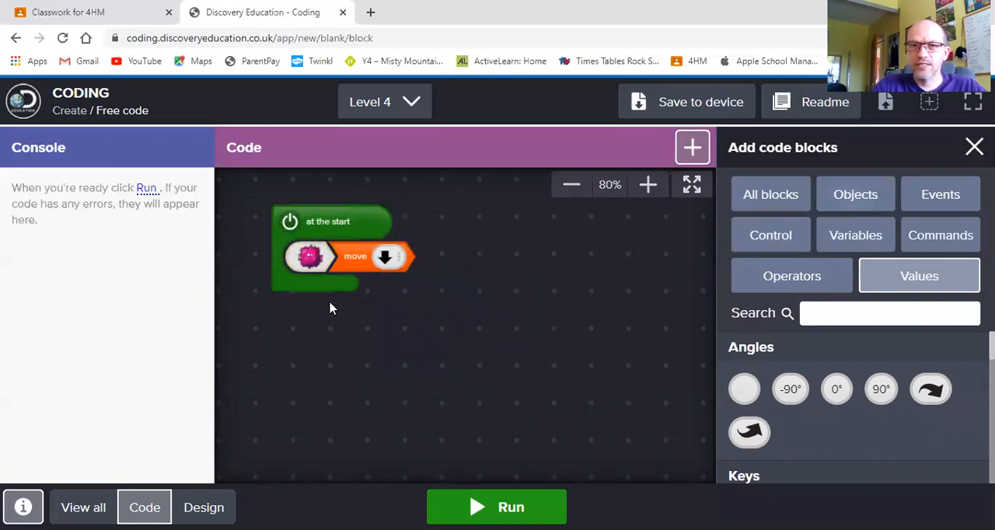
{"action": "mouse_move", "coordinate": [339, 344]}
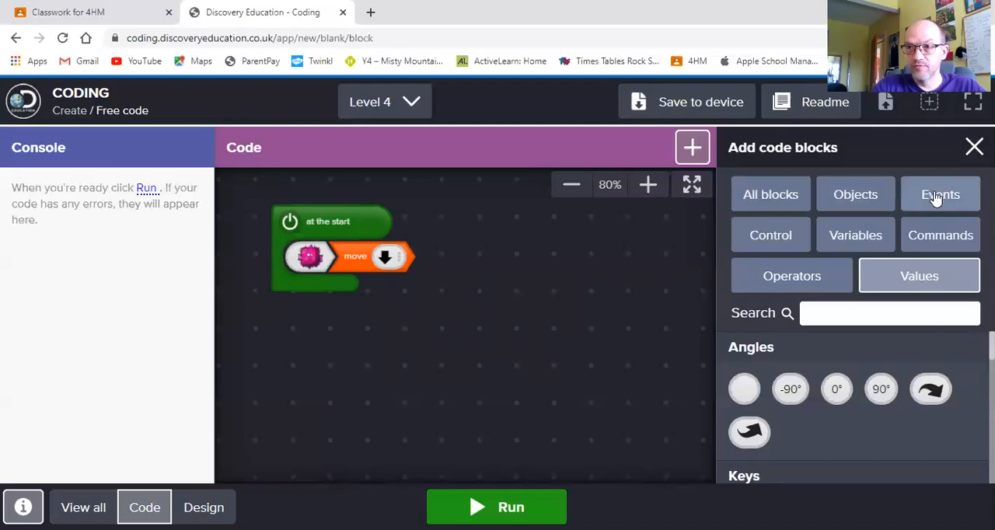
Step: Add a 'when key pressed' event below the start script and select it
{"action": "left_click", "coordinate": [941, 194]}
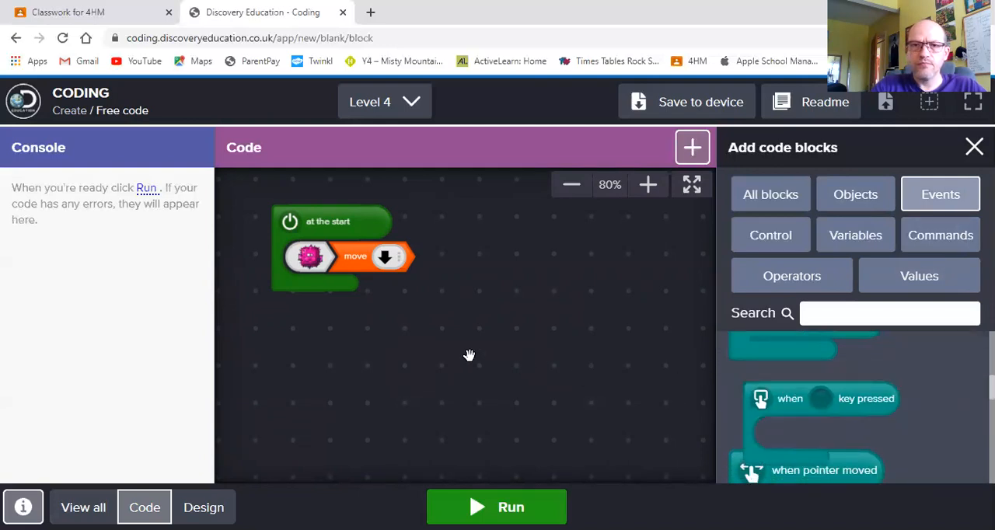
{"action": "left_click_drag", "start_coordinate": [821, 398], "coordinate": [334, 345]}
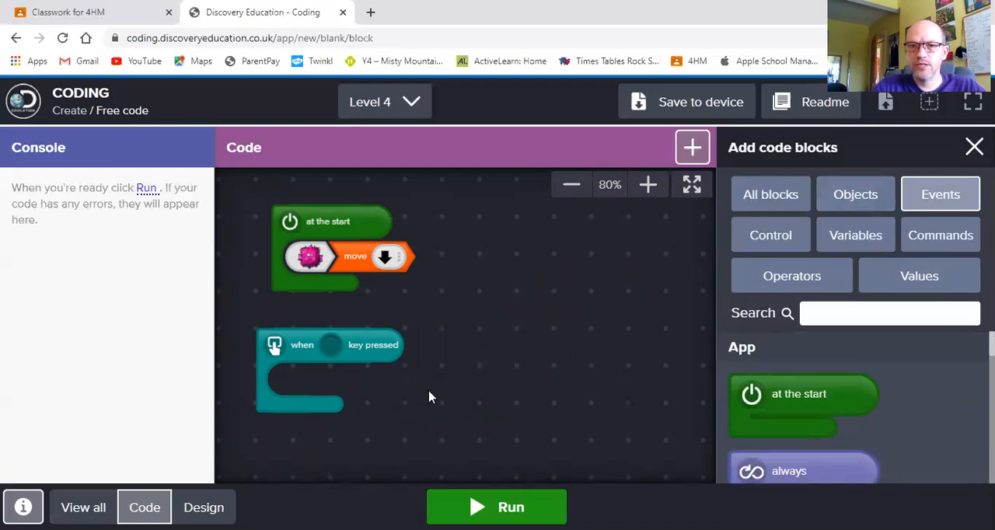
{"action": "left_click", "coordinate": [336, 345]}
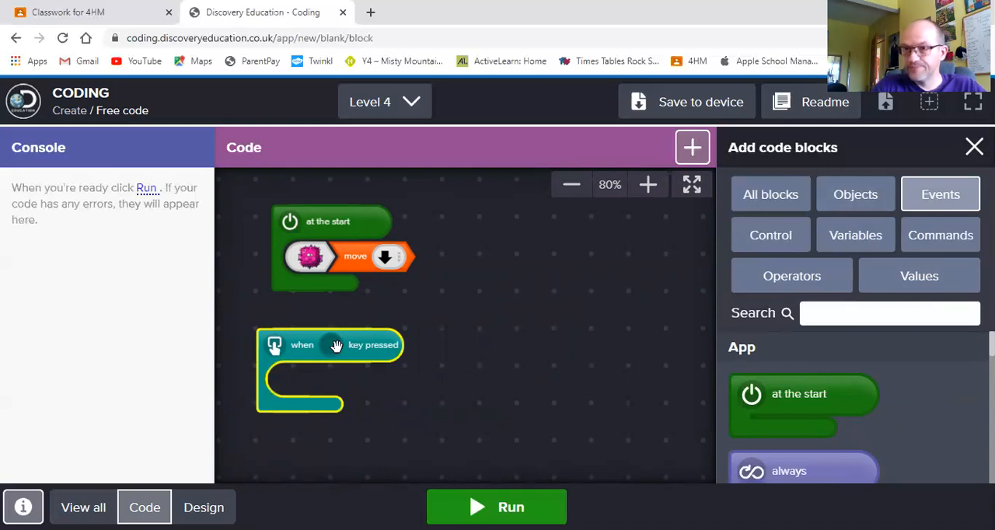
Step: Show blocks from every category and scroll down toward the Keys blocks
{"action": "left_click", "coordinate": [855, 194]}
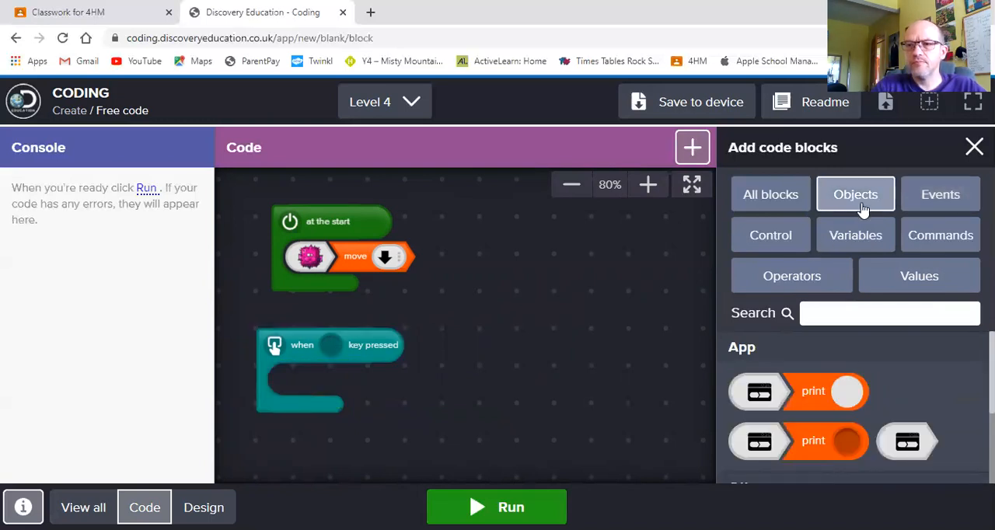
{"action": "left_click", "coordinate": [855, 194]}
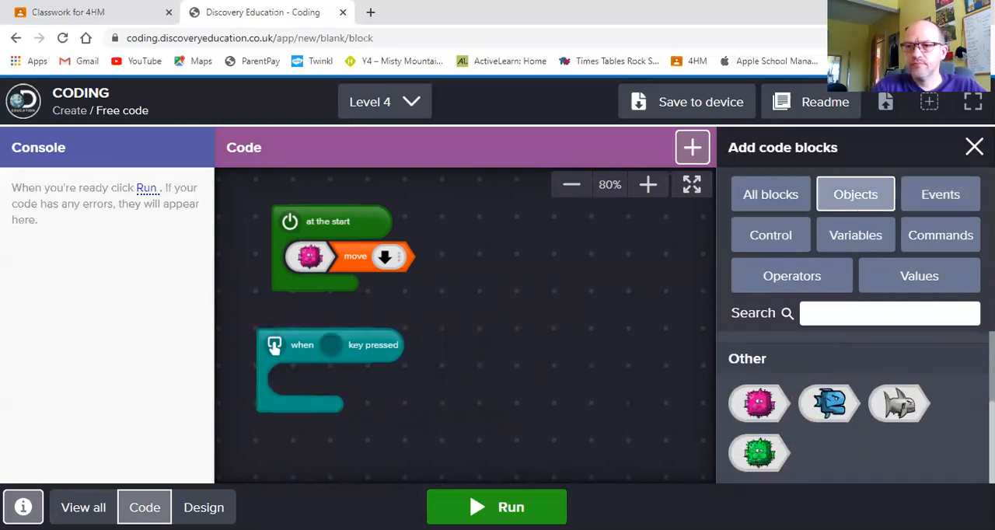
{"action": "left_click", "coordinate": [769, 195]}
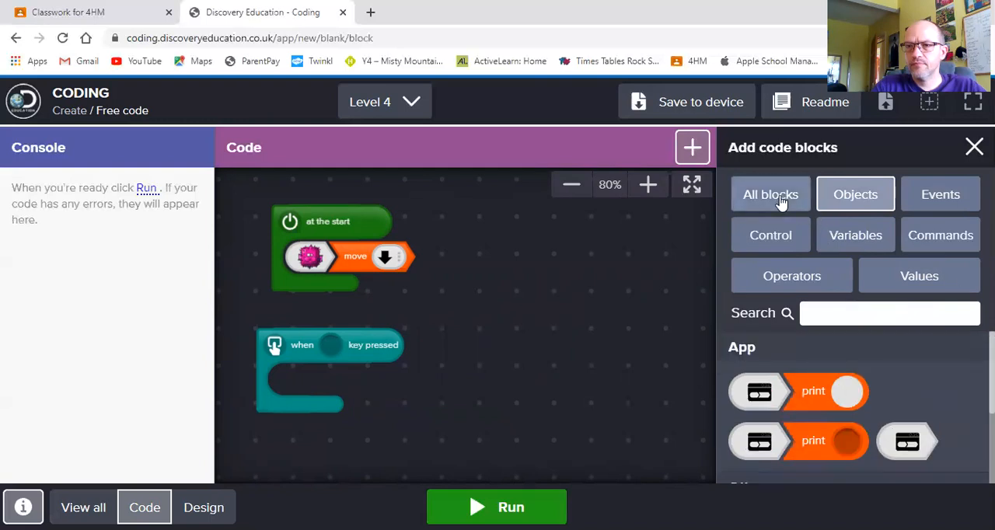
{"action": "left_click", "coordinate": [770, 194]}
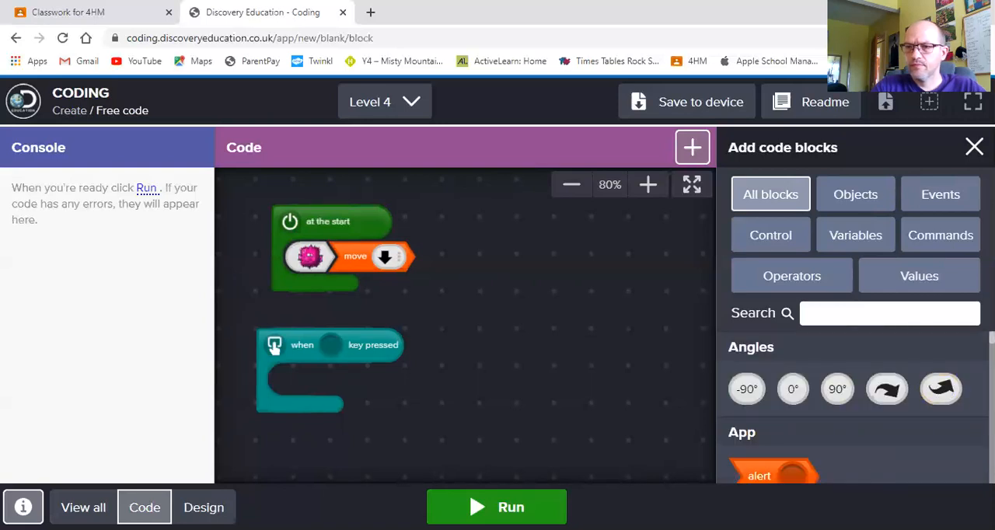
{"action": "scroll", "scroll_direction": "down", "scroll_amount": 3}
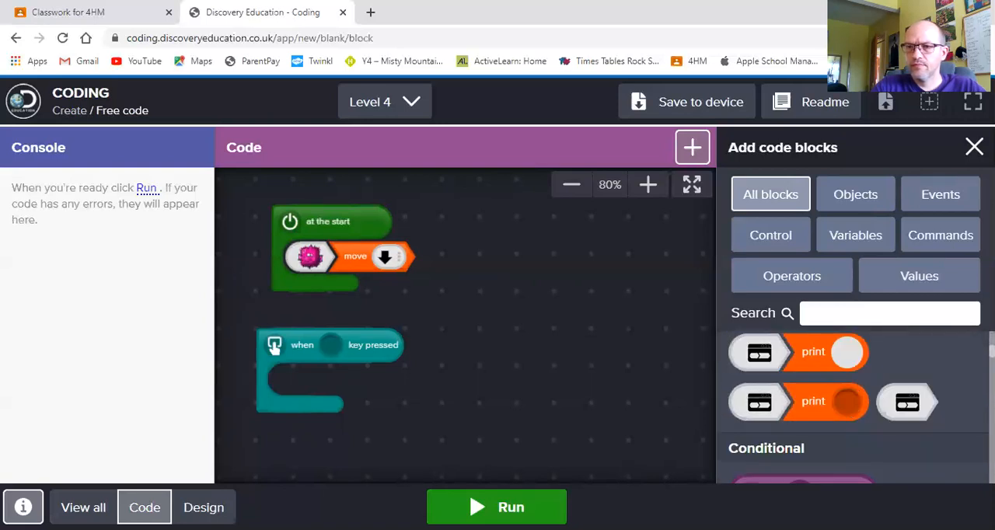
{"action": "scroll", "scroll_direction": "down", "scroll_amount": 3}
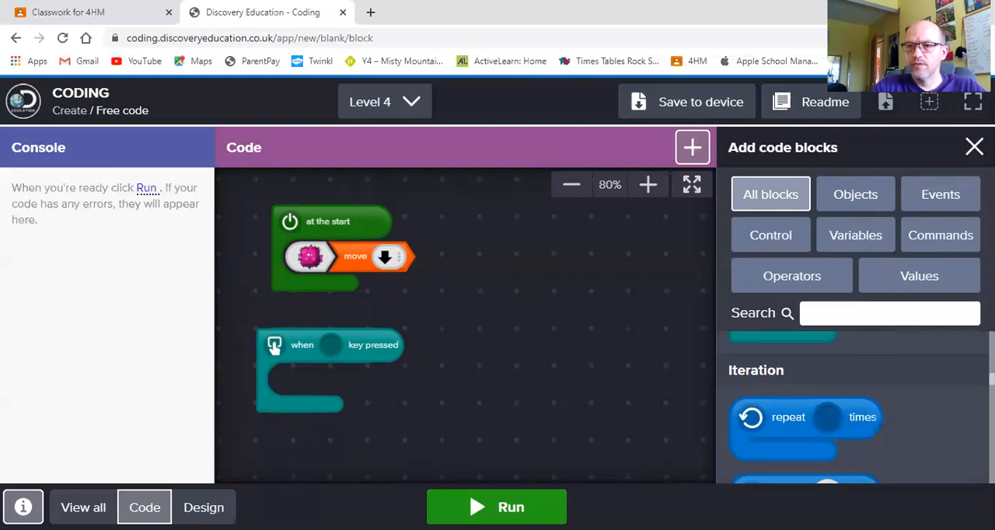
{"action": "scroll", "scroll_direction": "down", "scroll_amount": 3}
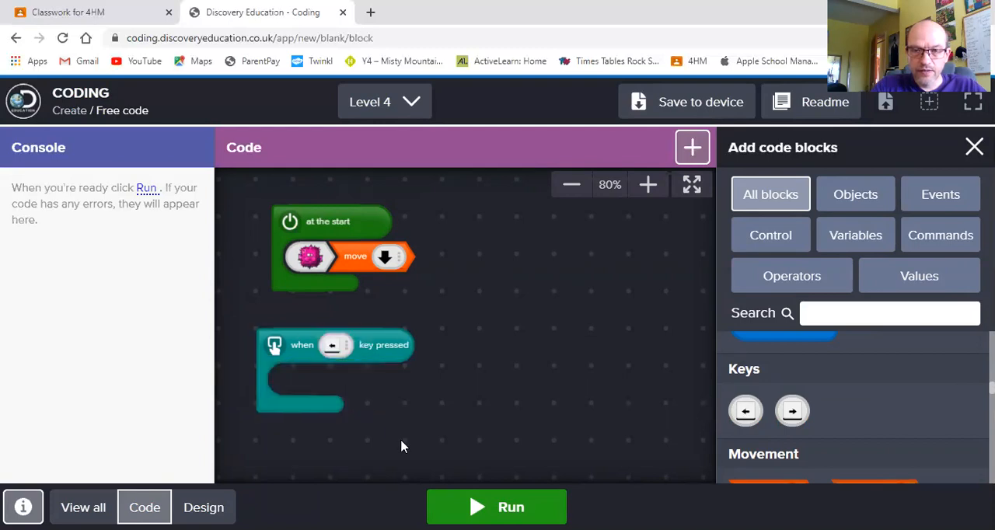
{"action": "mouse_move", "coordinate": [935, 396]}
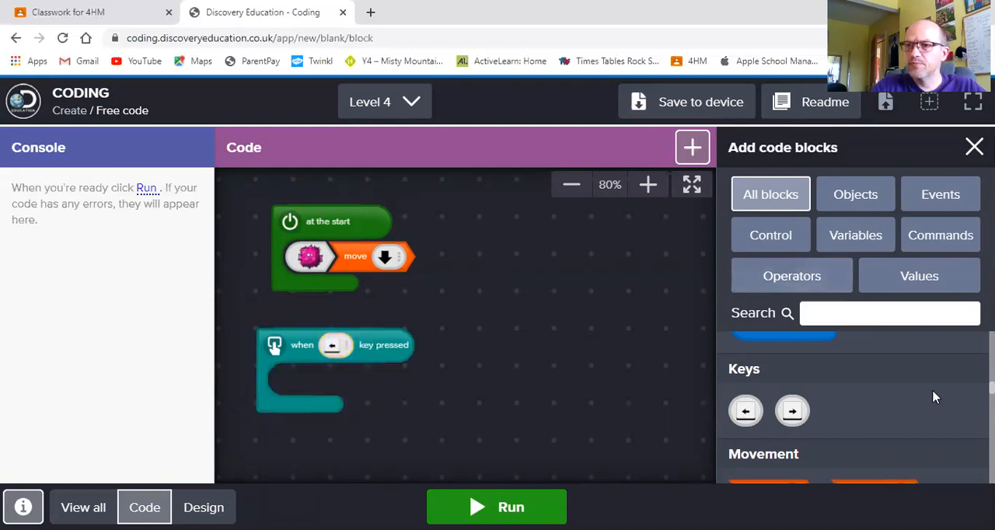
Step: Put the shark inside the left-arrow event and give it a move command
{"action": "left_click", "coordinate": [855, 194]}
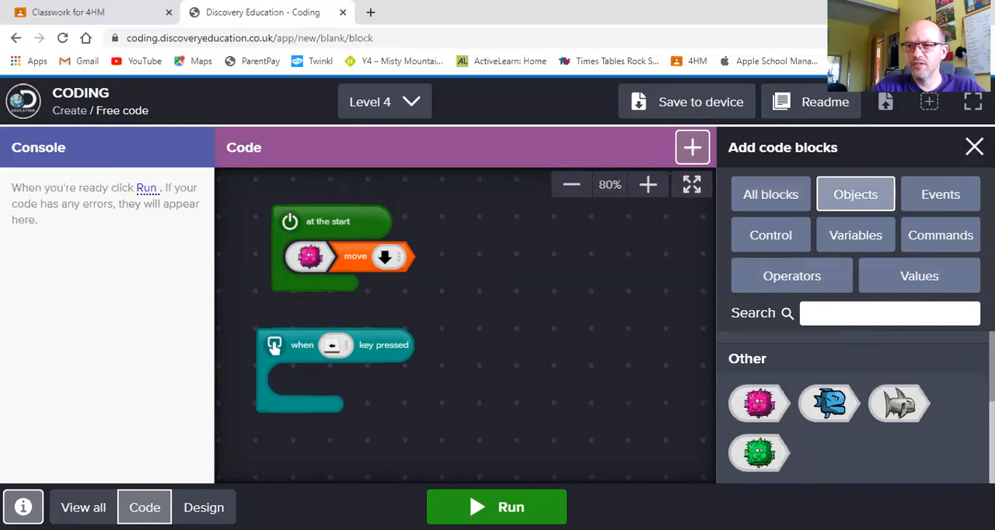
{"action": "left_click_drag", "start_coordinate": [898, 403], "coordinate": [315, 388]}
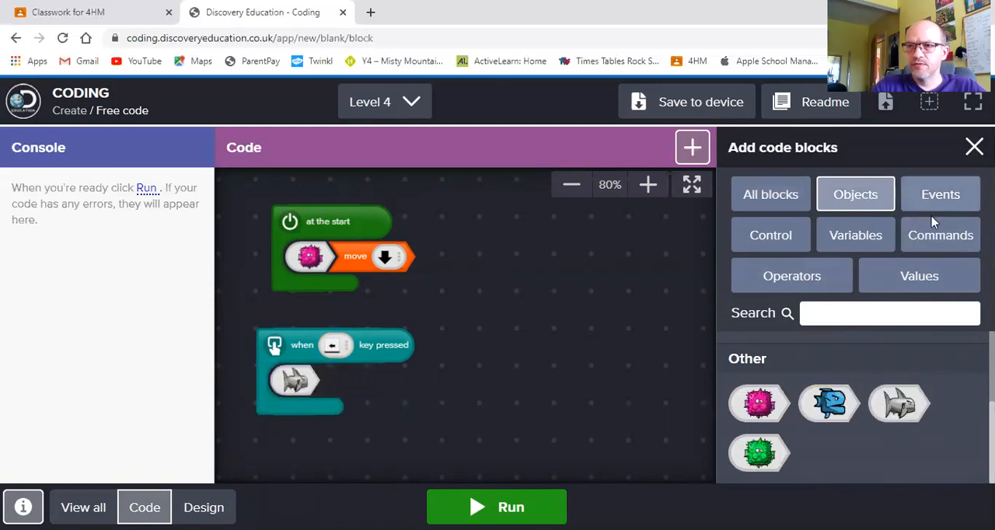
{"action": "left_click", "coordinate": [939, 234]}
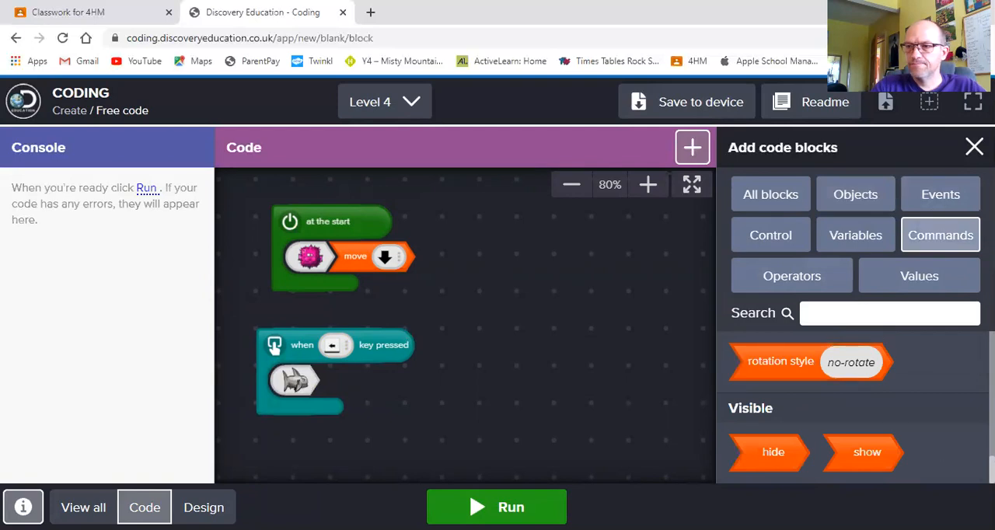
{"action": "scroll", "scroll_direction": "down", "scroll_amount": 3}
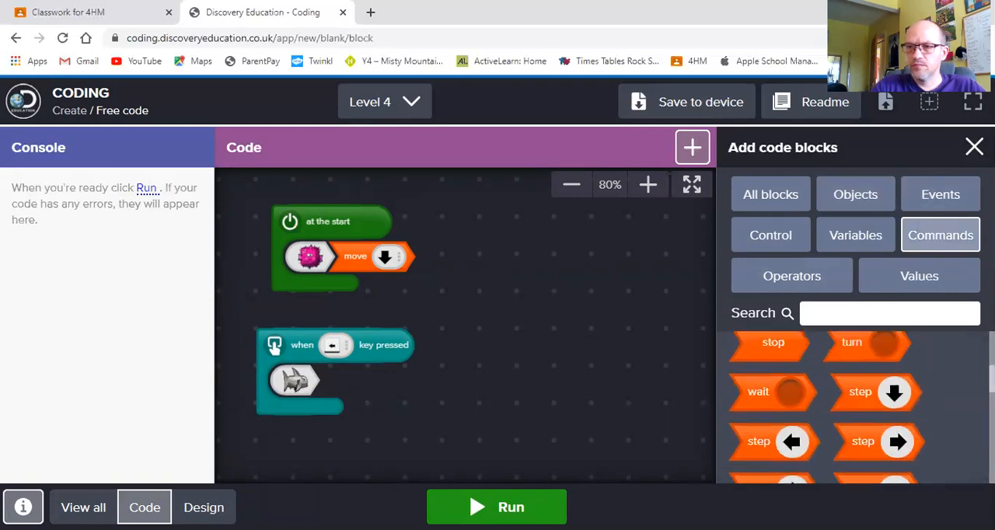
{"action": "scroll", "scroll_direction": "down", "scroll_amount": 3}
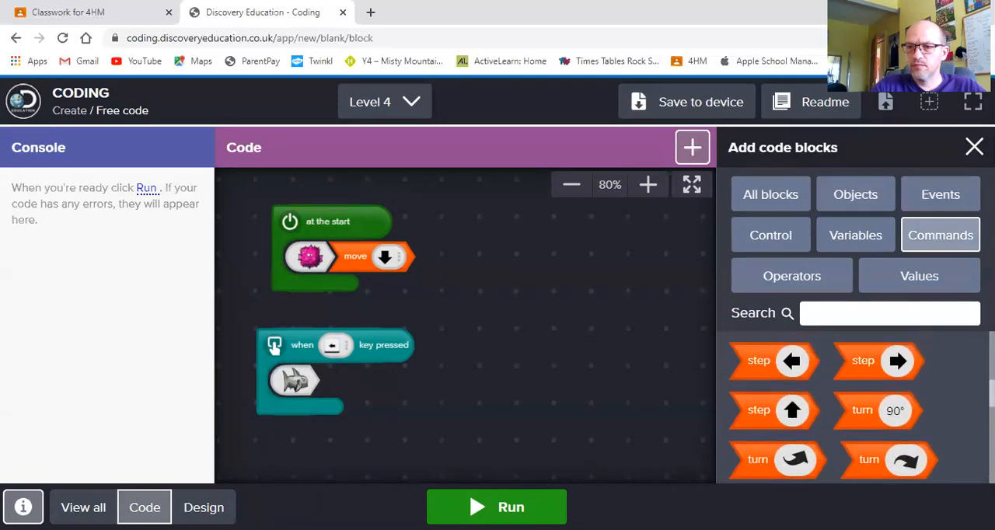
{"action": "scroll", "scroll_direction": "down", "scroll_amount": 3}
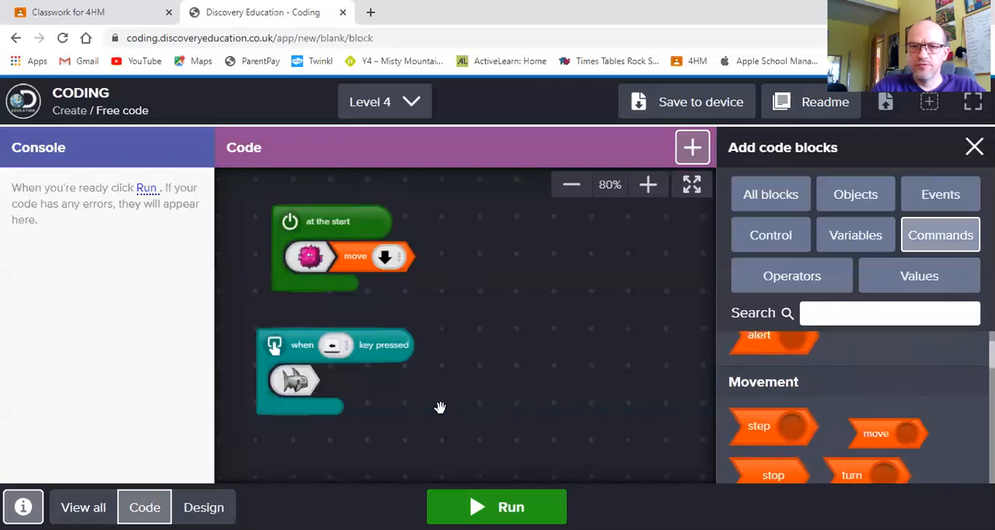
{"action": "left_click_drag", "start_coordinate": [876, 433], "coordinate": [340, 380]}
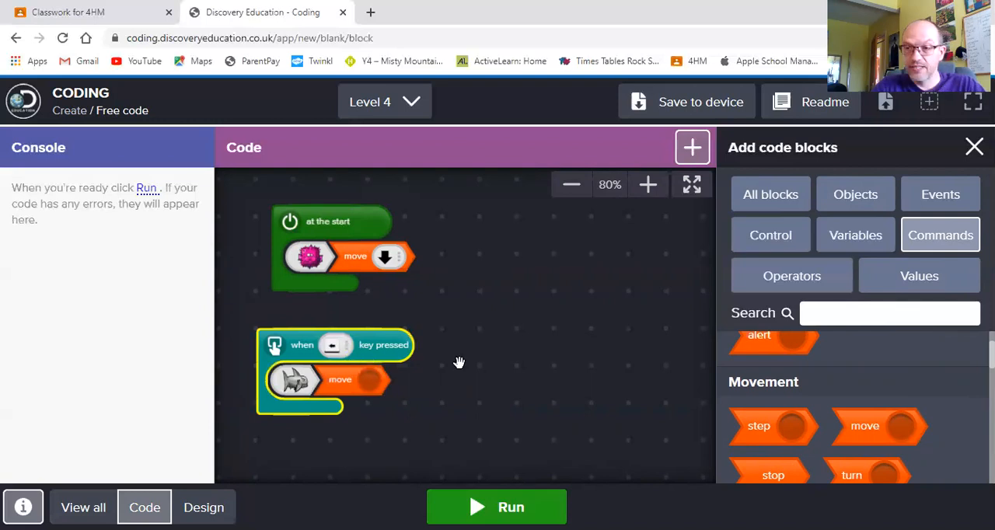
Step: Set the shark's move to the left vector from the Values blocks
{"action": "left_click", "coordinate": [919, 275]}
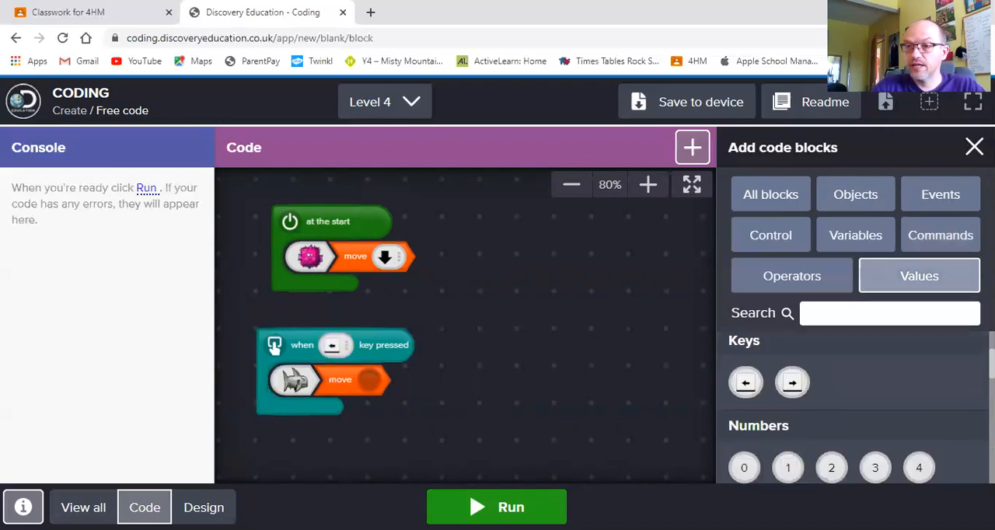
{"action": "scroll", "scroll_direction": "down", "scroll_amount": 3}
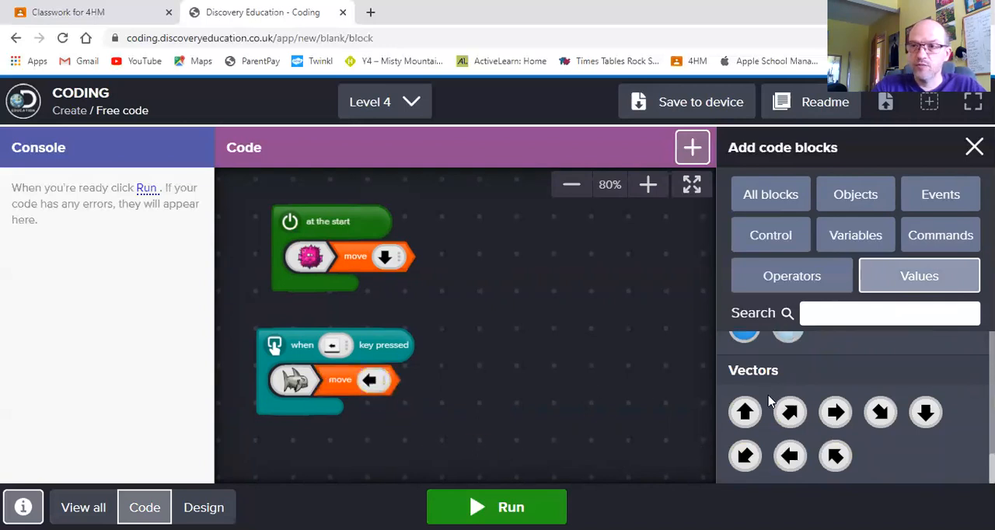
{"action": "left_click", "coordinate": [940, 194]}
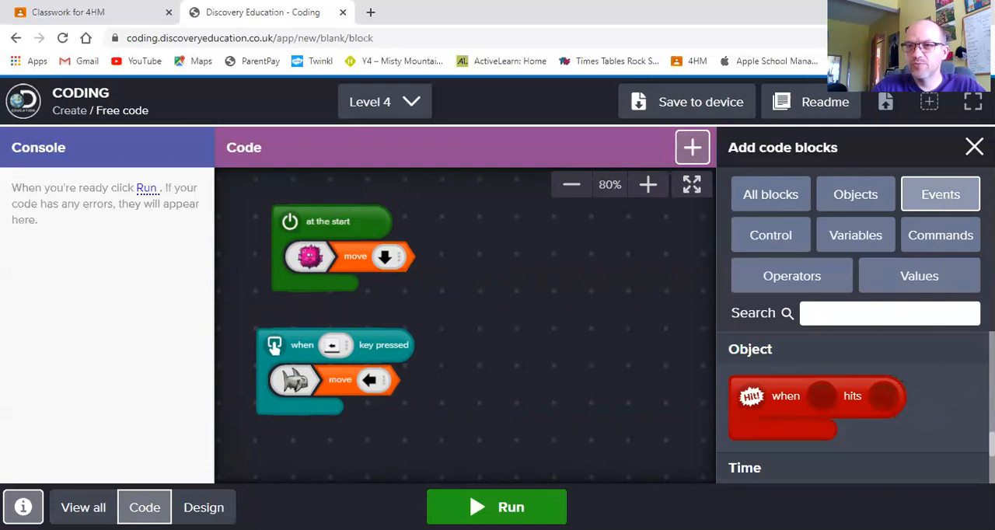
Step: Test-run the game, then return to editing the code
{"action": "scroll", "scroll_direction": "down", "scroll_amount": 3}
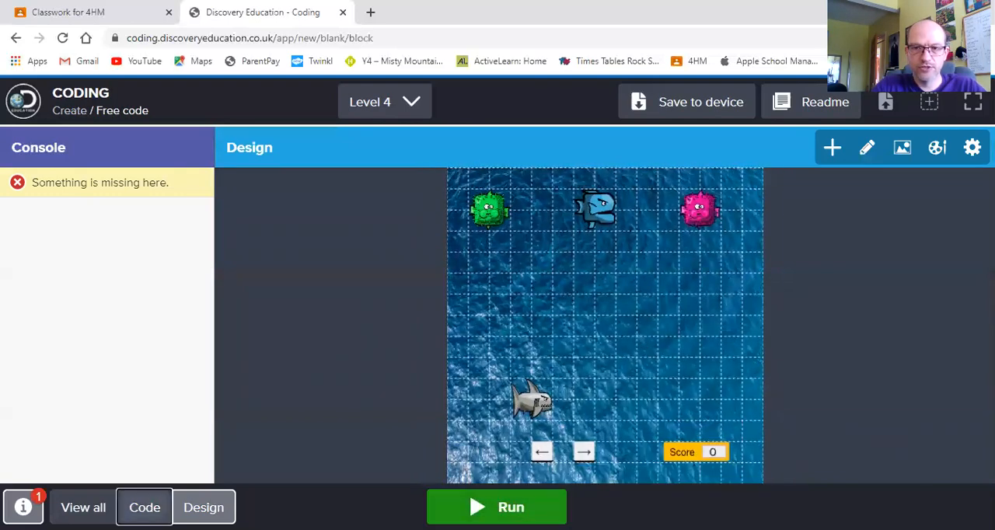
{"action": "left_click", "coordinate": [144, 506]}
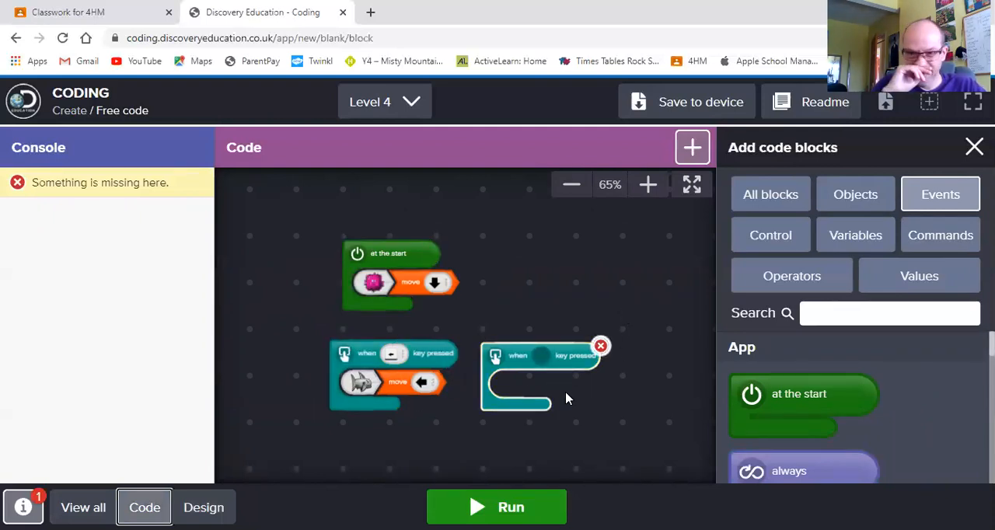
{"action": "mouse_move", "coordinate": [678, 238]}
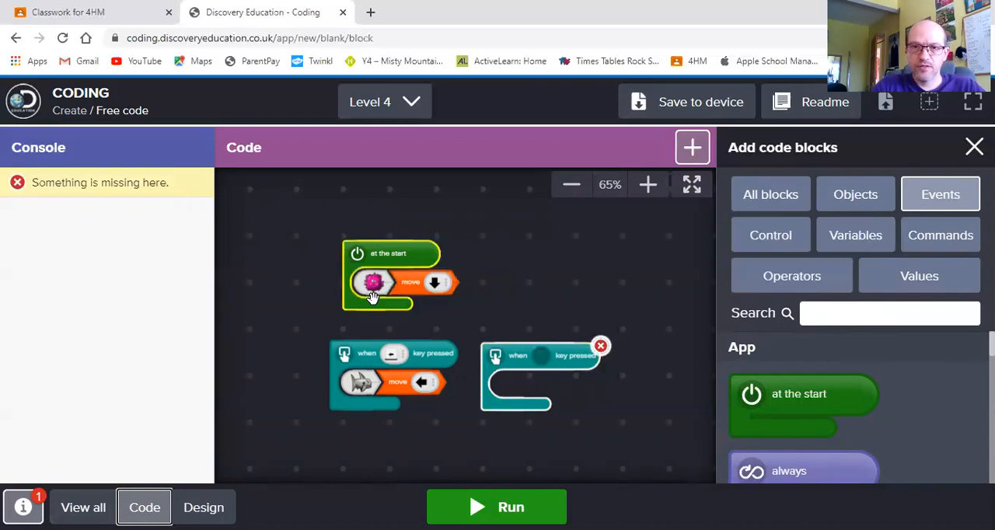
{"action": "mouse_move", "coordinate": [611, 209]}
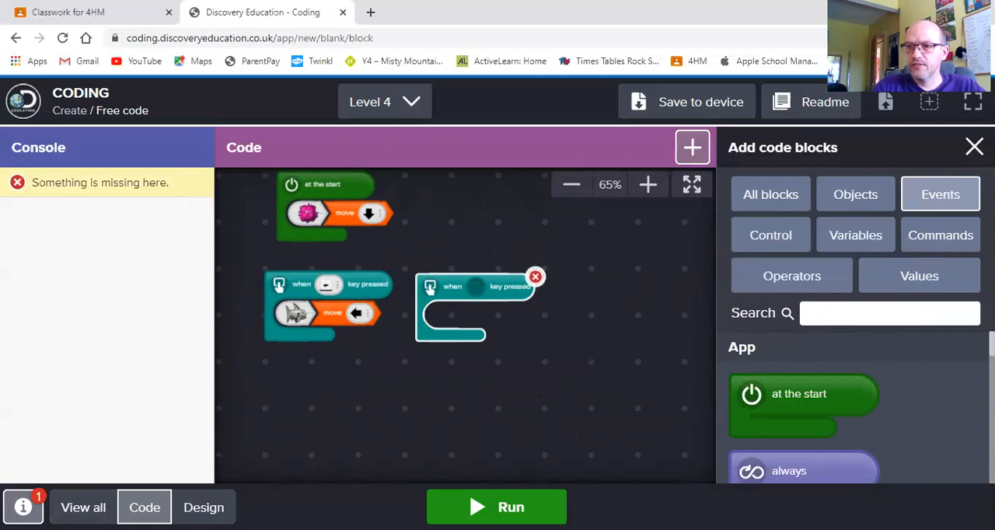
Step: Add a pink-puffer-fish-hits-shark event that sends the fish to a random position
{"action": "scroll", "scroll_direction": "down", "scroll_amount": 3}
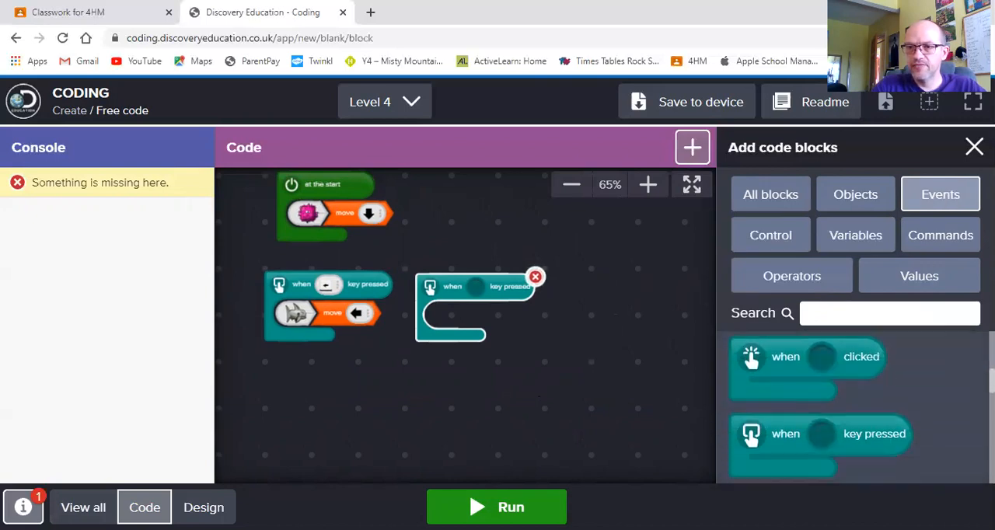
{"action": "scroll", "scroll_direction": "down", "scroll_amount": 3}
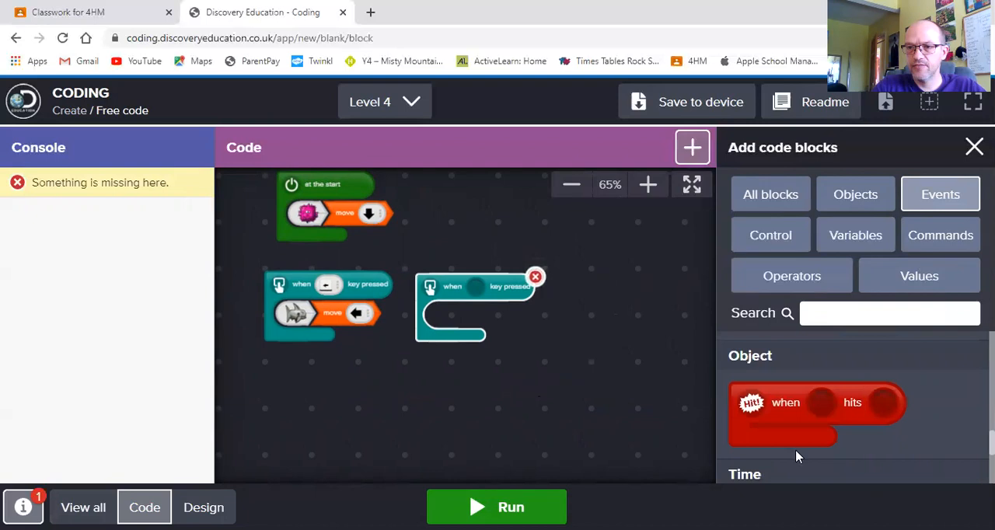
{"action": "left_click_drag", "start_coordinate": [817, 412], "coordinate": [314, 408]}
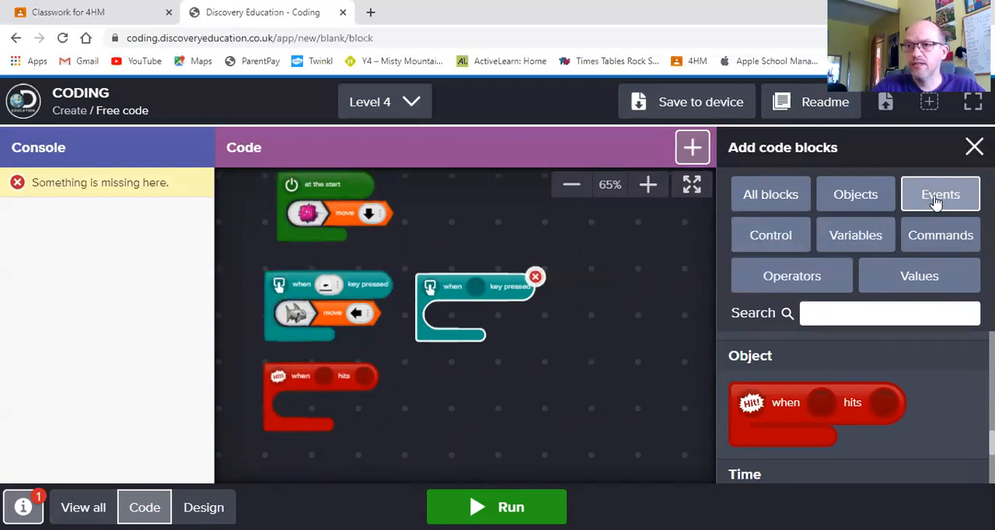
{"action": "left_click", "coordinate": [855, 194]}
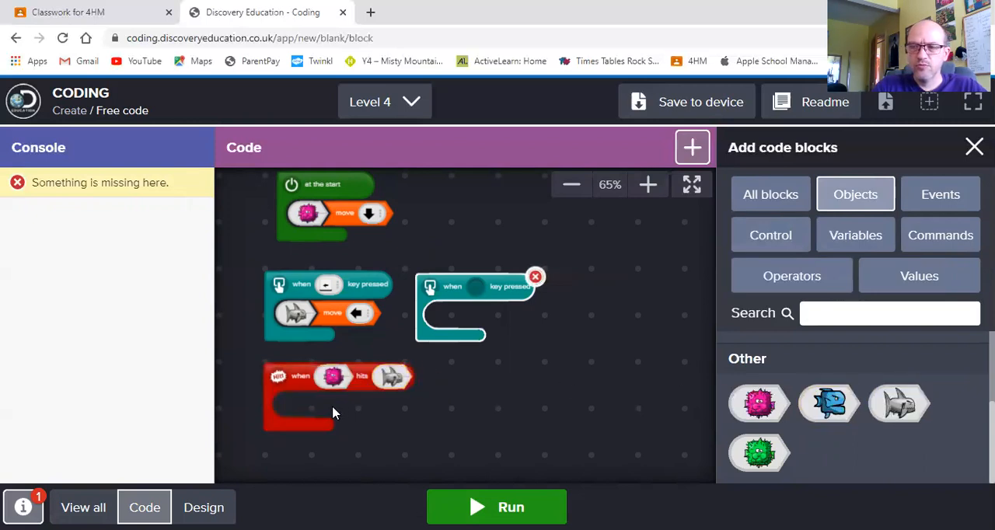
{"action": "mouse_move", "coordinate": [746, 306]}
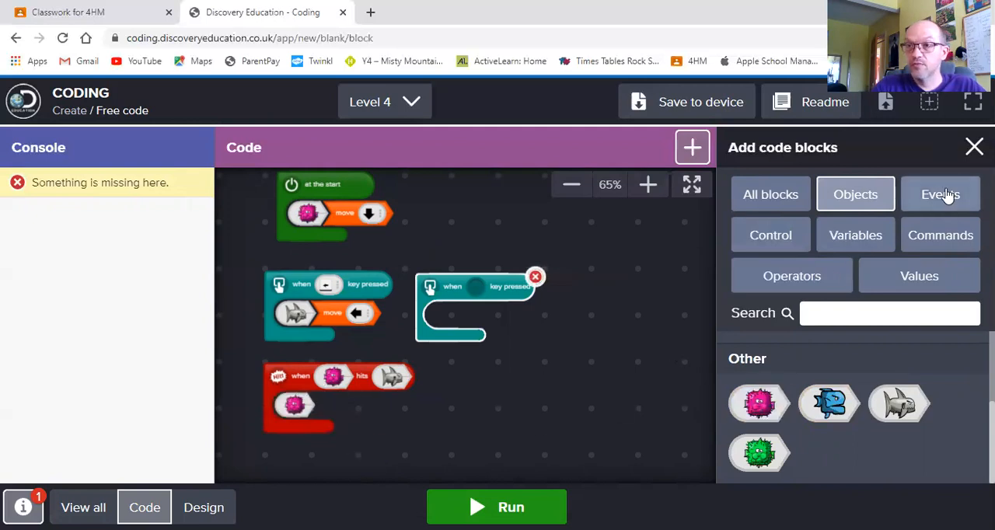
{"action": "mouse_move", "coordinate": [940, 235]}
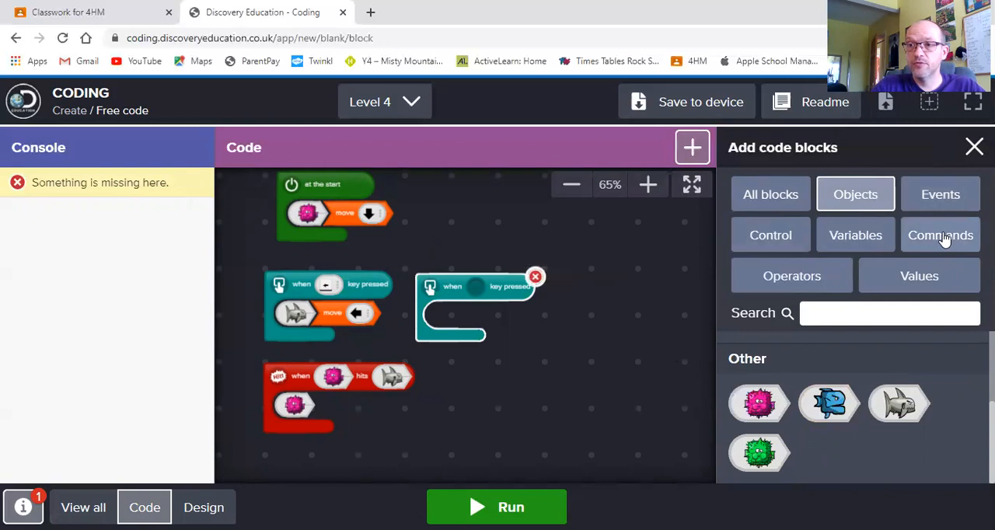
{"action": "left_click", "coordinate": [940, 234]}
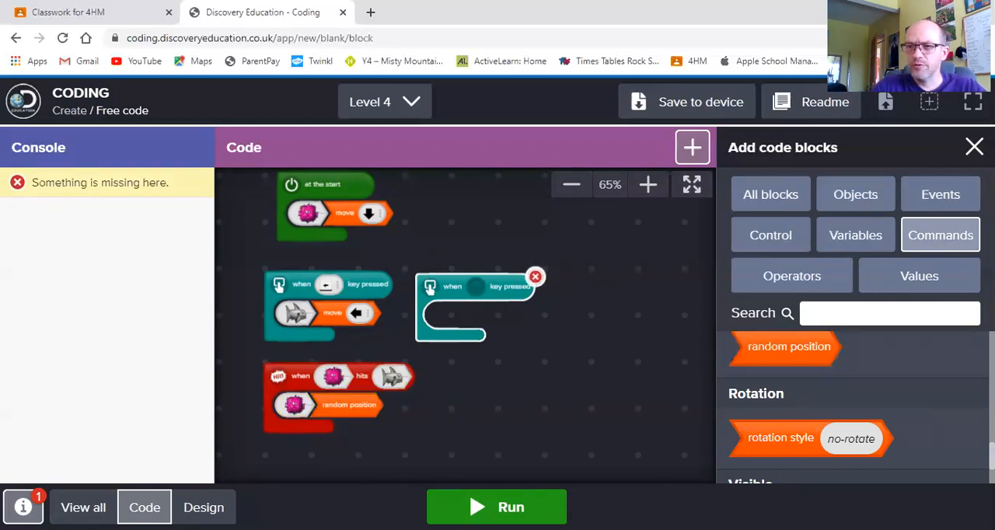
{"action": "scroll", "scroll_direction": "down", "scroll_amount": 3}
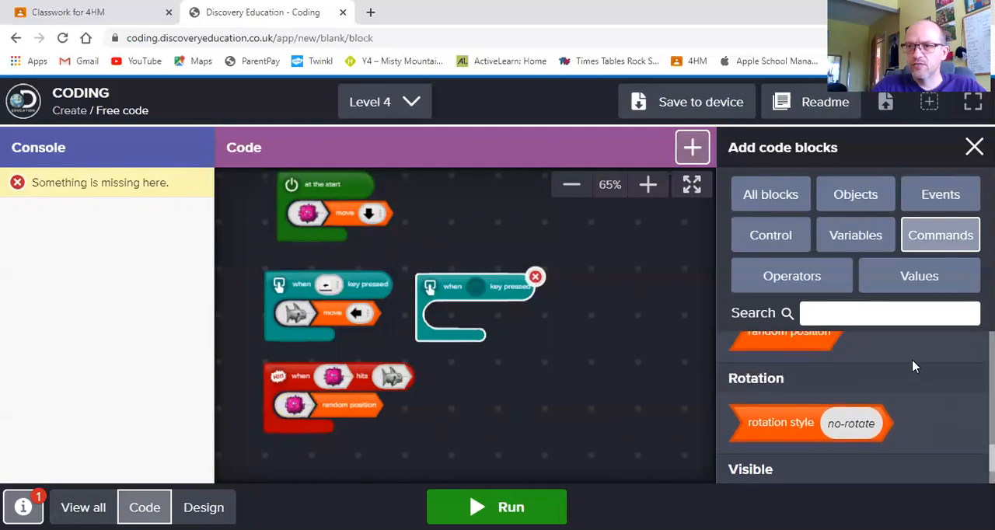
{"action": "mouse_move", "coordinate": [919, 275]}
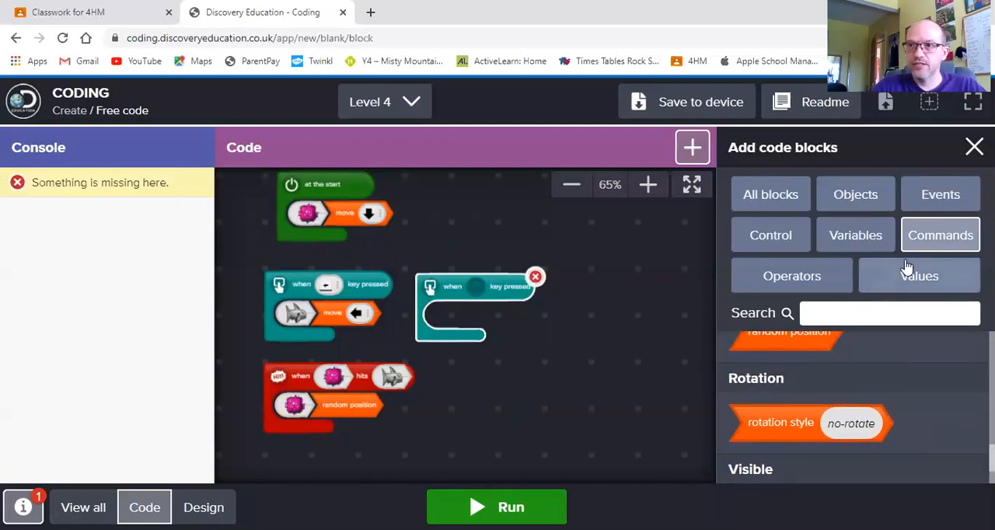
{"action": "mouse_move", "coordinate": [968, 437]}
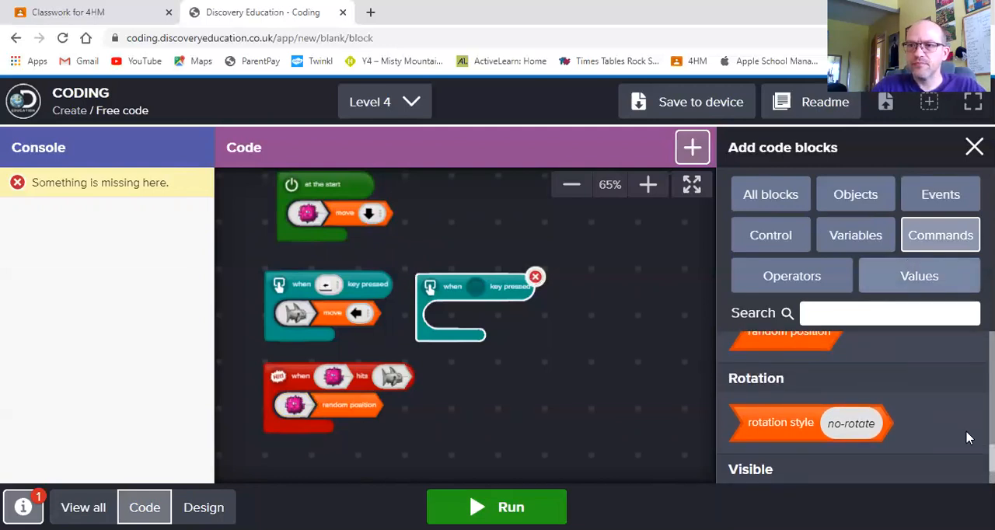
Step: Add a 'change var Score by 5' block inside the puffer fish hit event
{"action": "left_click", "coordinate": [855, 234]}
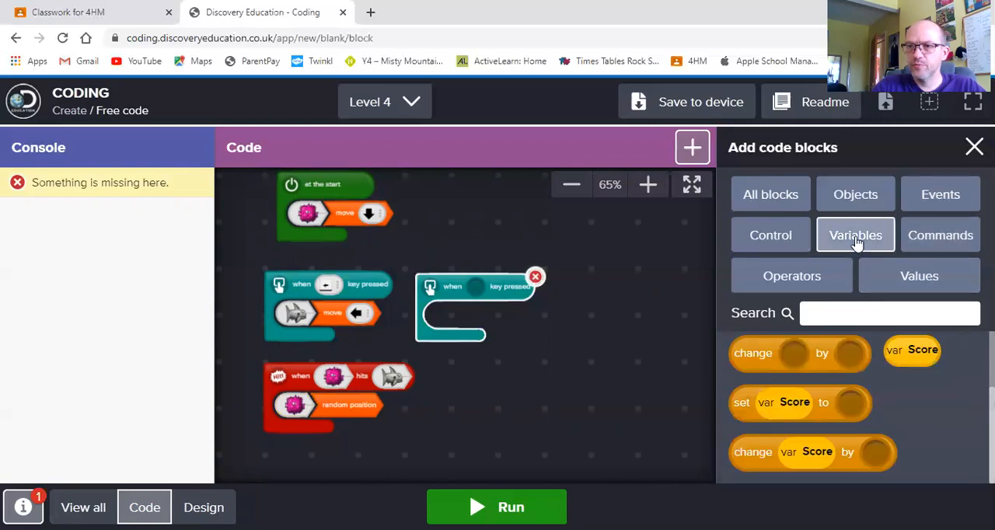
{"action": "left_click_drag", "start_coordinate": [811, 451], "coordinate": [519, 414]}
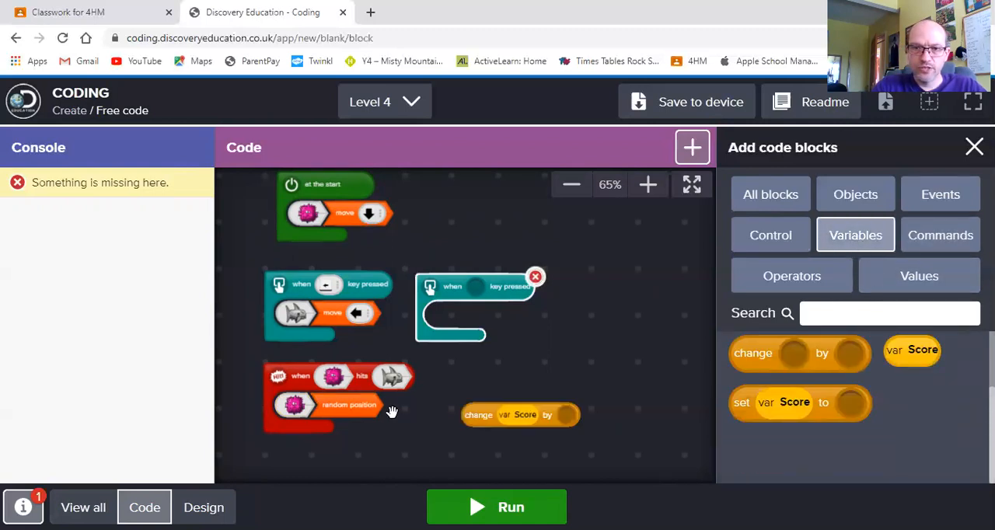
{"action": "left_click_drag", "start_coordinate": [520, 415], "coordinate": [328, 431]}
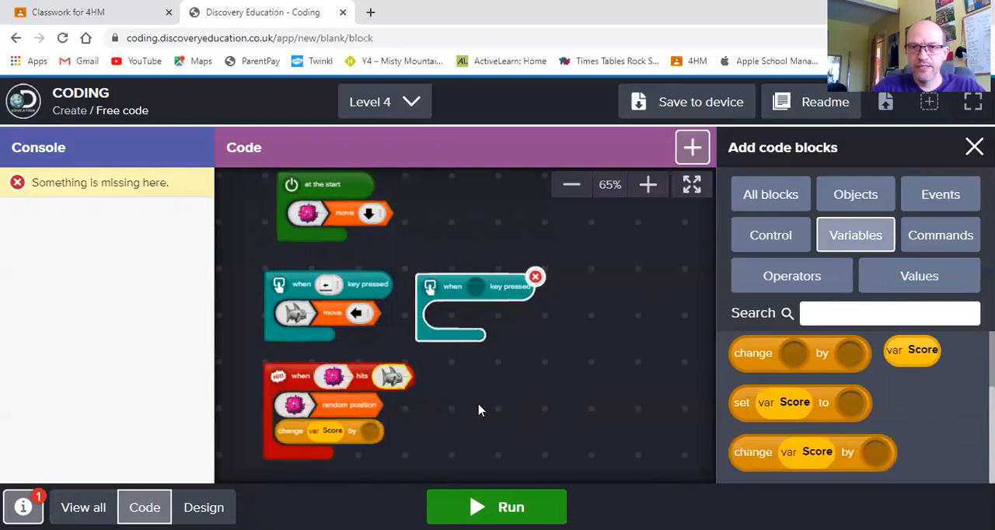
{"action": "mouse_move", "coordinate": [503, 428]}
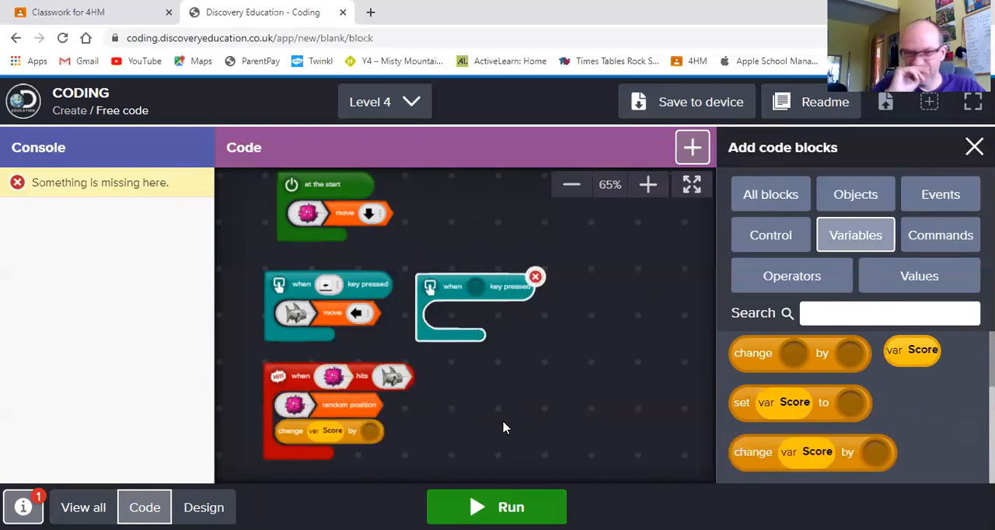
{"action": "mouse_move", "coordinate": [424, 444]}
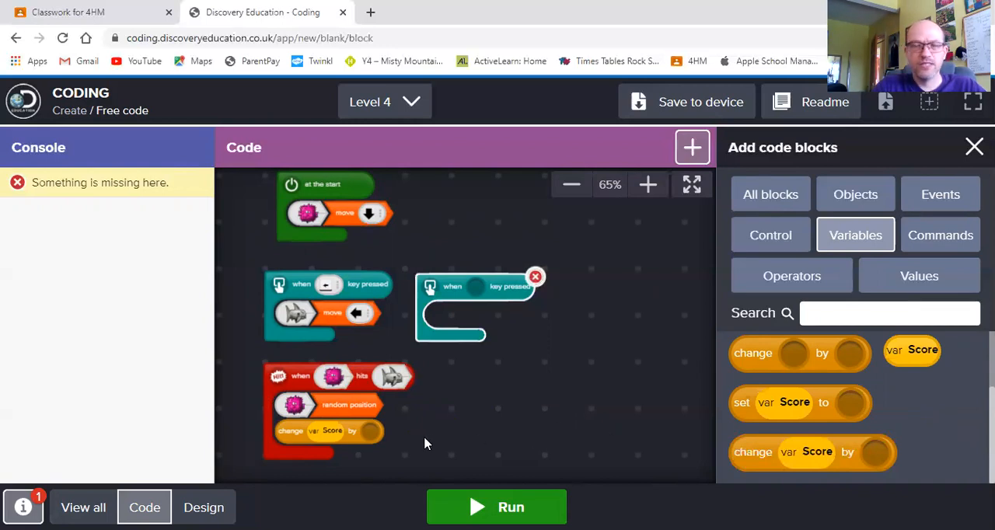
{"action": "mouse_move", "coordinate": [486, 406]}
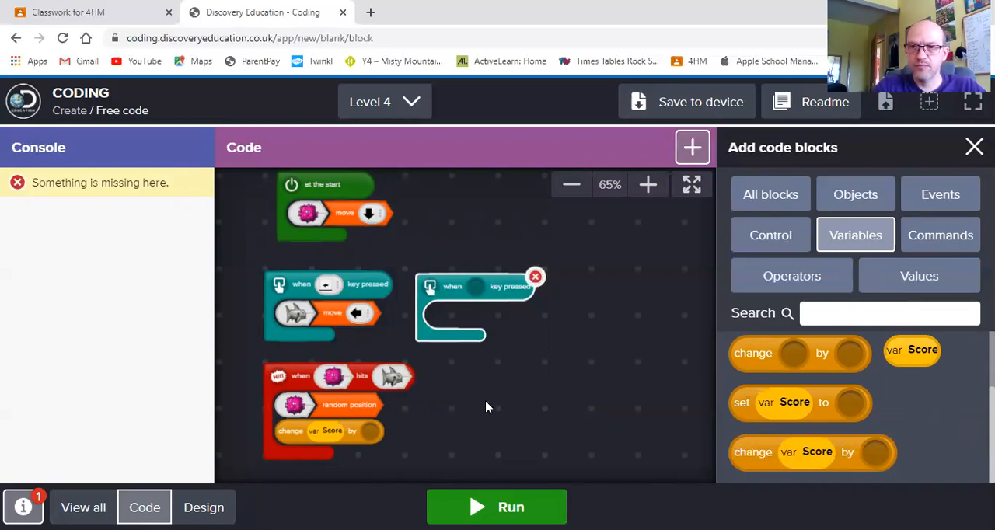
{"action": "mouse_move", "coordinate": [557, 418]}
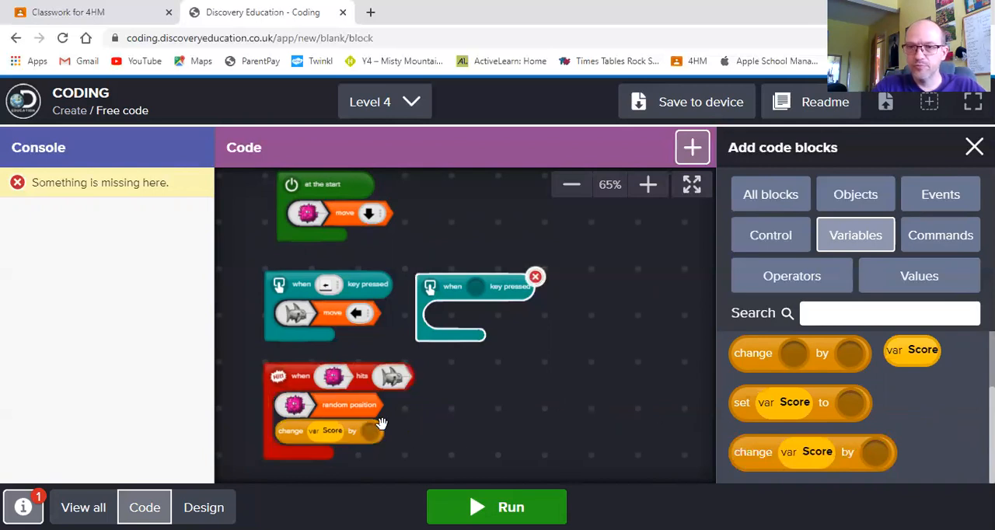
{"action": "left_click", "coordinate": [919, 275]}
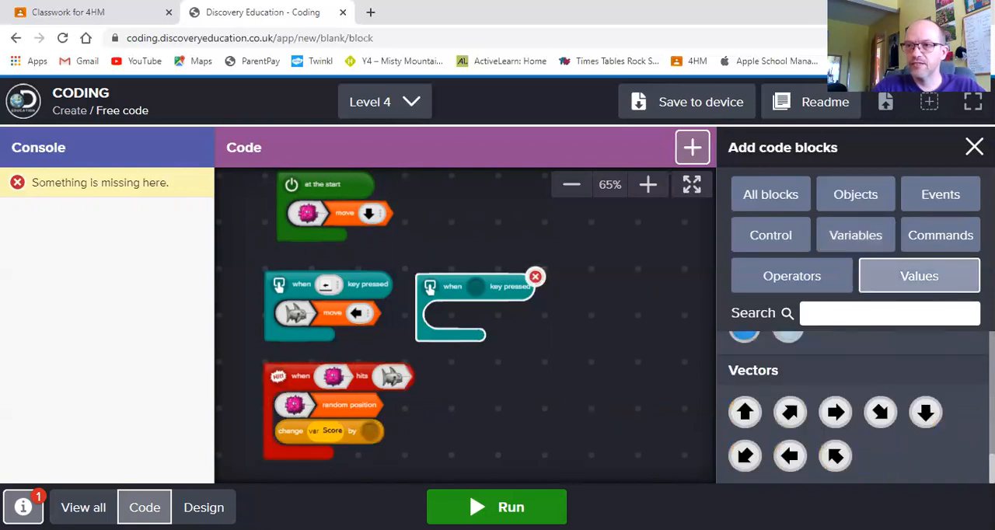
{"action": "scroll", "scroll_direction": "down", "scroll_amount": 3}
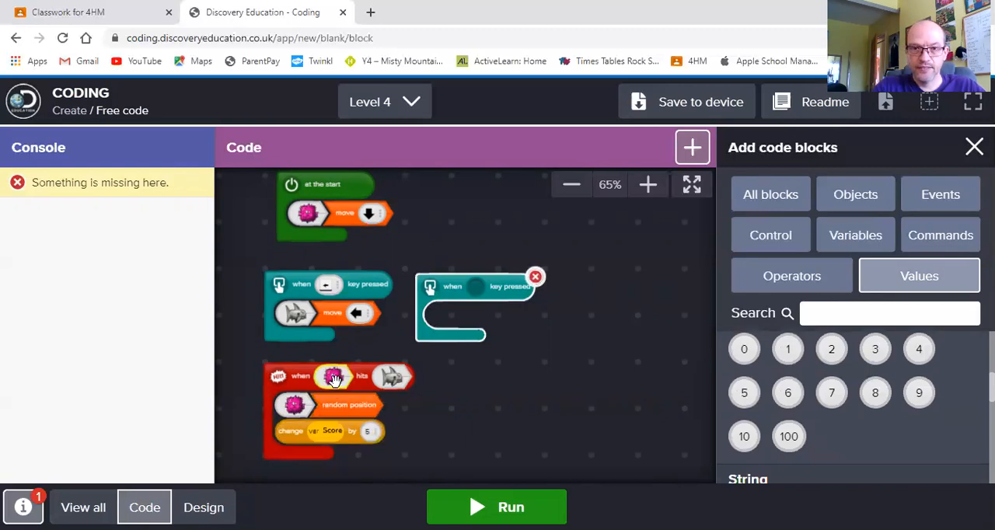
{"action": "mouse_move", "coordinate": [532, 424]}
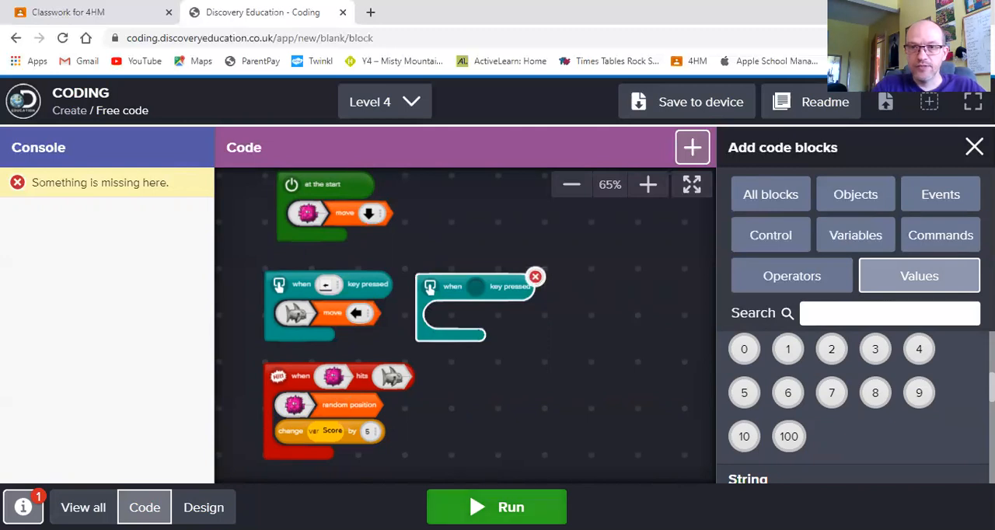
{"action": "left_click", "coordinate": [203, 507]}
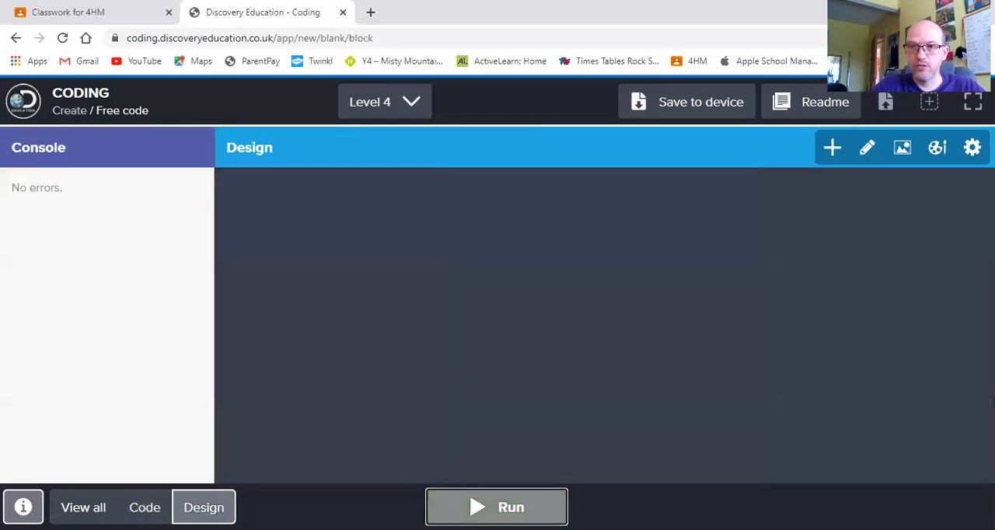
{"action": "left_click", "coordinate": [496, 507]}
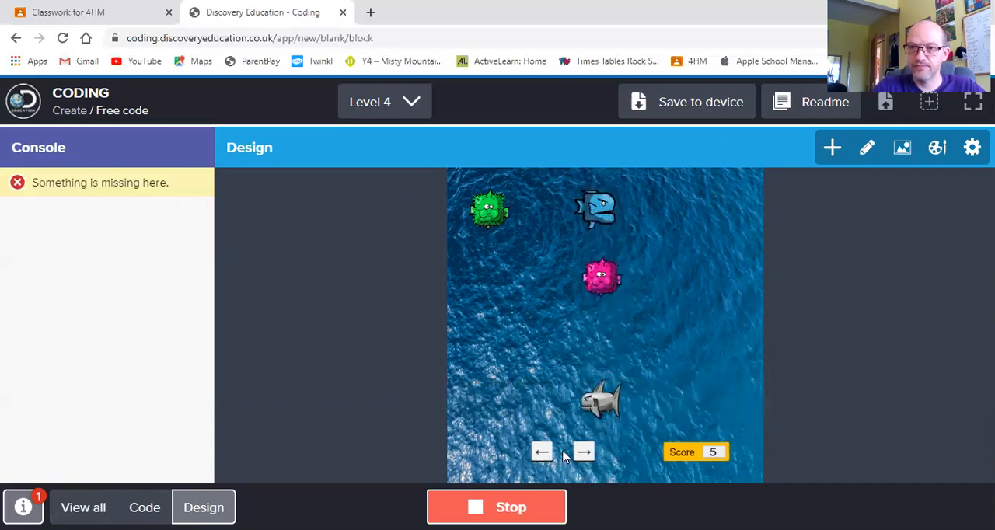
{"action": "mouse_move", "coordinate": [676, 248]}
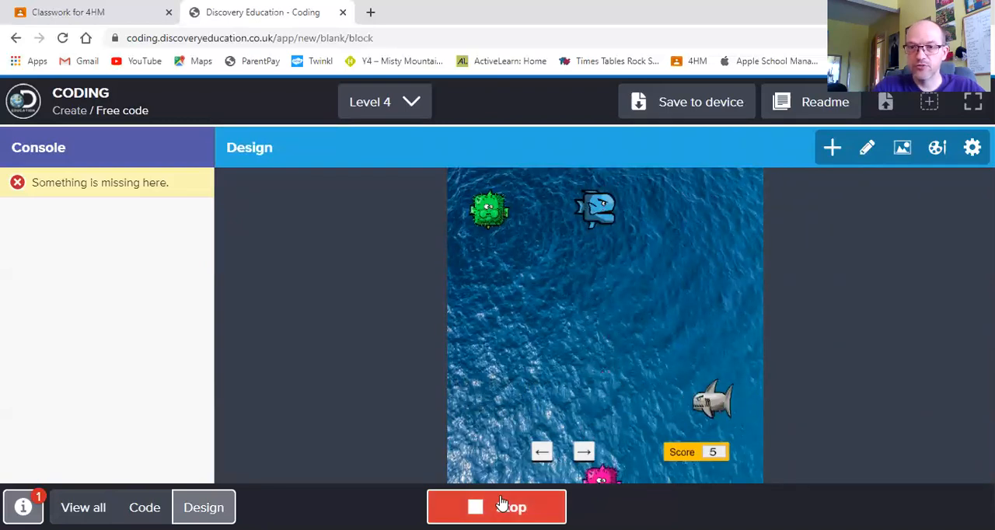
{"action": "left_click", "coordinate": [496, 507]}
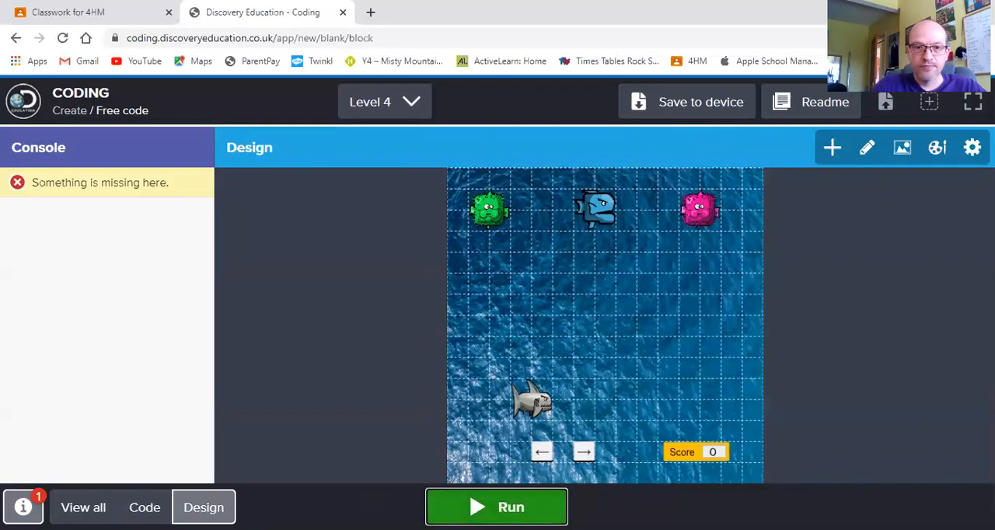
{"action": "left_click", "coordinate": [144, 507]}
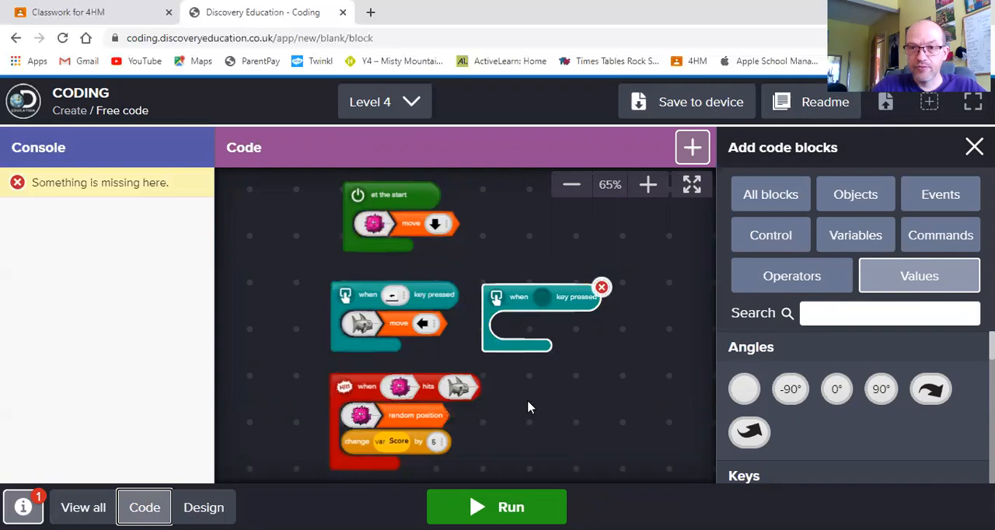
{"action": "mouse_move", "coordinate": [607, 348]}
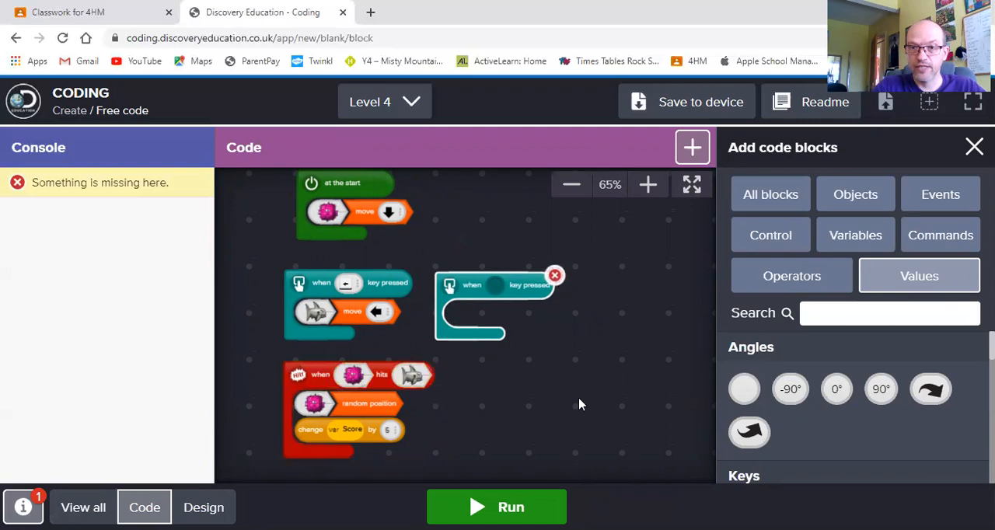
{"action": "mouse_move", "coordinate": [641, 412]}
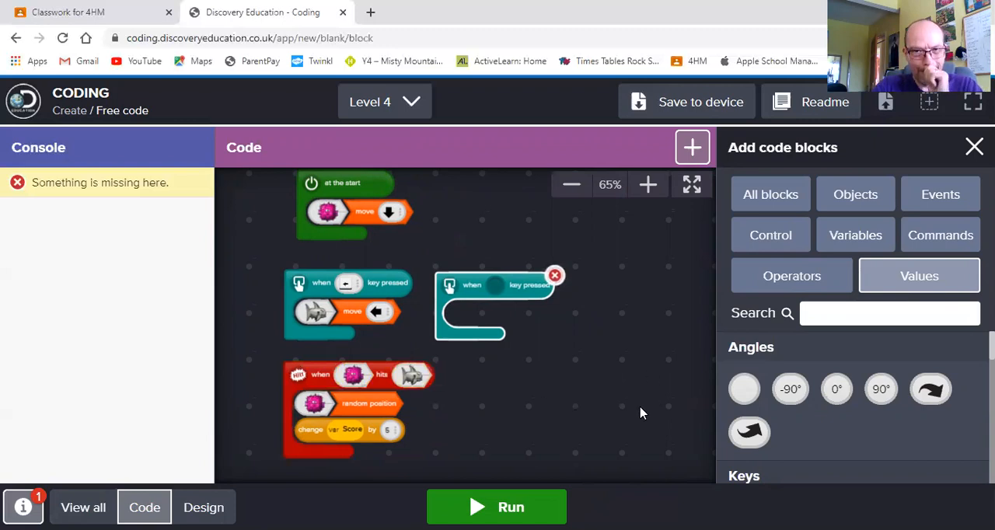
{"action": "mouse_move", "coordinate": [439, 231]}
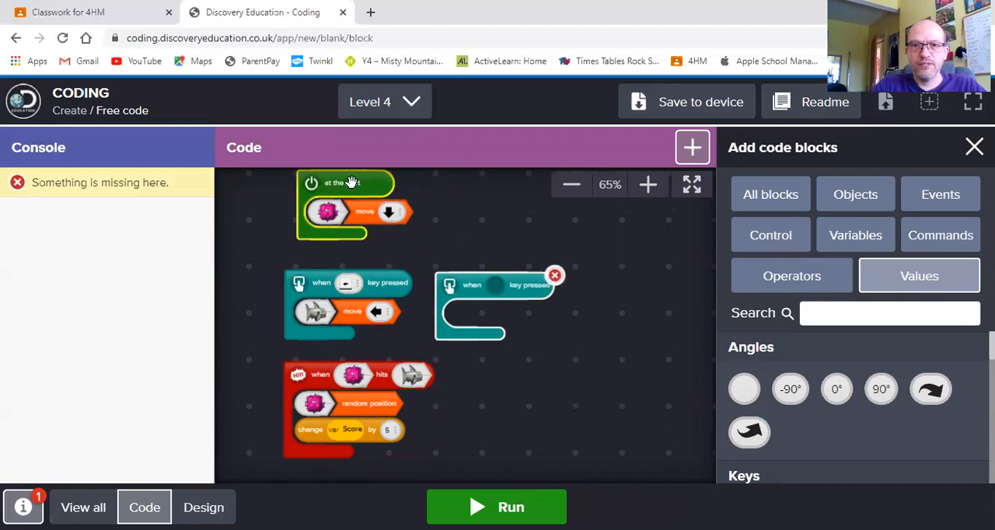
{"action": "mouse_move", "coordinate": [349, 284]}
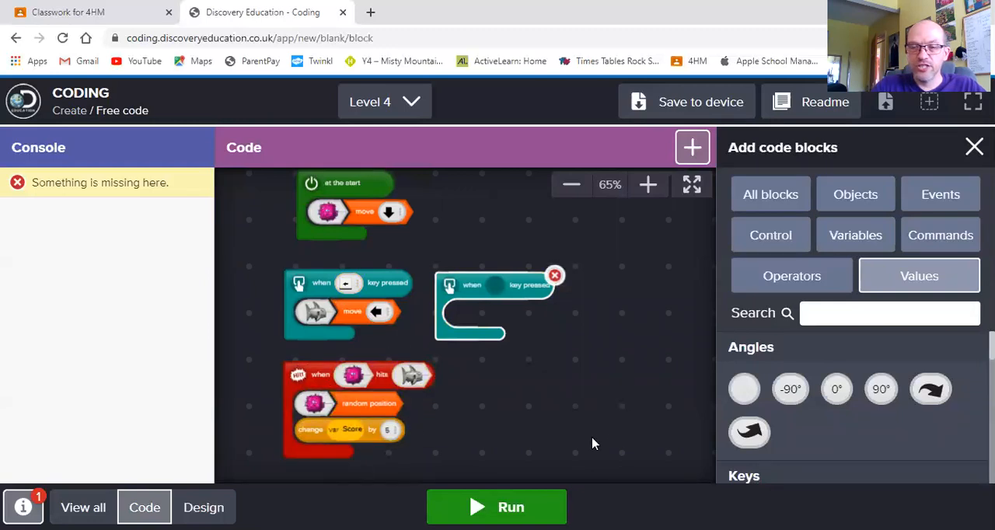
{"action": "mouse_move", "coordinate": [618, 414]}
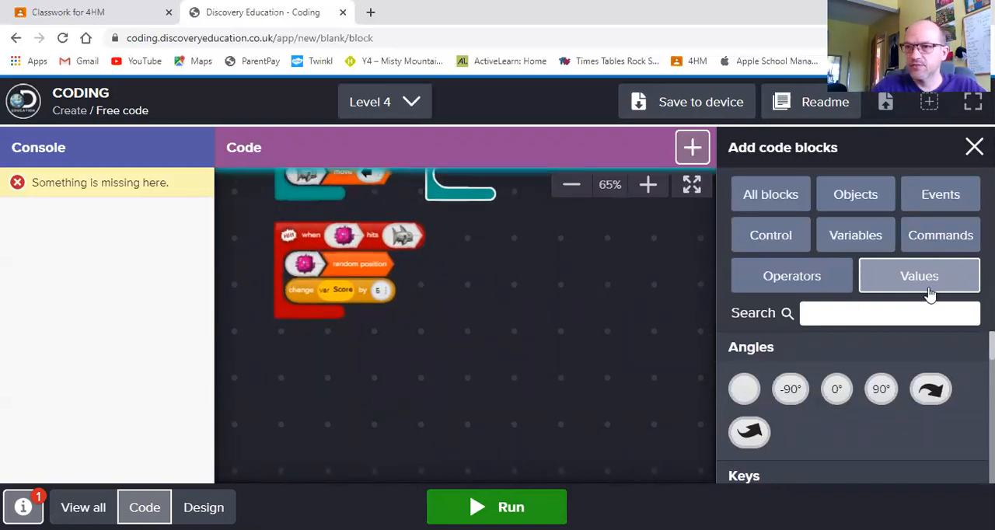
{"action": "mouse_move", "coordinate": [941, 195]}
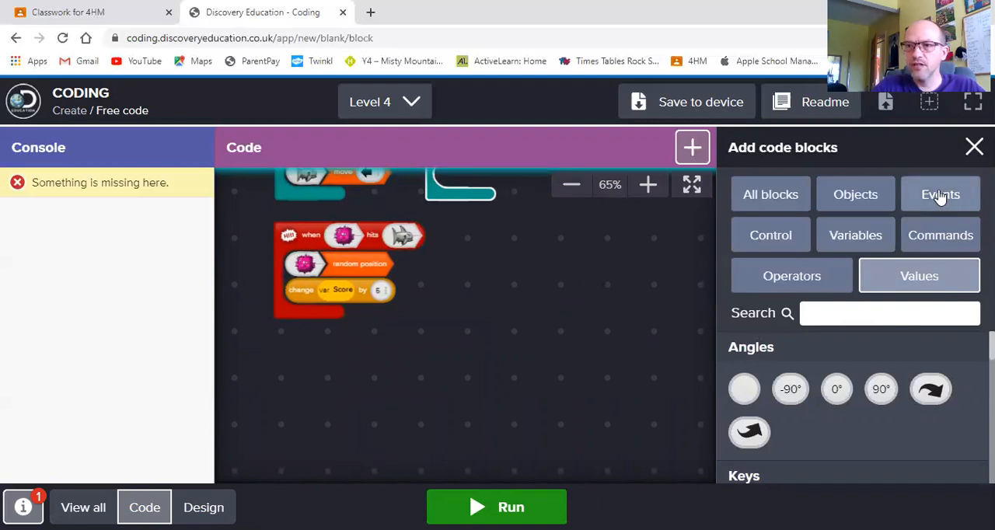
Step: Place an 'after seconds' event below the hit script with a 30-second delay
{"action": "left_click", "coordinate": [940, 194]}
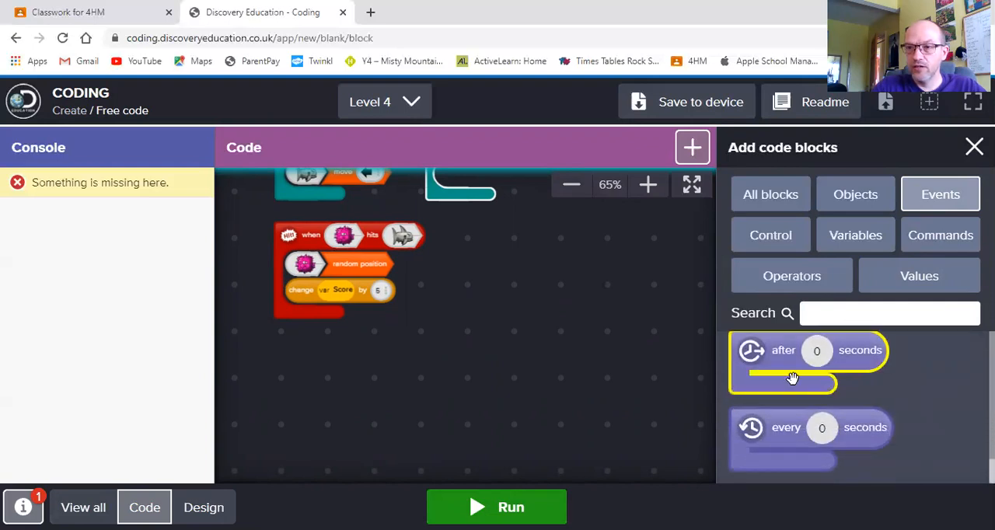
{"action": "left_click_drag", "start_coordinate": [781, 363], "coordinate": [346, 412]}
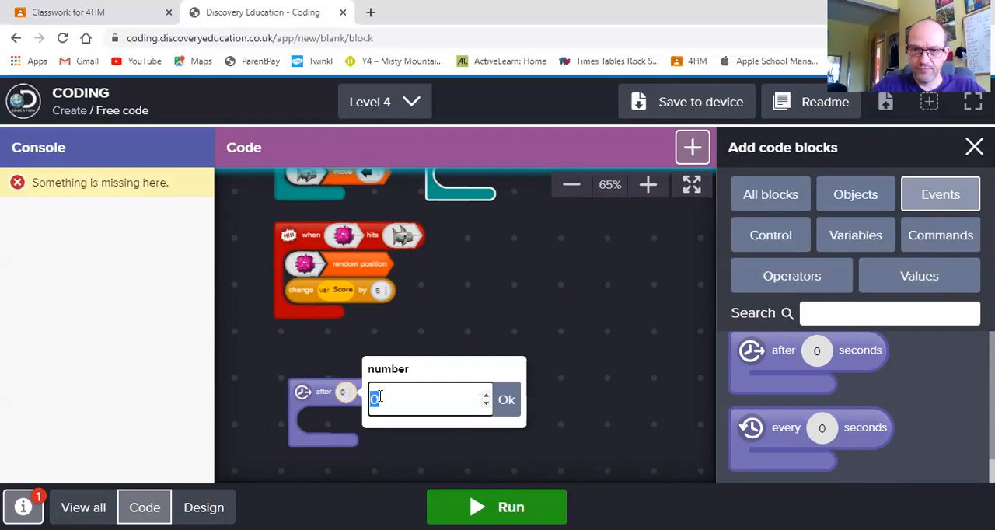
{"action": "type", "text": "30"}
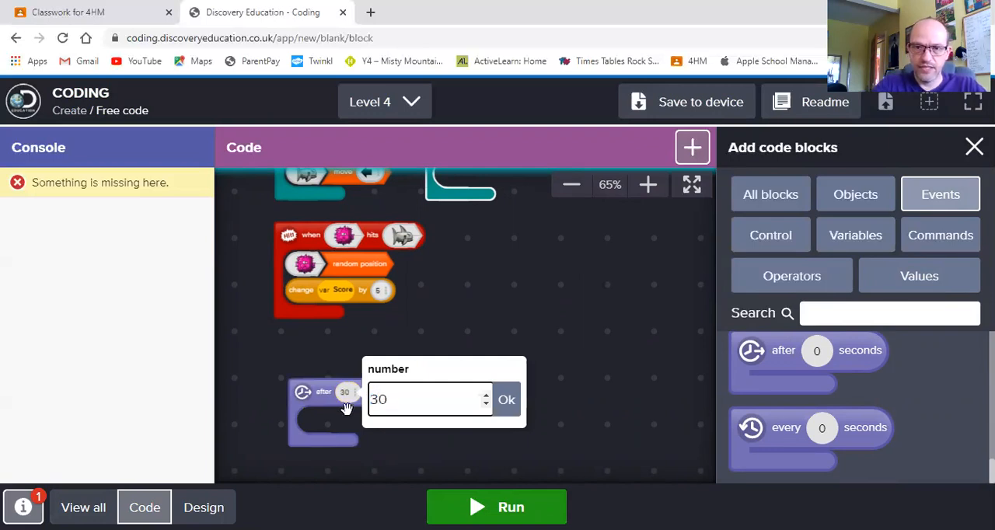
{"action": "left_click", "coordinate": [507, 400]}
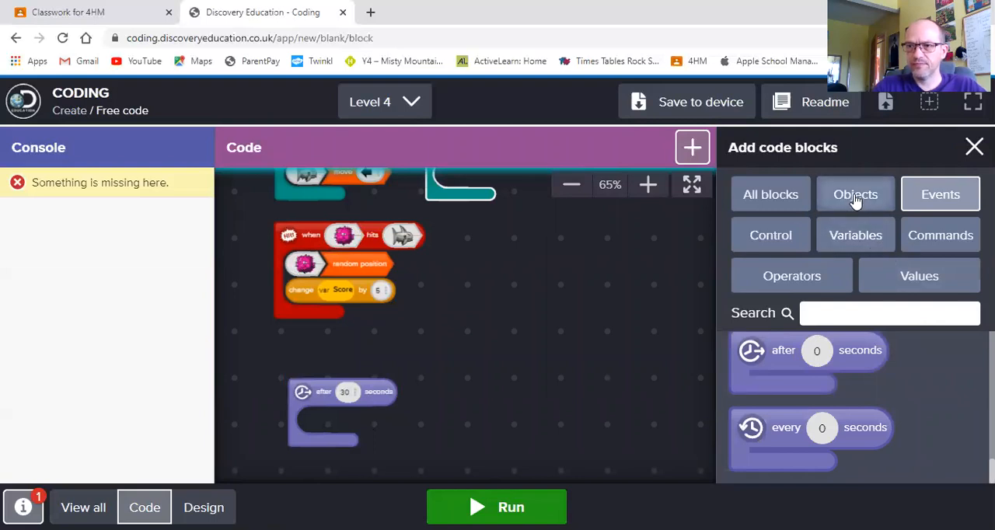
Step: Put stop and a print 'Game over' block inside the after-30-seconds event
{"action": "left_click", "coordinate": [855, 194]}
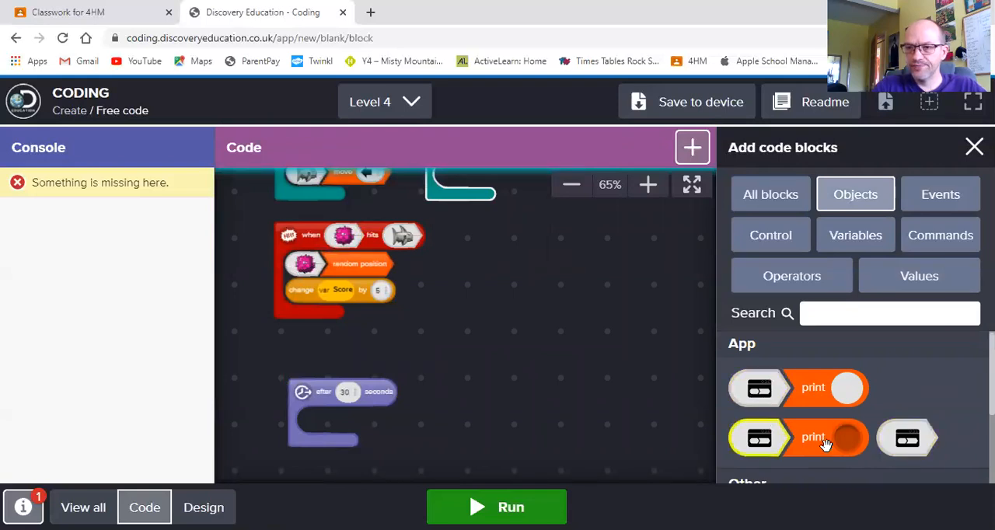
{"action": "mouse_move", "coordinate": [552, 401]}
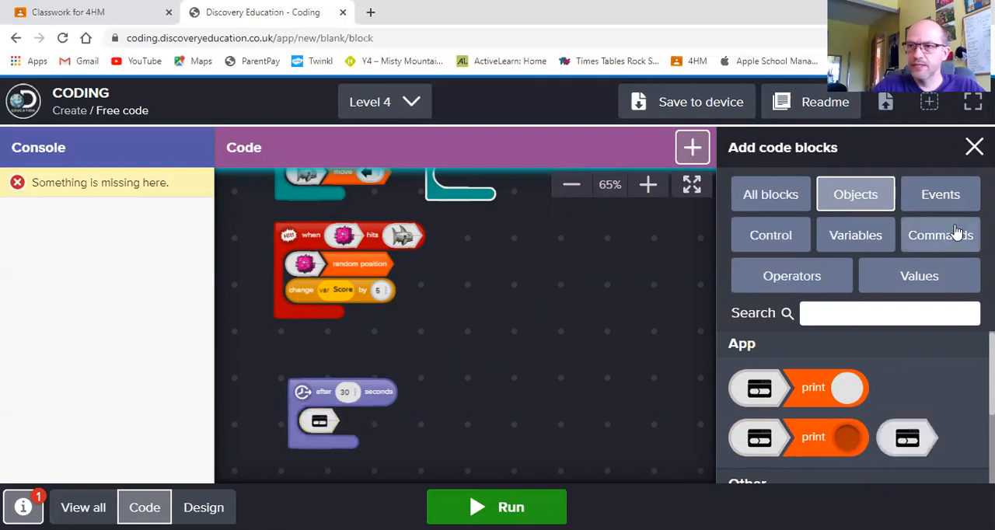
{"action": "left_click", "coordinate": [940, 235]}
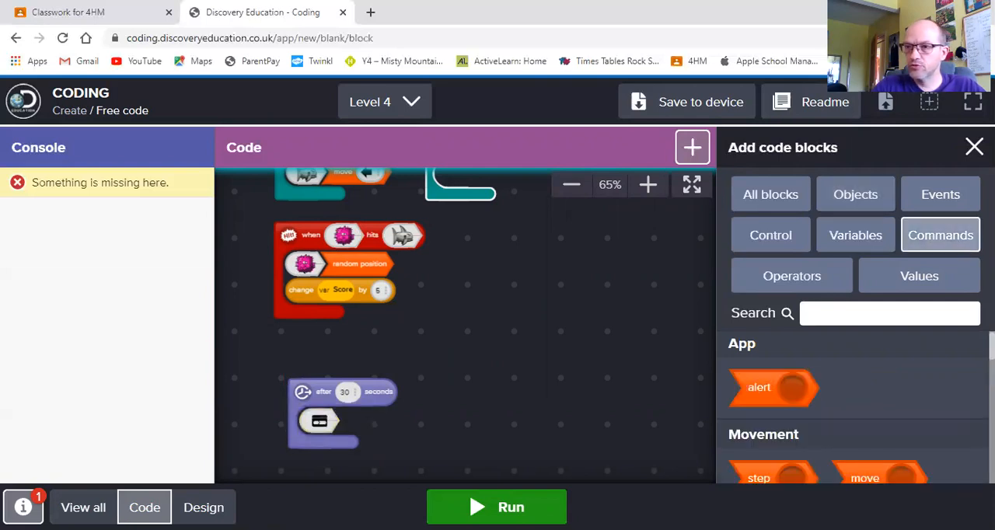
{"action": "scroll", "scroll_direction": "down", "scroll_amount": 3}
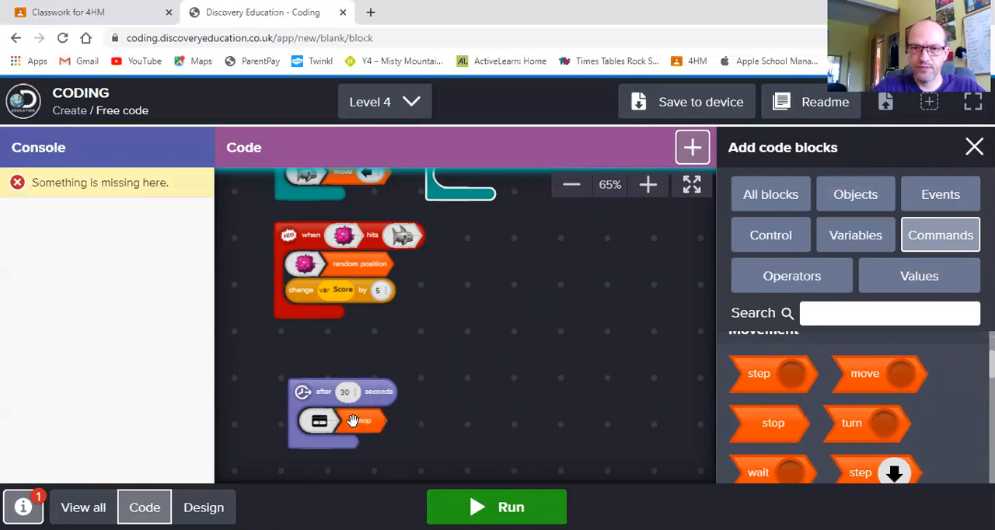
{"action": "mouse_move", "coordinate": [389, 437]}
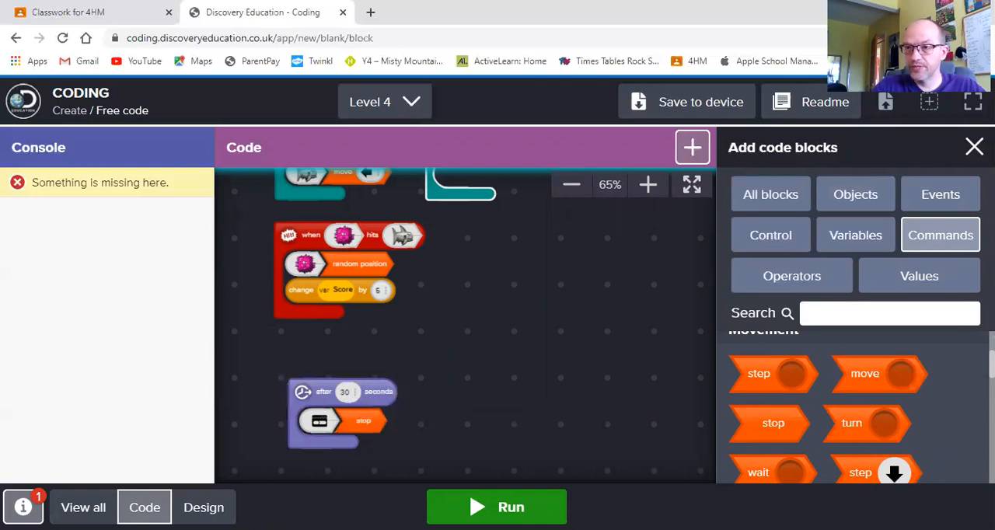
{"action": "scroll", "scroll_direction": "up", "scroll_amount": 3}
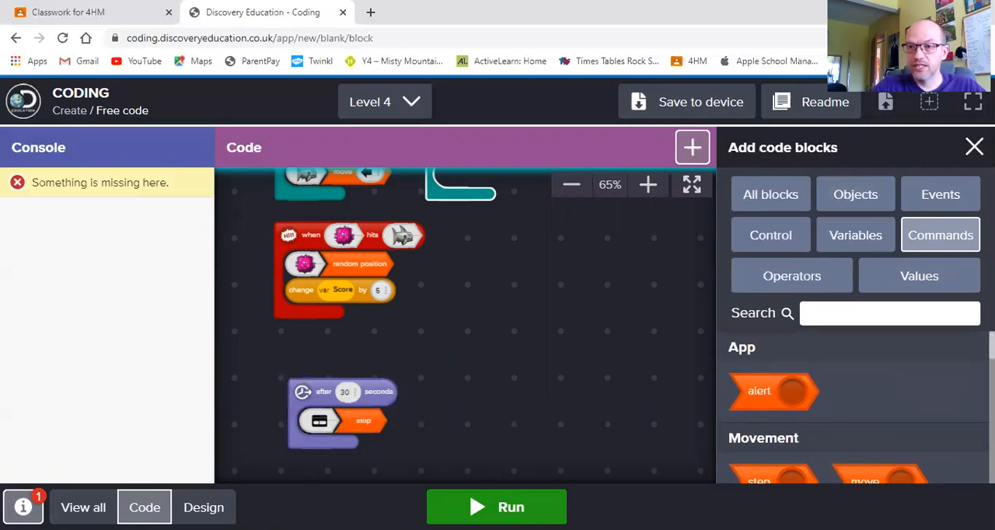
{"action": "mouse_move", "coordinate": [389, 438]}
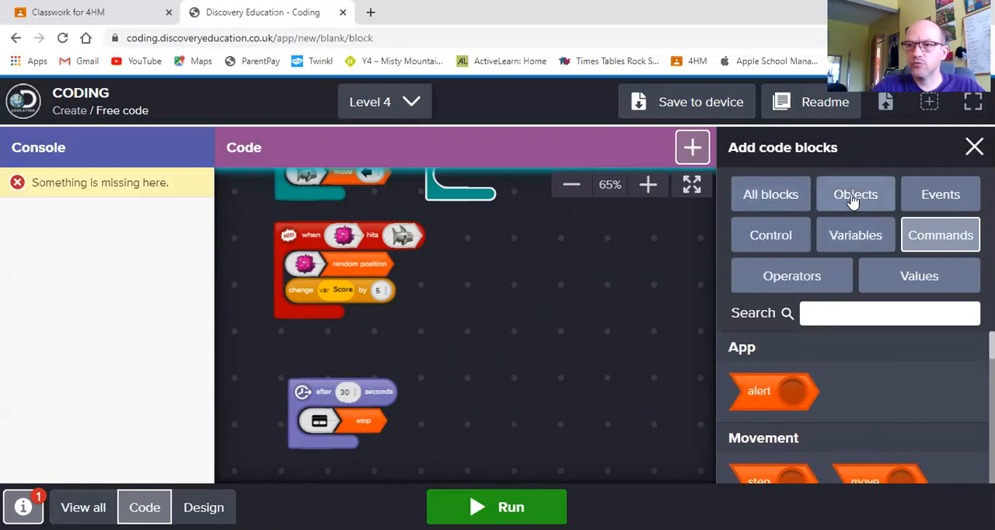
{"action": "left_click", "coordinate": [855, 194]}
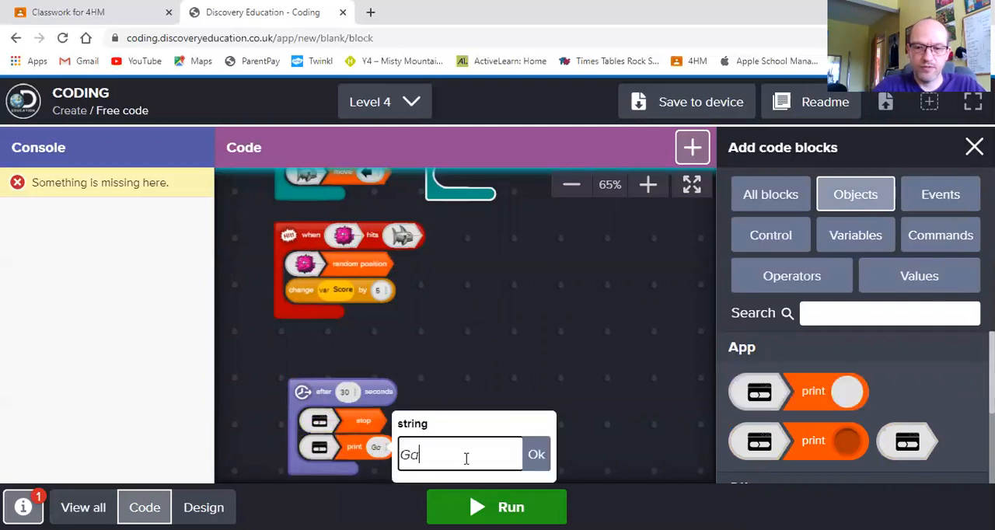
{"action": "type", "text": "Game o"}
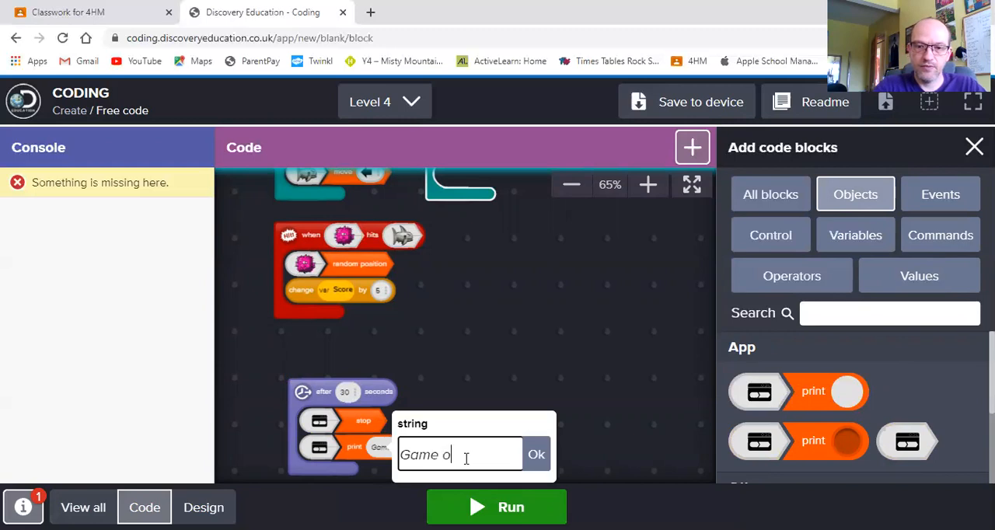
{"action": "left_click", "coordinate": [536, 454]}
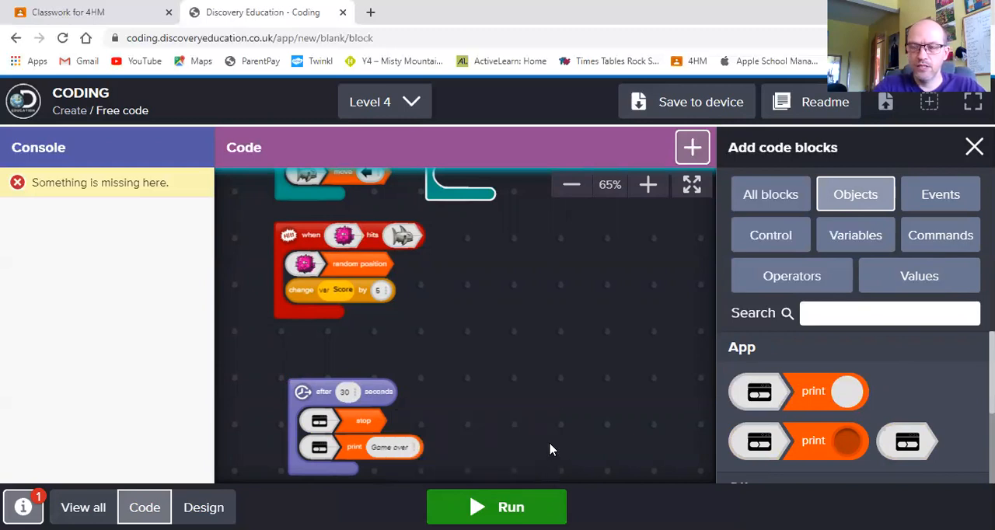
{"action": "mouse_move", "coordinate": [762, 338]}
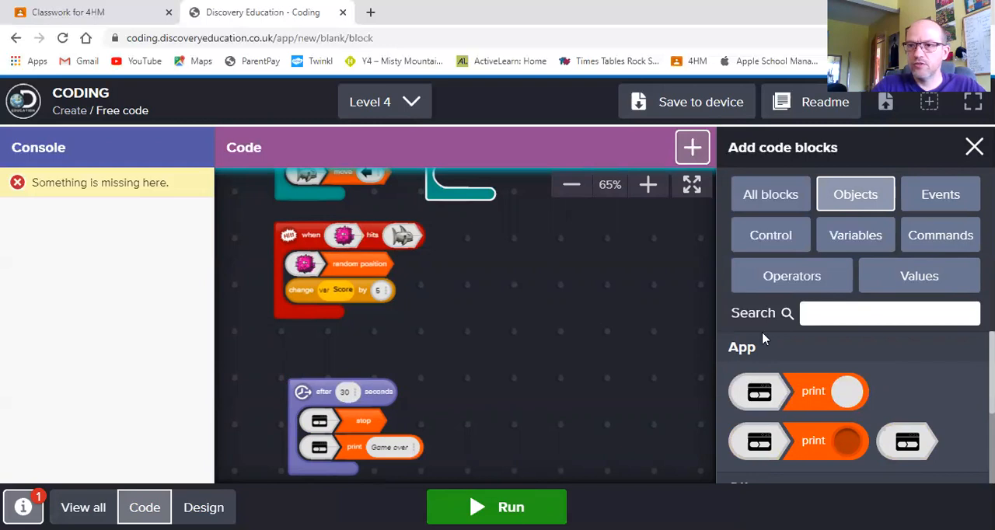
{"action": "mouse_move", "coordinate": [593, 291]}
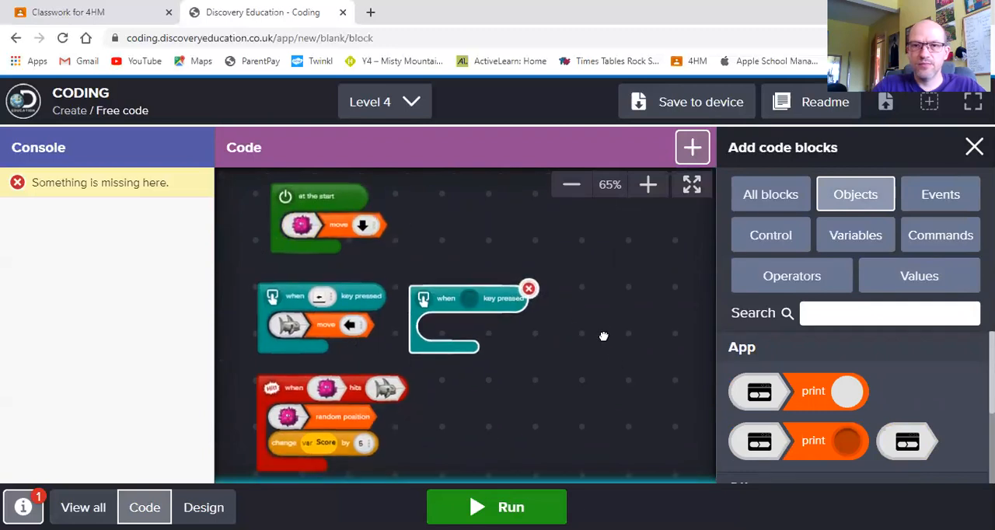
{"action": "mouse_move", "coordinate": [325, 315]}
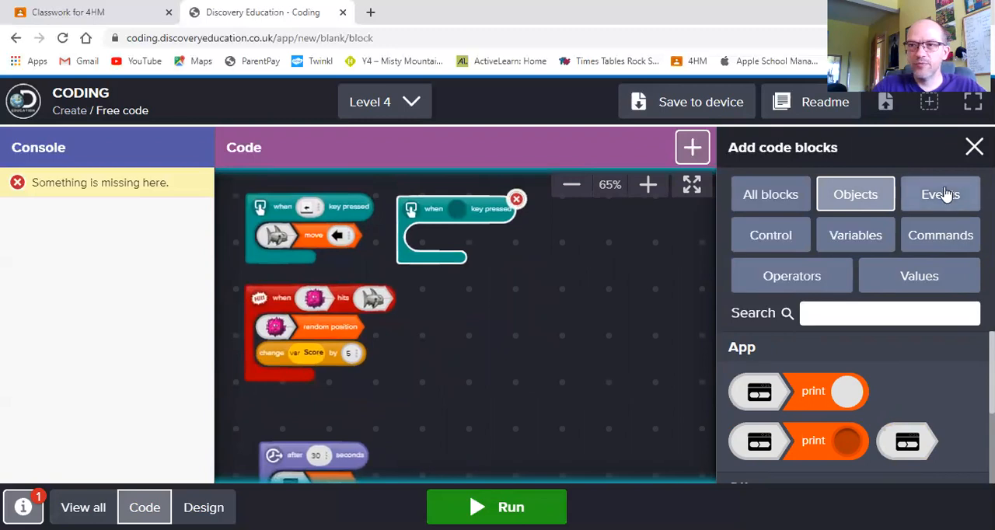
Step: Drop two empty 'when hits' blocks beside the puffer fish hit event
{"action": "left_click", "coordinate": [940, 194]}
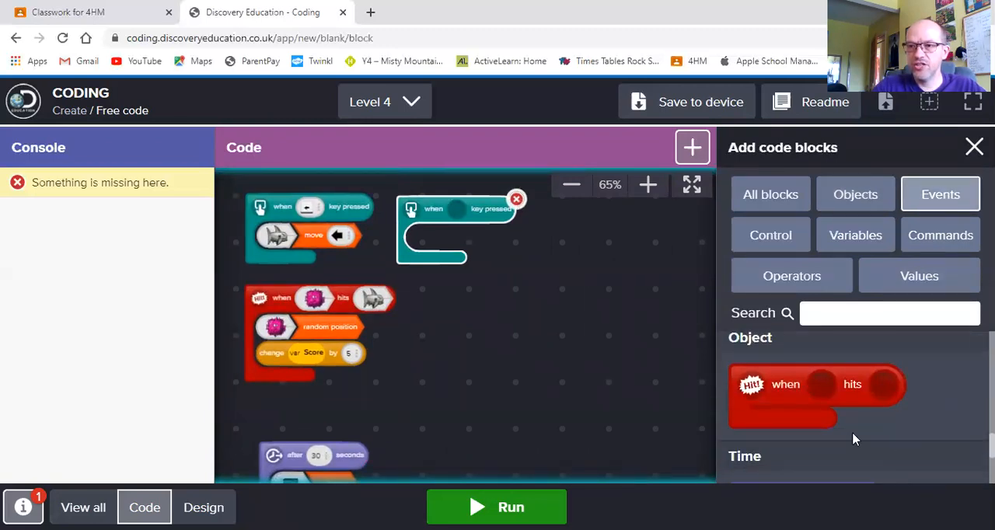
{"action": "left_click_drag", "start_coordinate": [816, 384], "coordinate": [478, 323]}
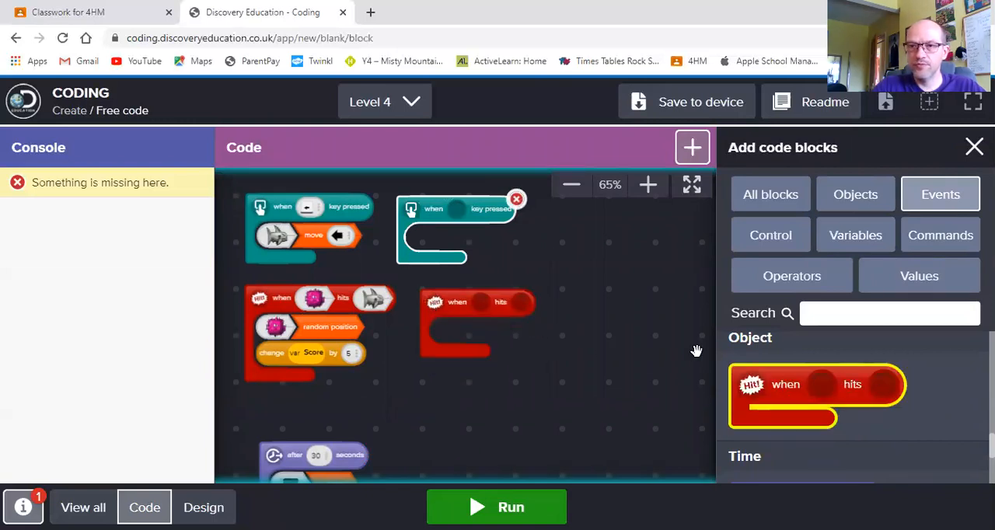
{"action": "left_click_drag", "start_coordinate": [816, 397], "coordinate": [622, 322]}
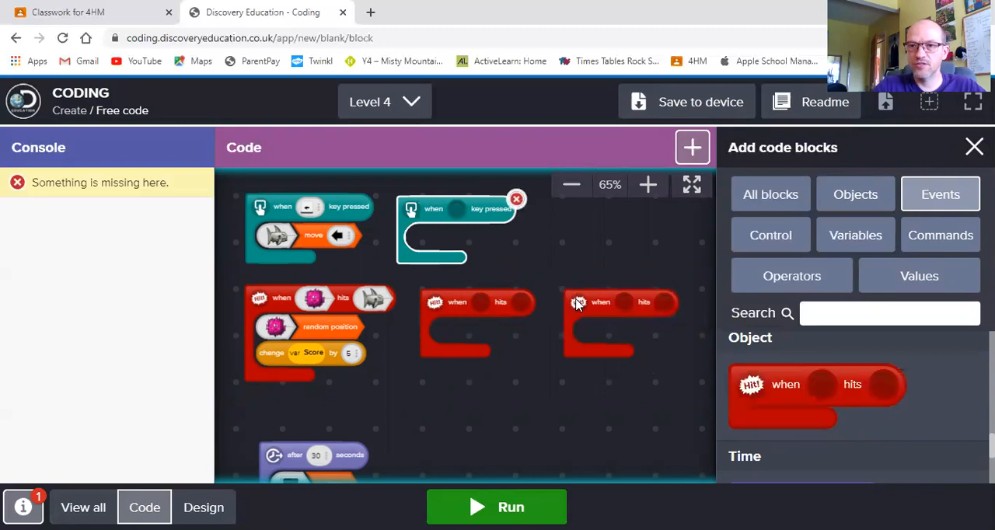
{"action": "mouse_move", "coordinate": [567, 365]}
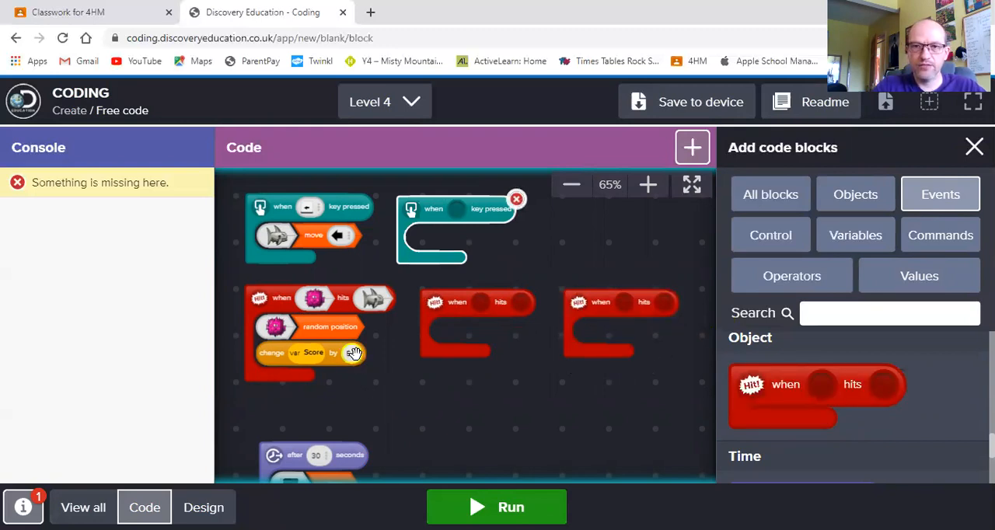
{"action": "left_click", "coordinate": [354, 353]}
{"action": "type", "text": "5"}
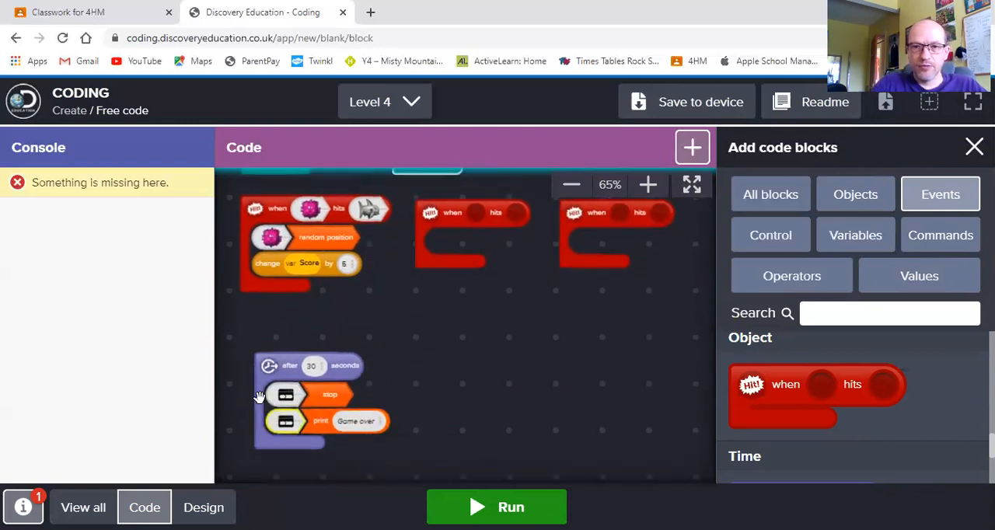
{"action": "mouse_move", "coordinate": [445, 412]}
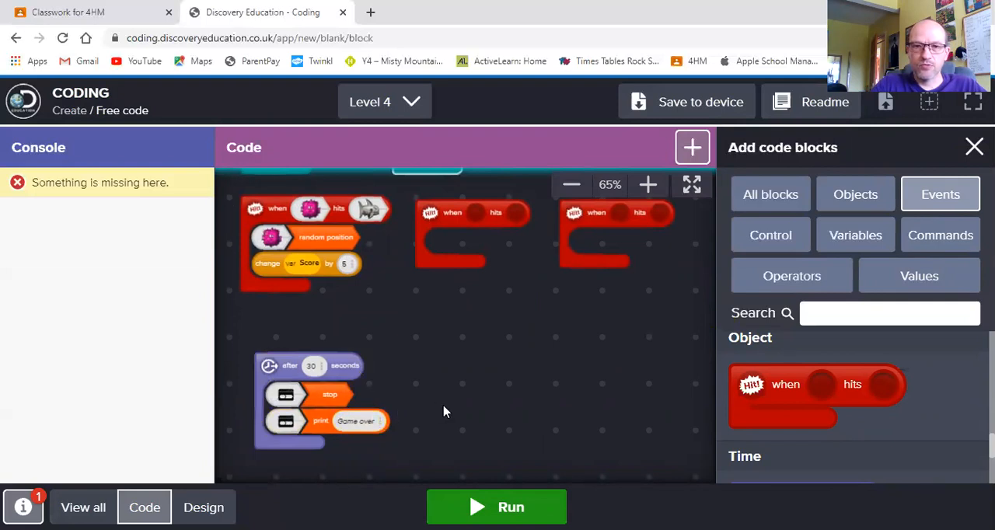
{"action": "mouse_move", "coordinate": [574, 423]}
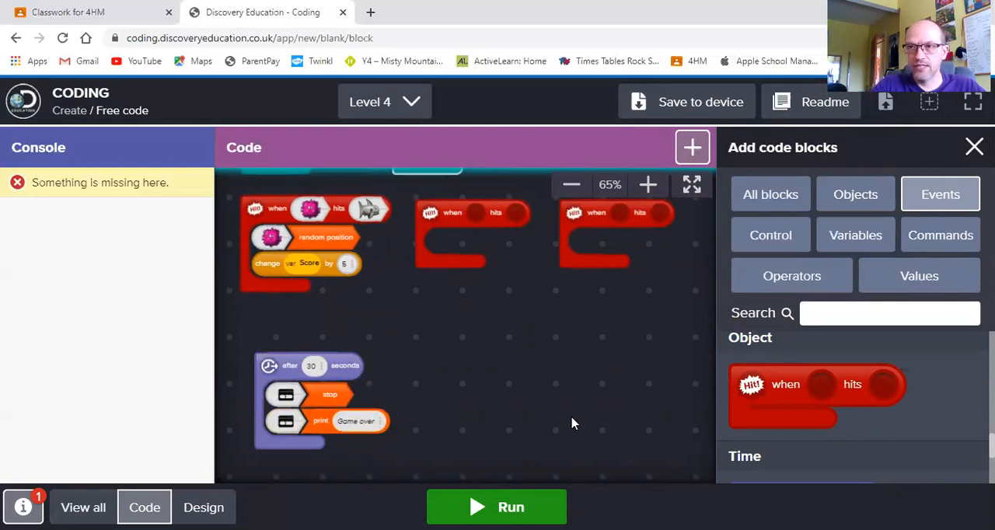
{"action": "mouse_move", "coordinate": [538, 446]}
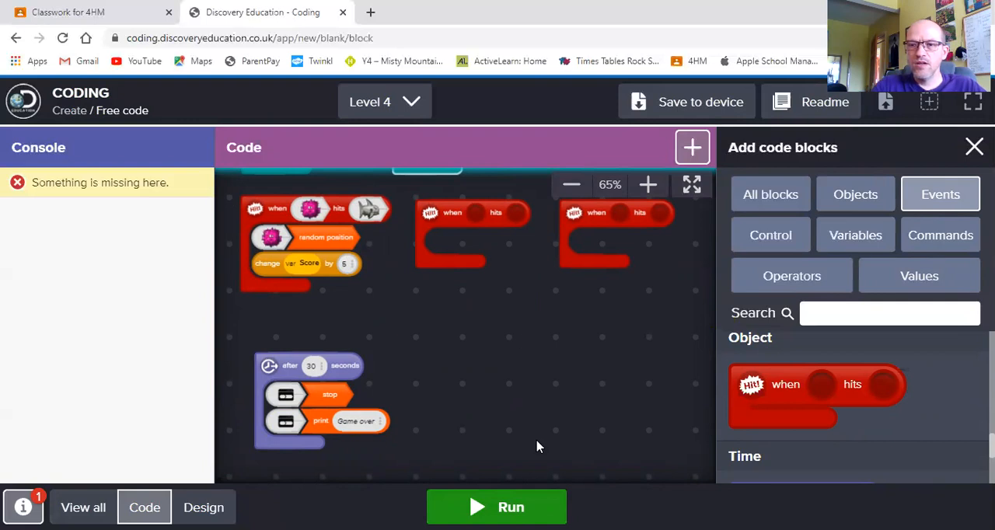
{"action": "mouse_move", "coordinate": [459, 452]}
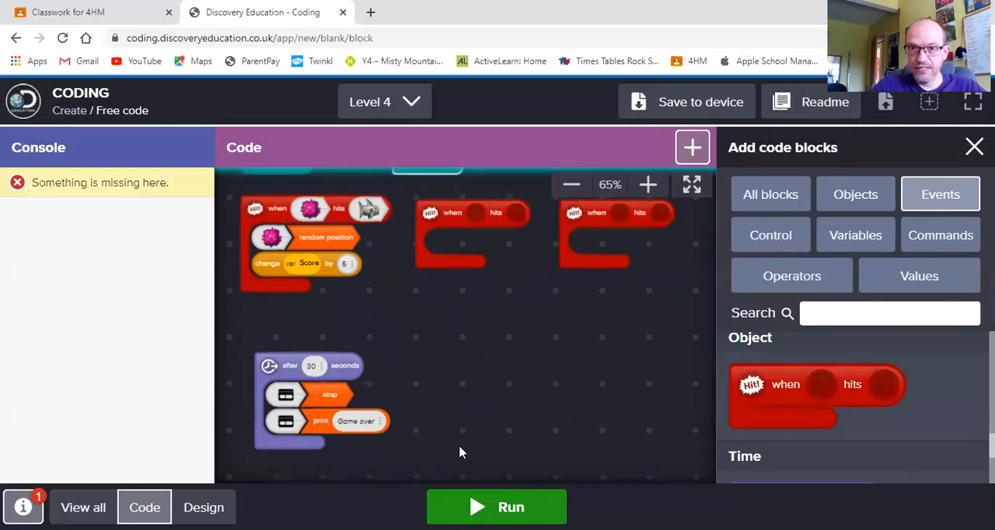
{"action": "mouse_move", "coordinate": [597, 332]}
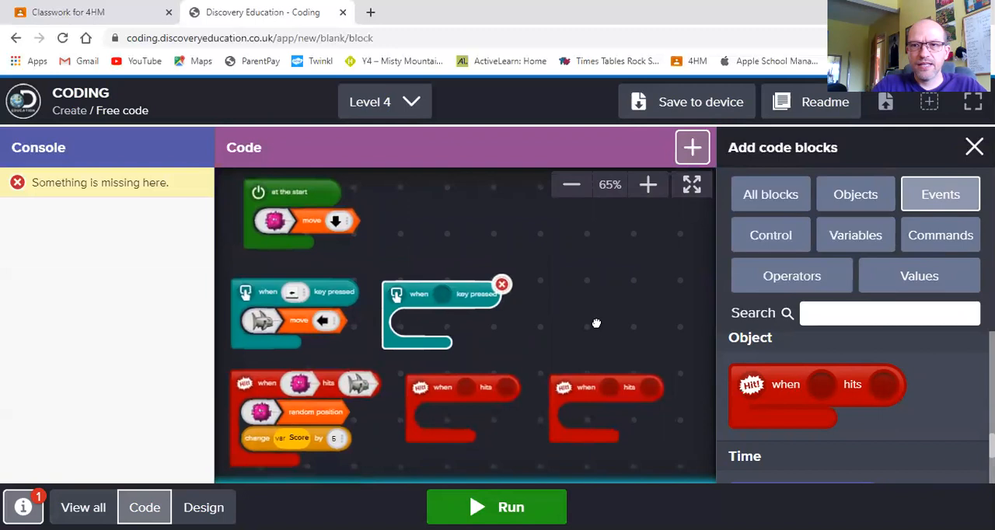
{"action": "mouse_move", "coordinate": [649, 113]}
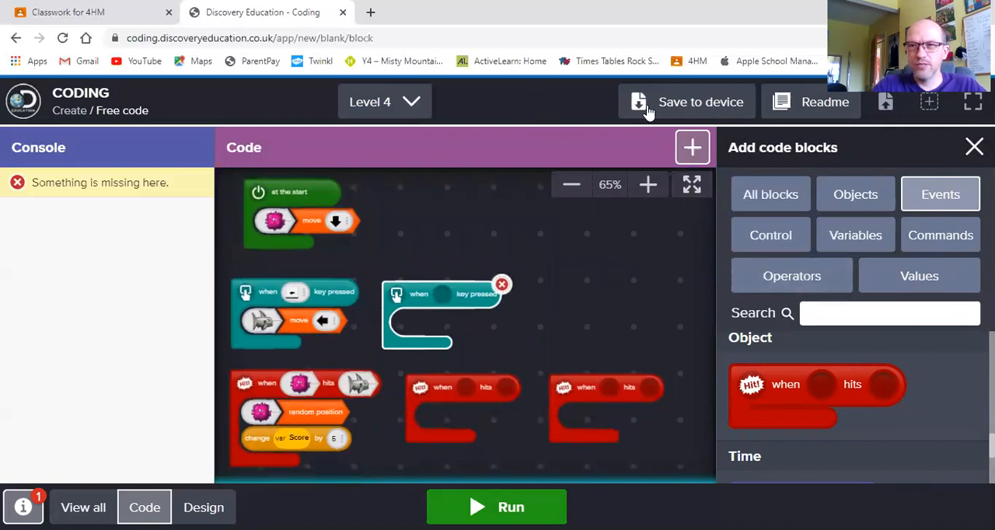
{"action": "mouse_move", "coordinate": [700, 101]}
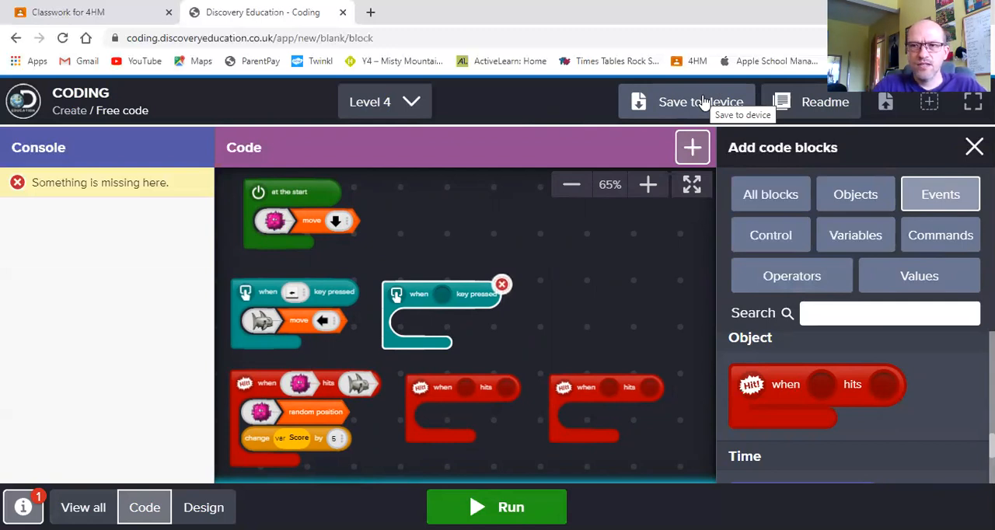
{"action": "mouse_move", "coordinate": [524, 113]}
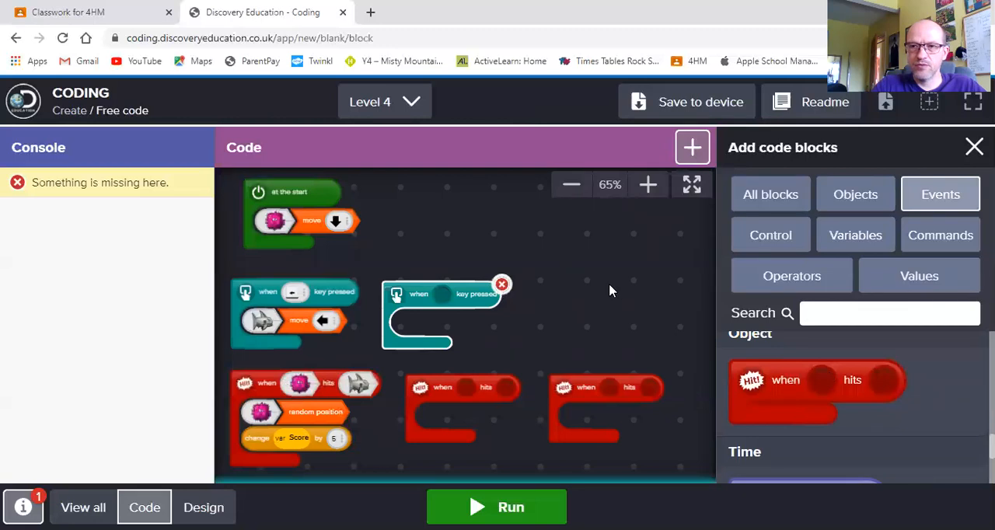
{"action": "scroll", "scroll_direction": "down", "scroll_amount": 3}
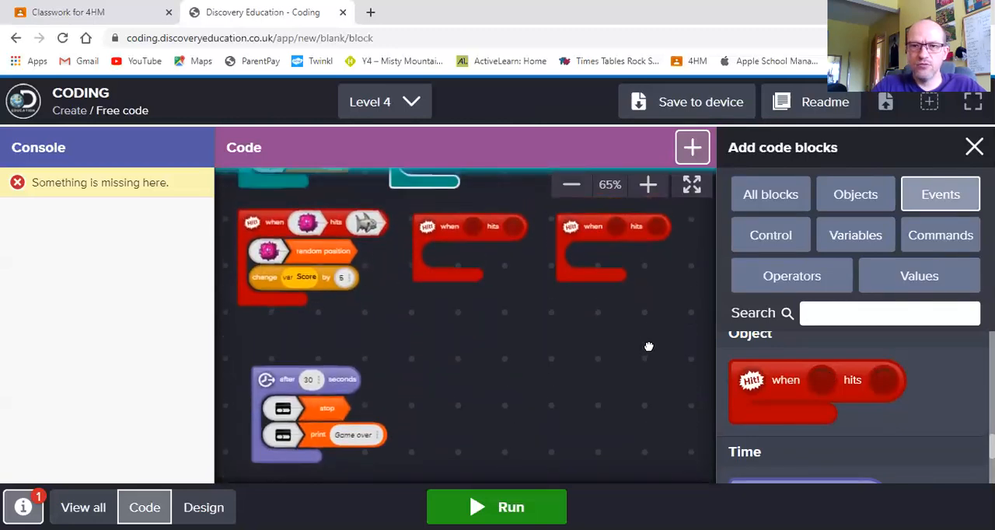
{"action": "mouse_move", "coordinate": [651, 344]}
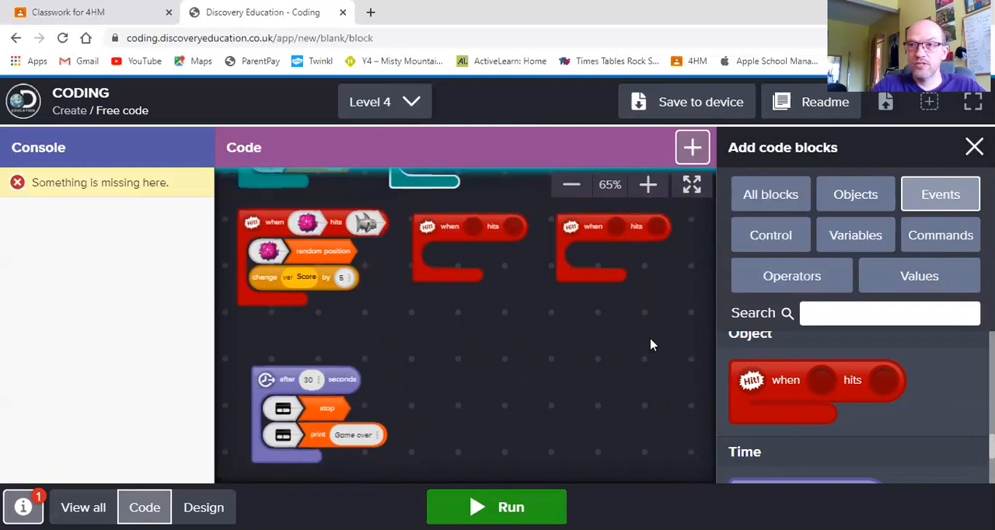
{"action": "mouse_move", "coordinate": [599, 356]}
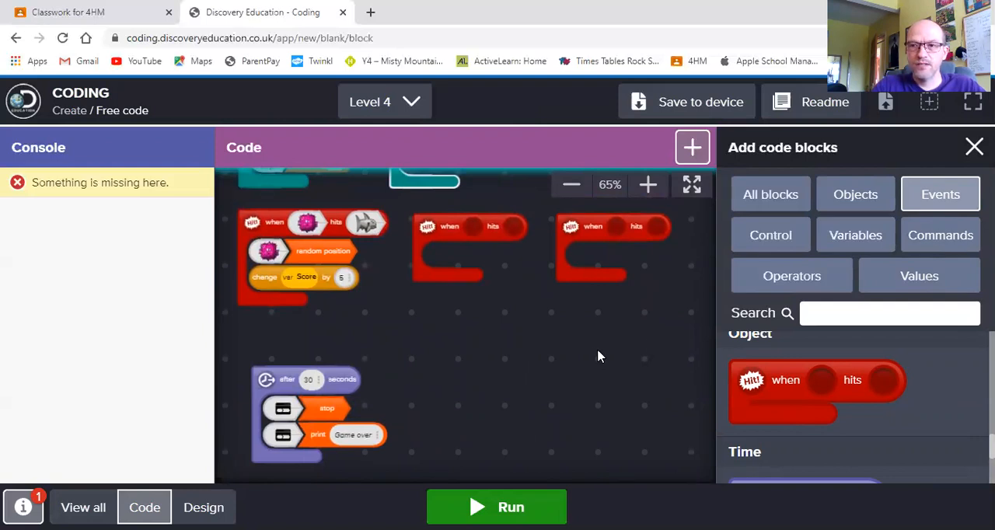
{"action": "mouse_move", "coordinate": [599, 364]}
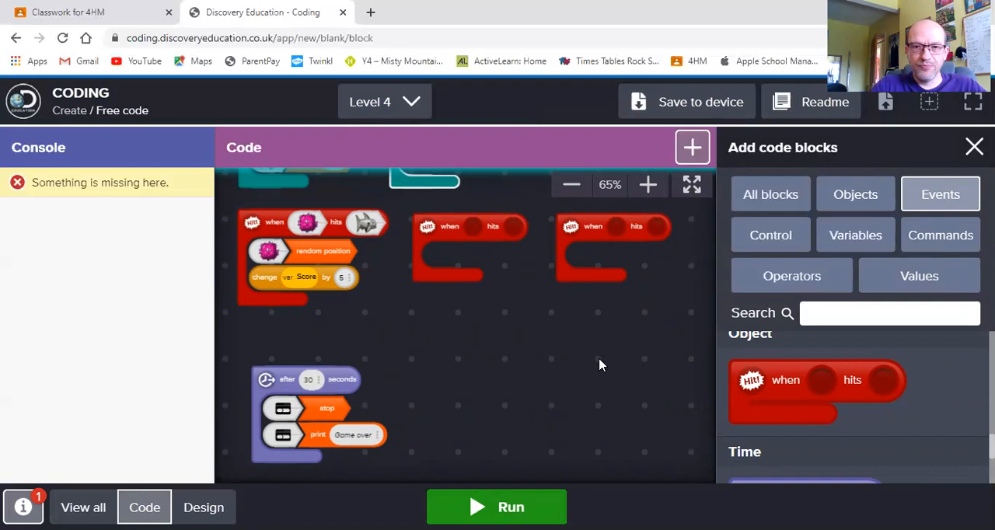
{"action": "mouse_move", "coordinate": [562, 332]}
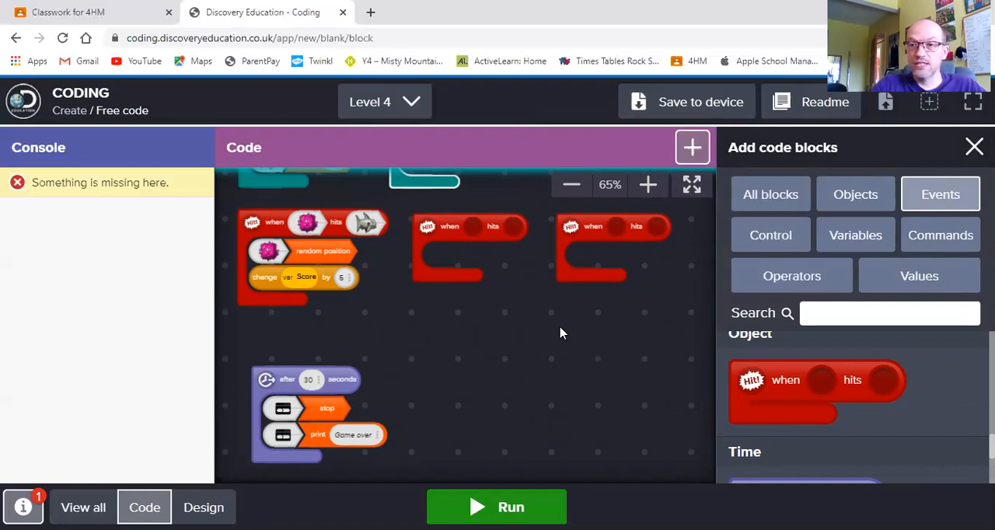
{"action": "mouse_move", "coordinate": [550, 316]}
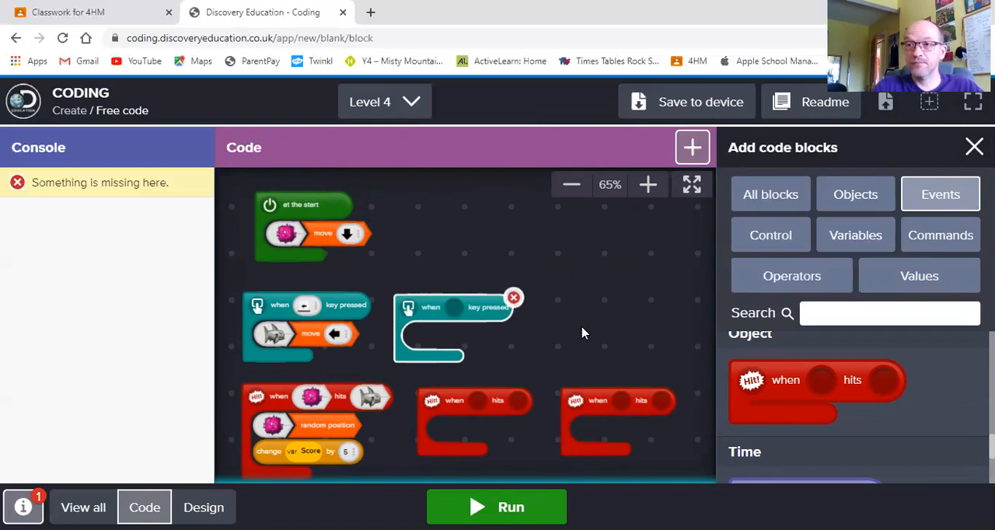
{"action": "mouse_move", "coordinate": [560, 308]}
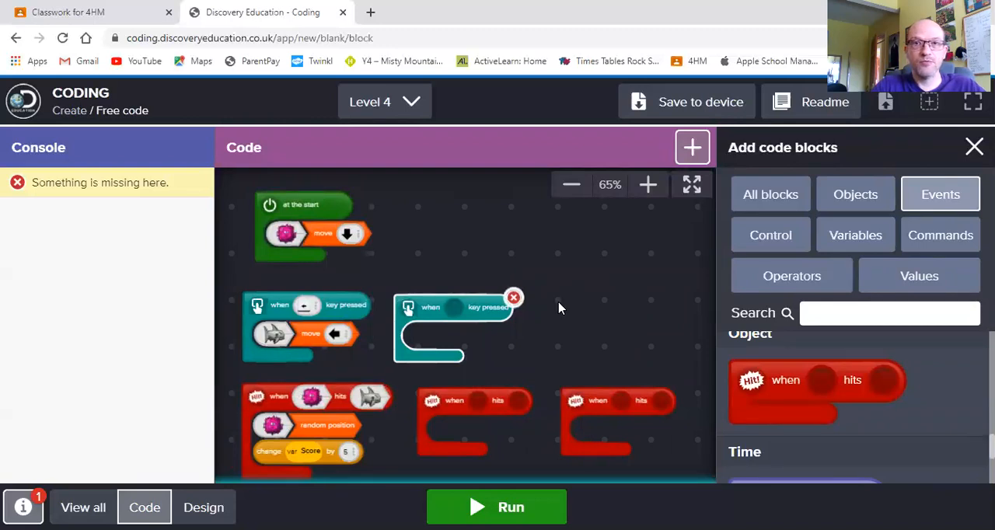
{"action": "mouse_move", "coordinate": [554, 59]}
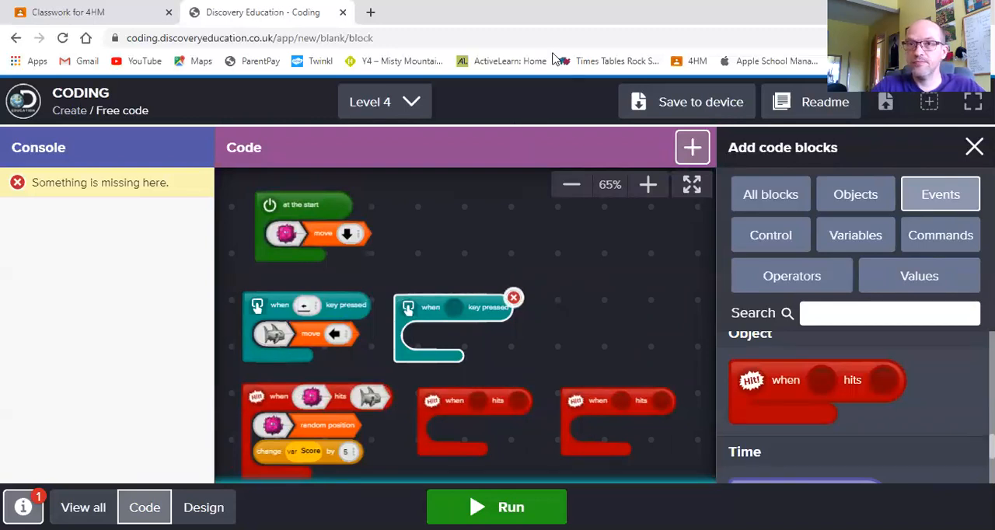